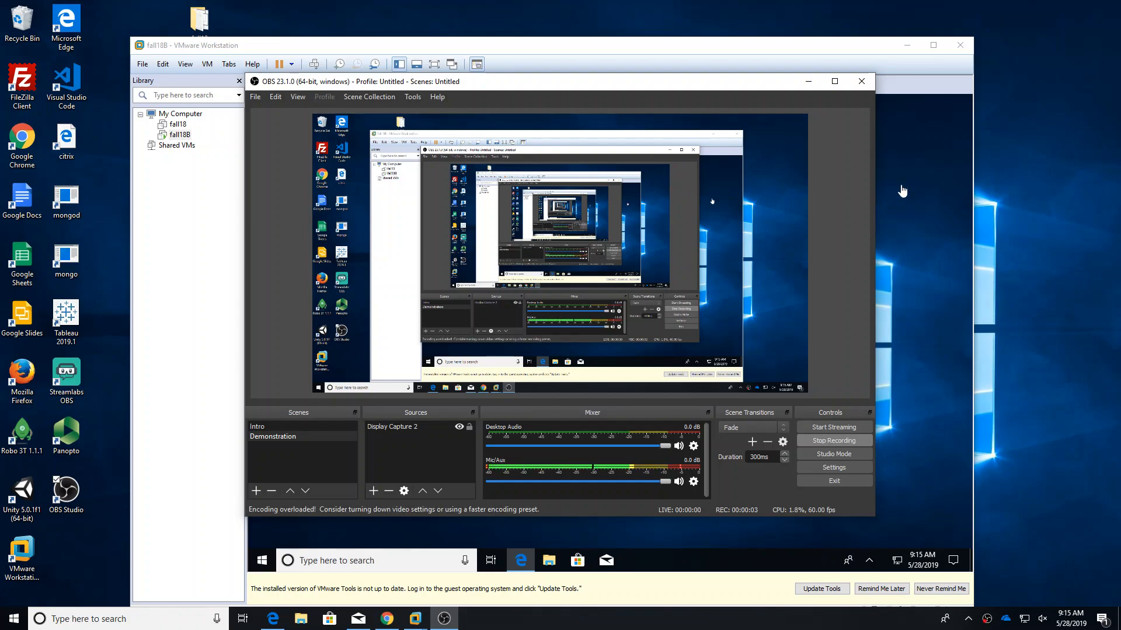
mouse_move(808, 81)
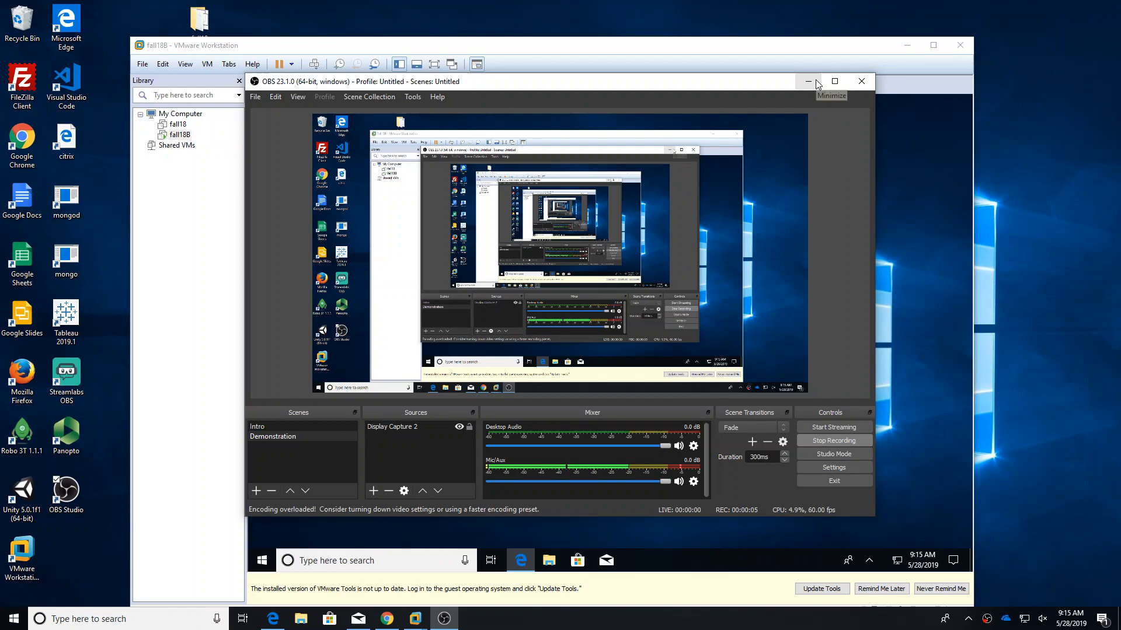
Step: Minimize OBS and drag the Edge window toward the centre of the VM desktop
click(807, 80)
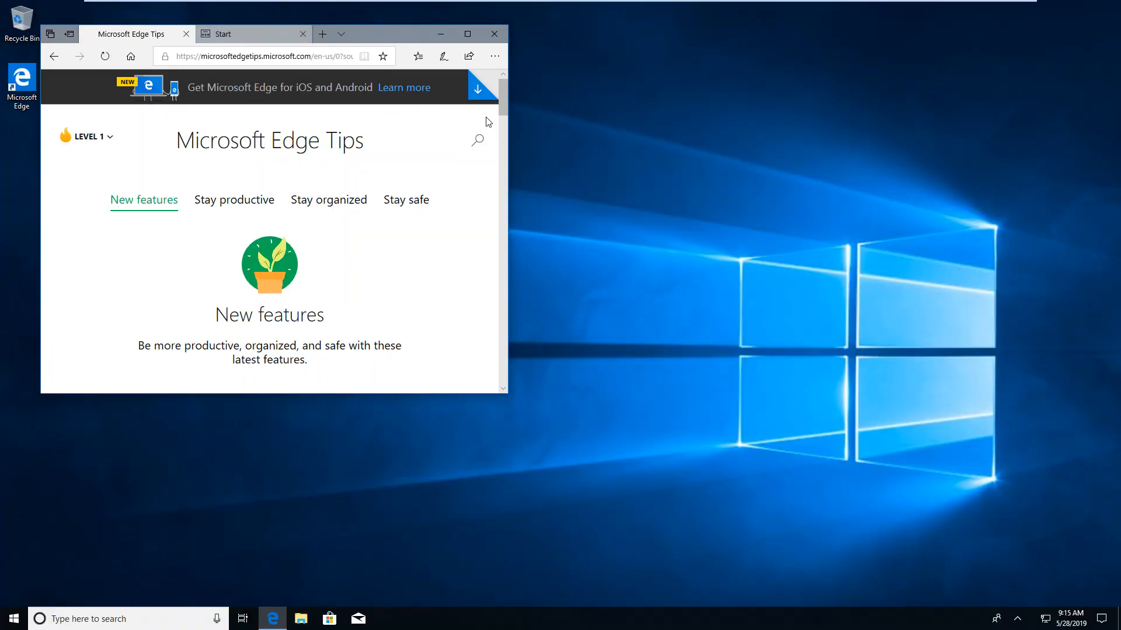
drag(286, 34, 307, 48)
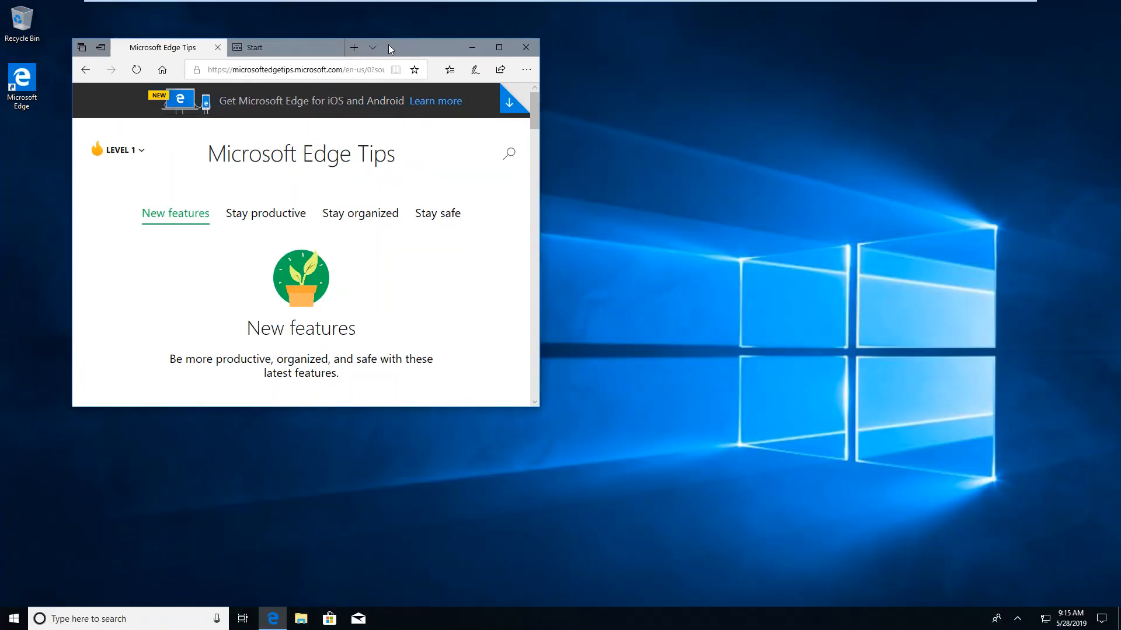
drag(300, 48, 436, 68)
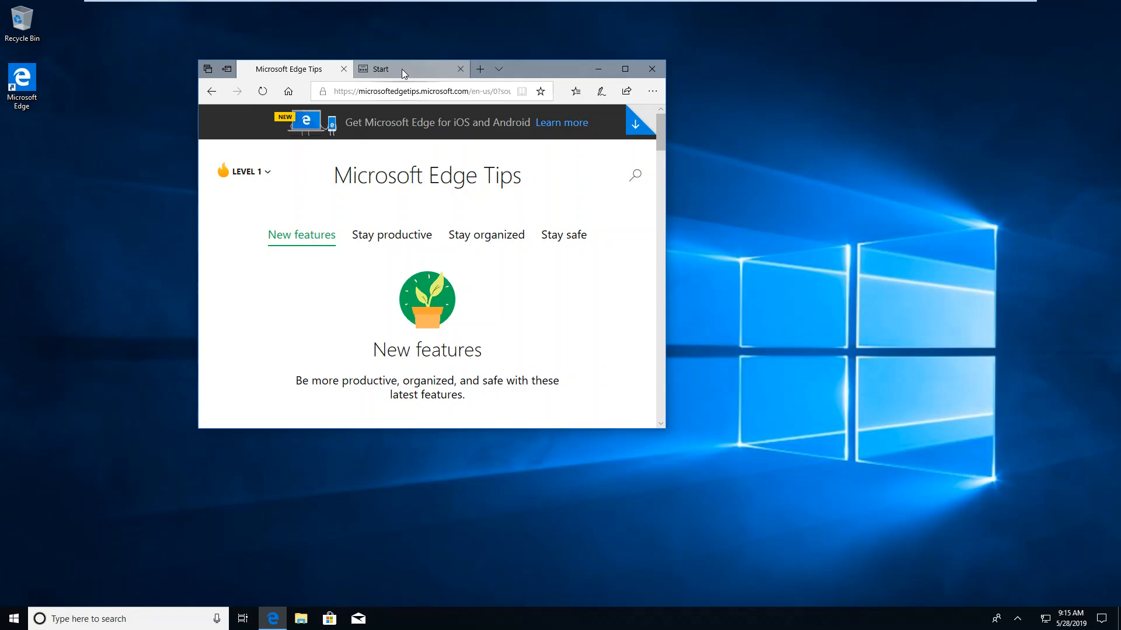
Step: Open the postgresql.org site from Edge's Start tab in a wider window
click(399, 69)
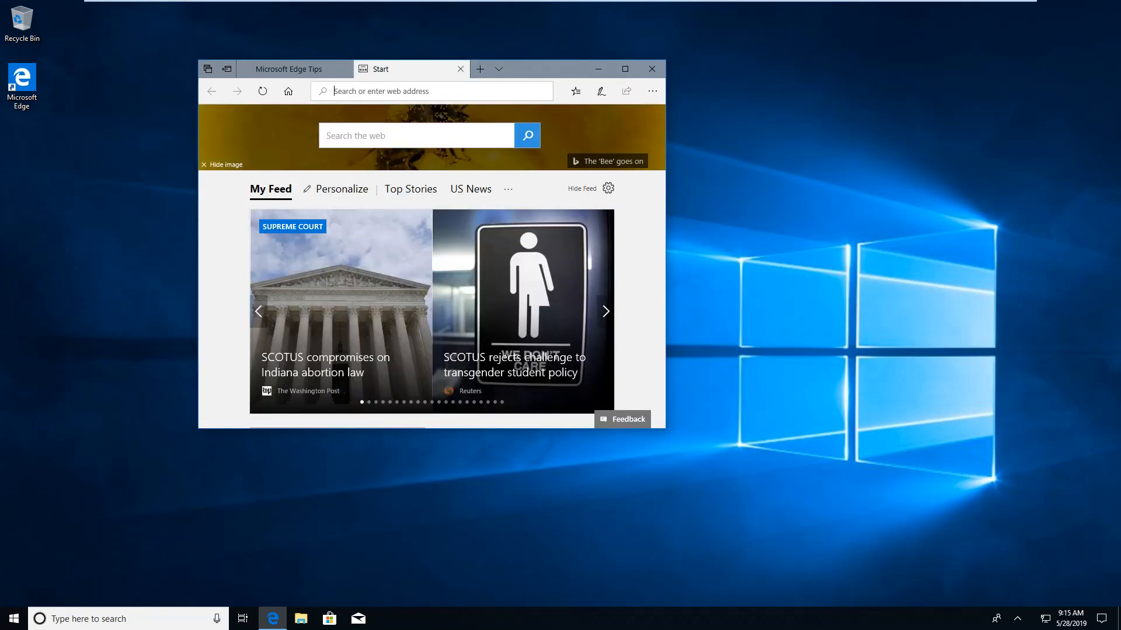
text(postgresql.org)
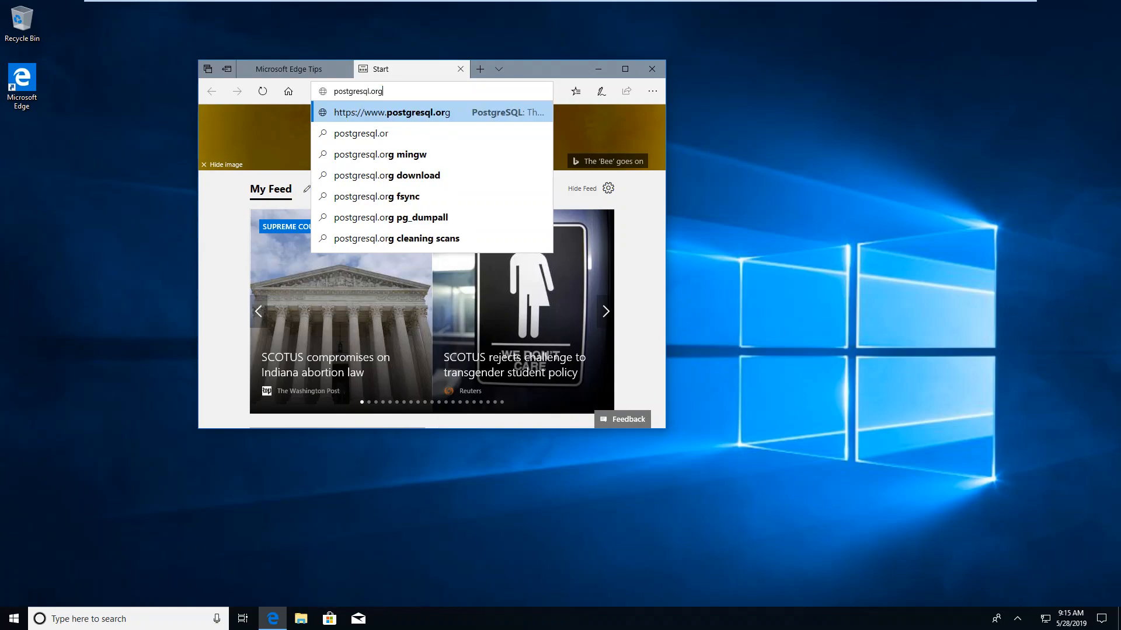
click(391, 112)
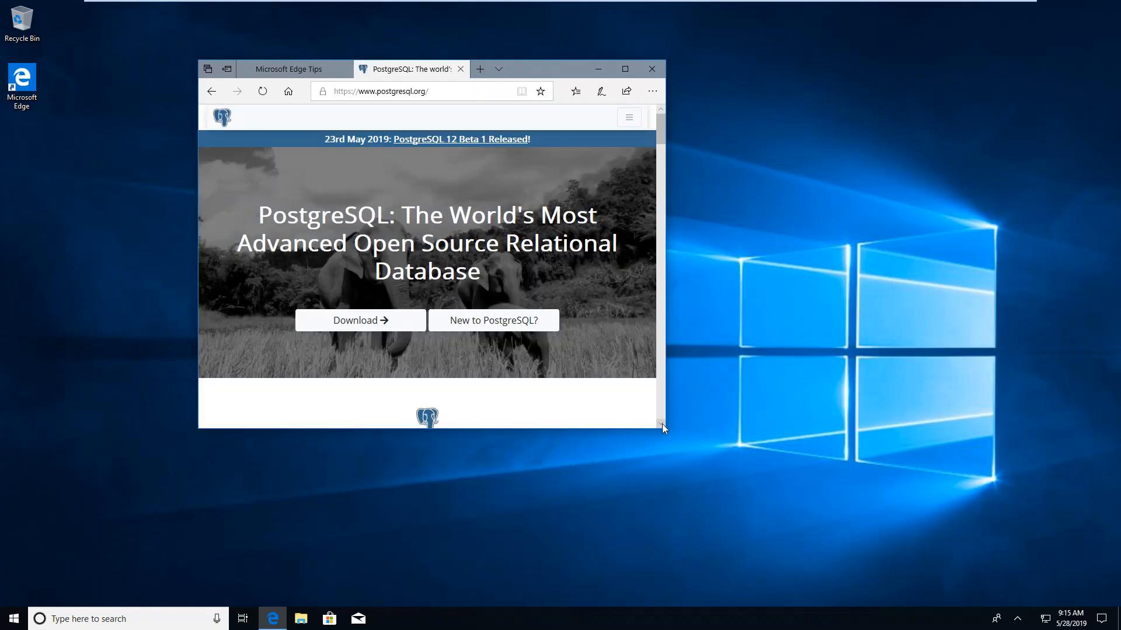
scroll(down, 3)
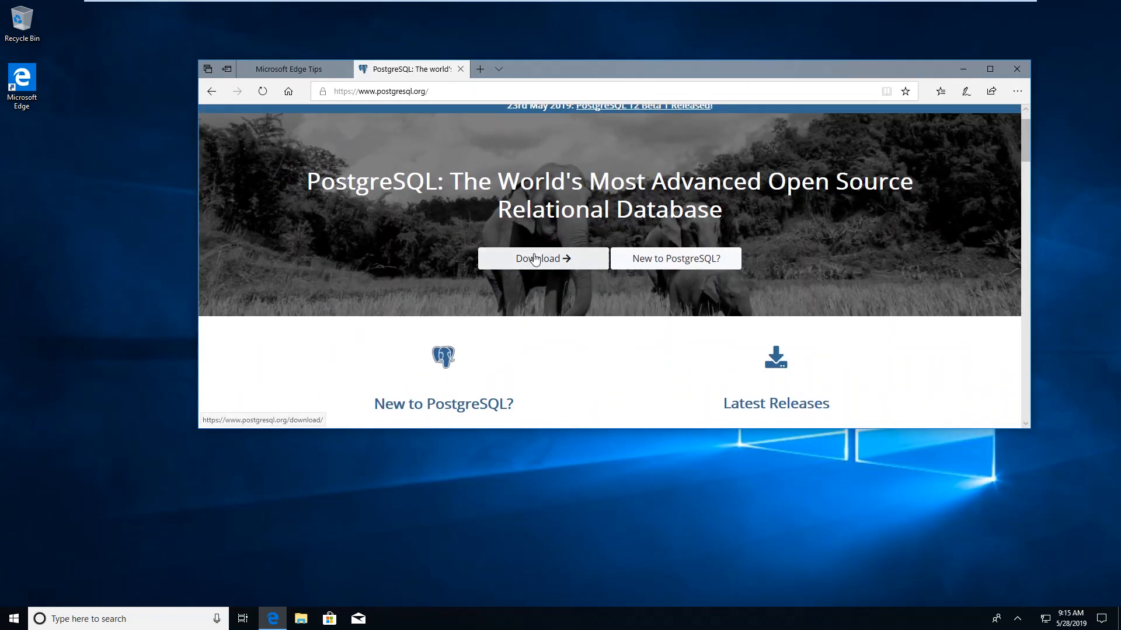
Step: Go to the PostgreSQL Download page and choose the Windows binary packages
click(543, 259)
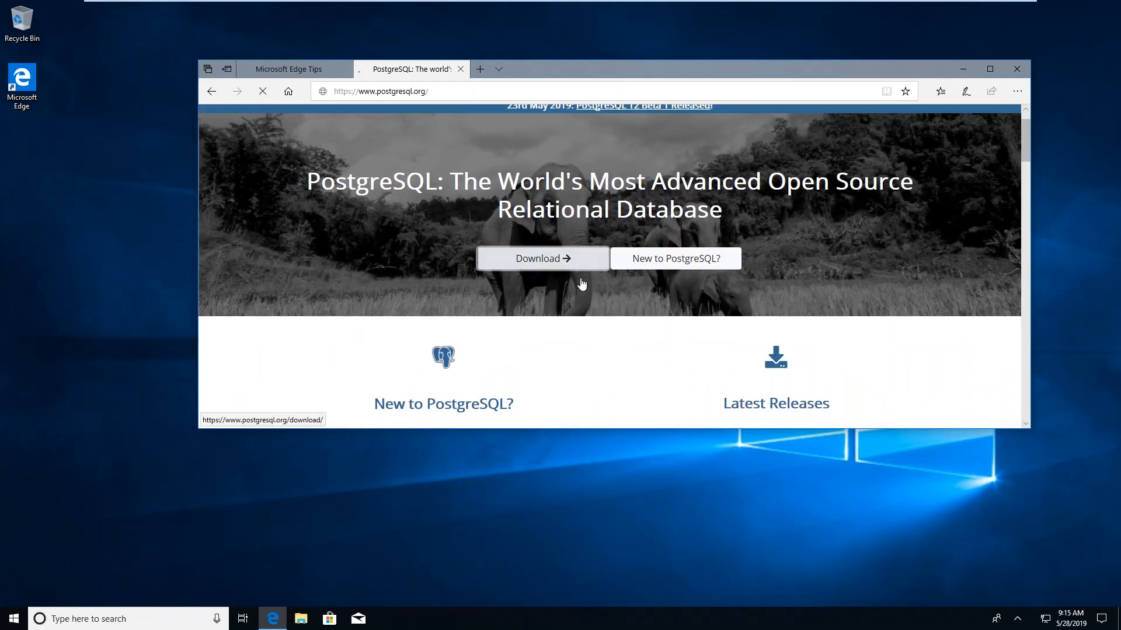
click(543, 258)
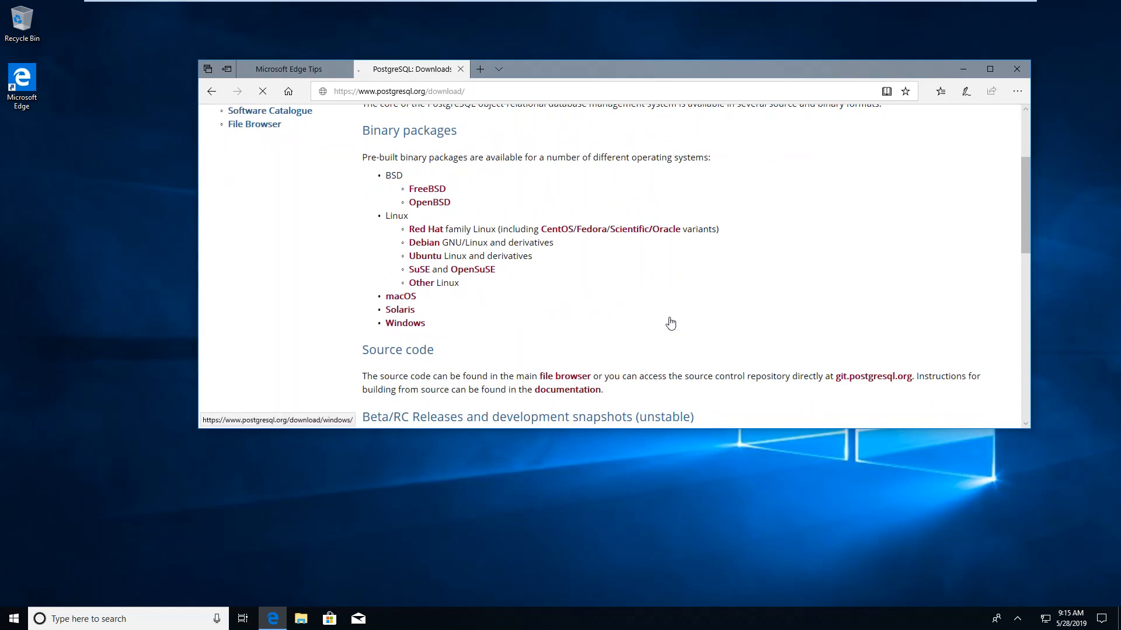
click(405, 323)
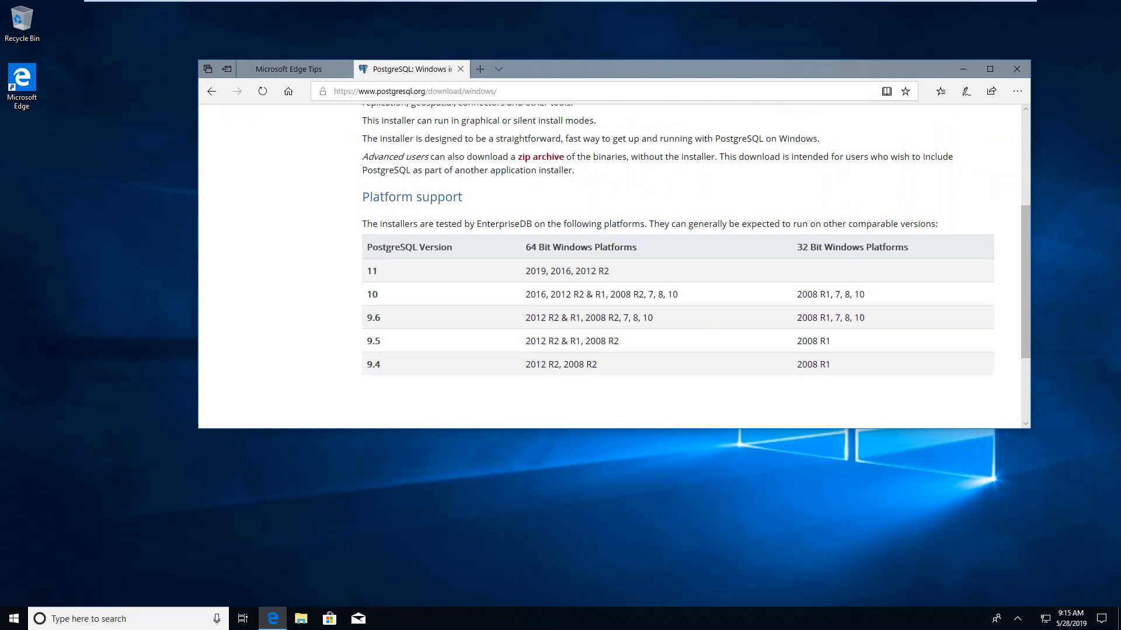
Step: Scroll through the platform support table of PostgreSQL versions and Windows platforms
scroll(down, 3)
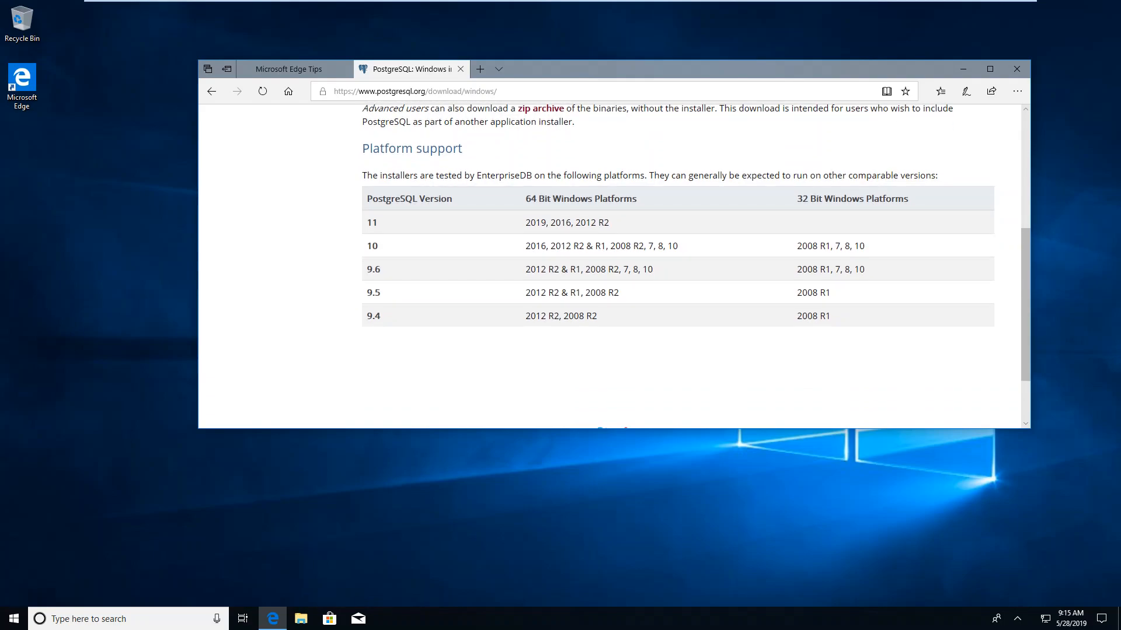
scroll(down, 3)
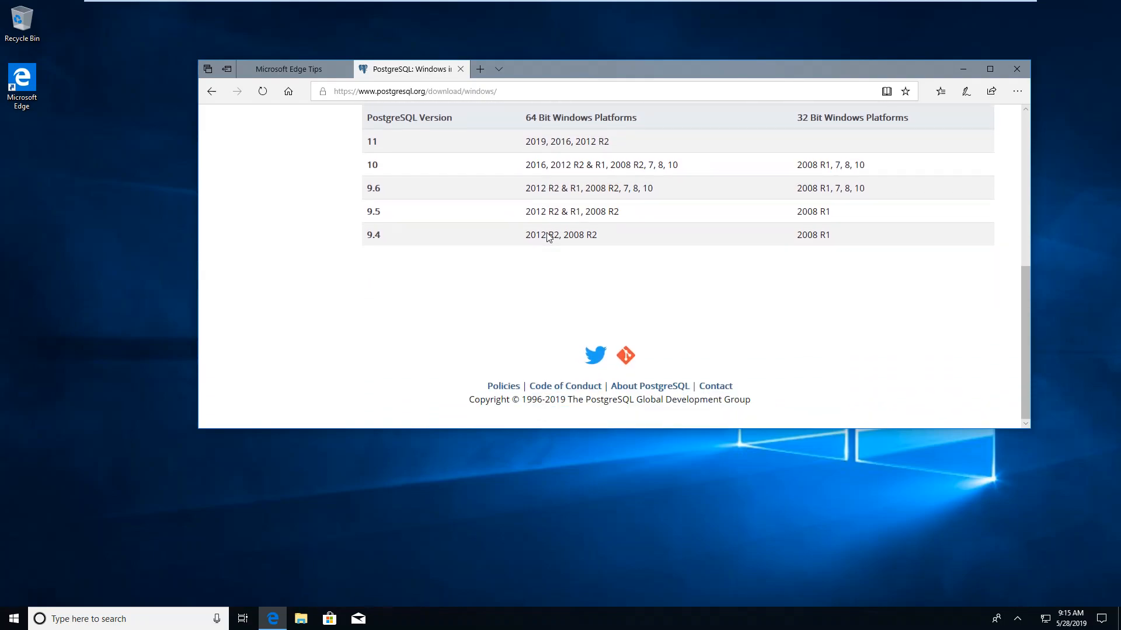
scroll(up, 3)
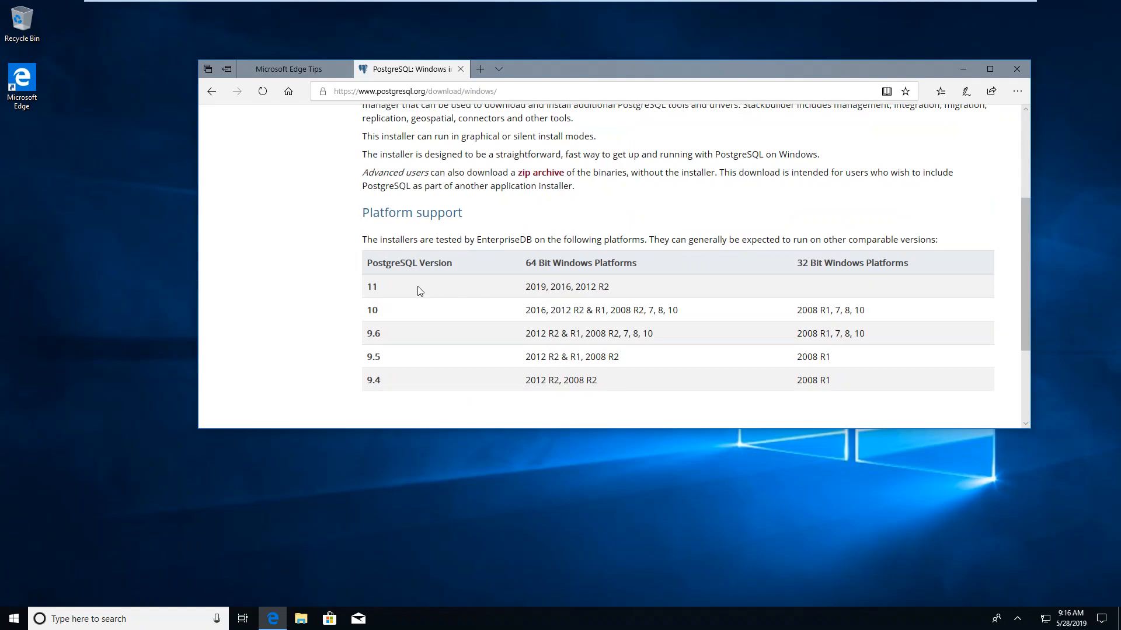
scroll(down, 3)
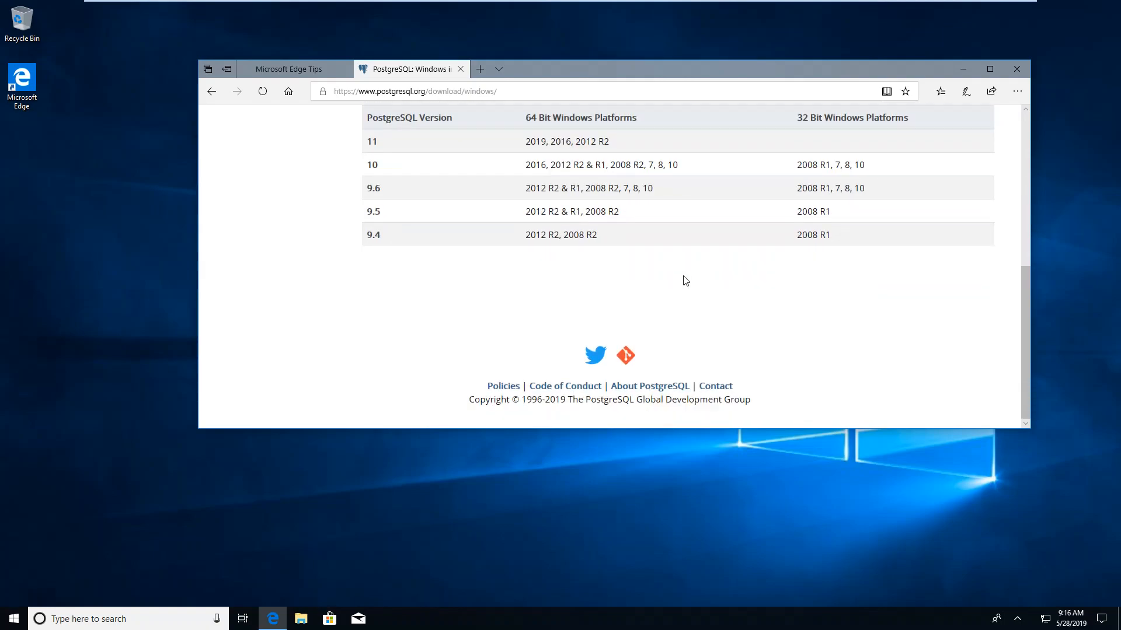
scroll(up, 3)
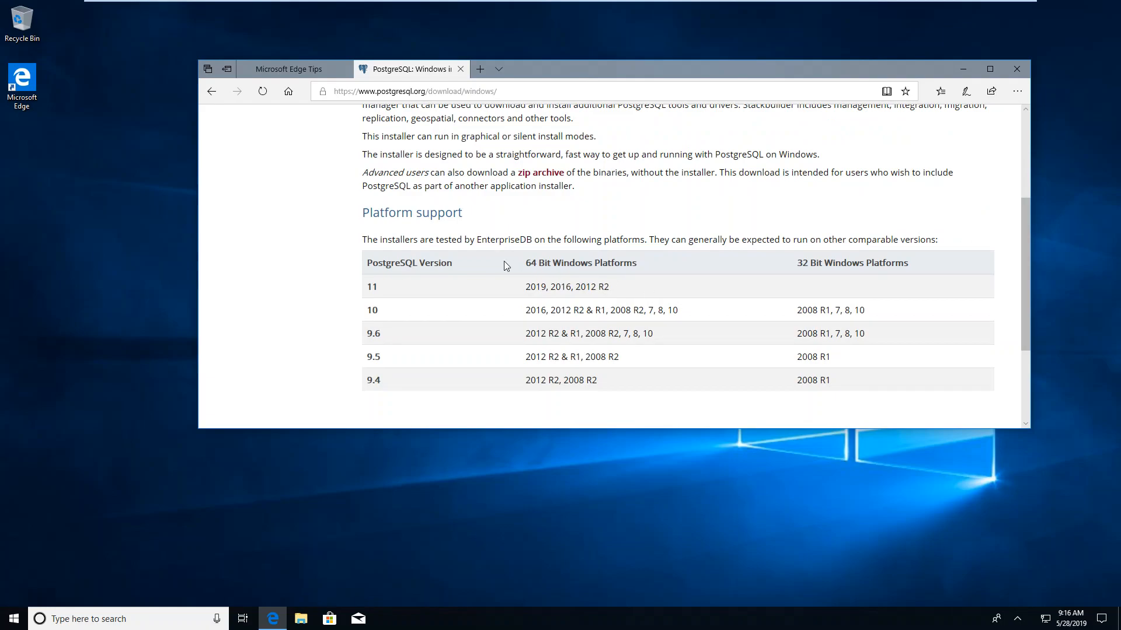
mouse_move(530, 298)
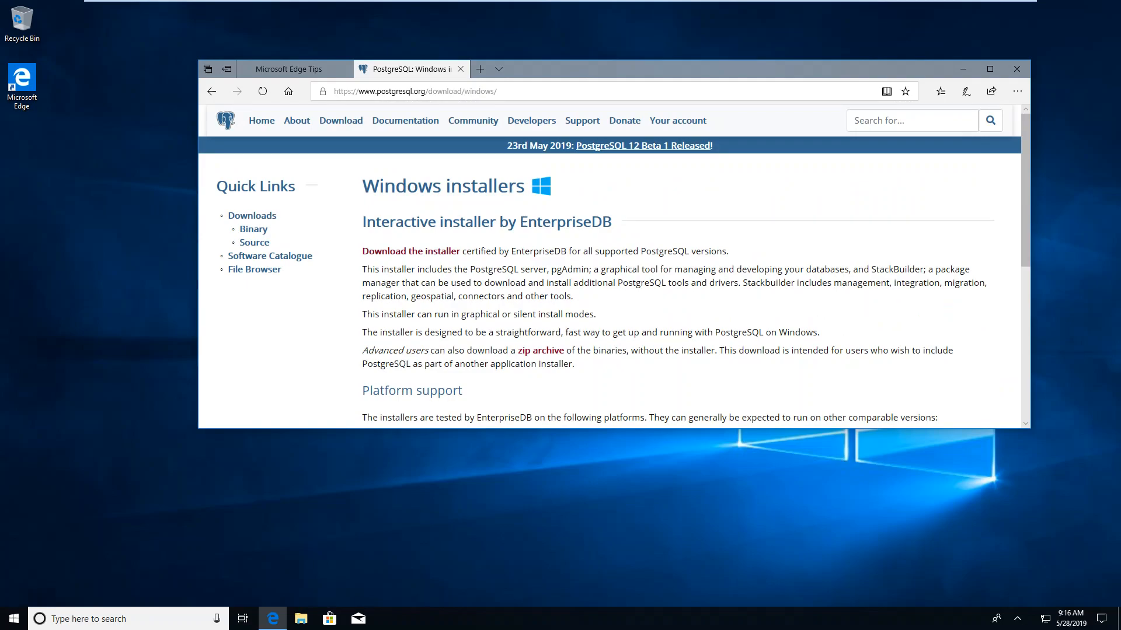
mouse_move(423, 259)
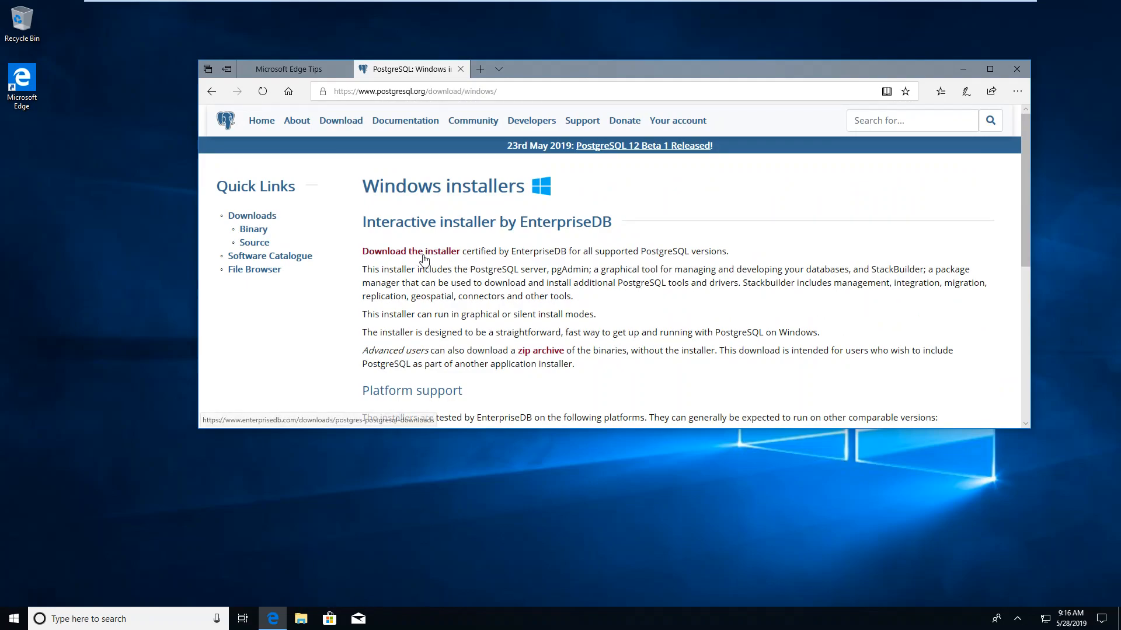
Step: Download the PostgreSQL 11.3 Windows x86-64 installer from EnterpriseDB's installer page
click(410, 251)
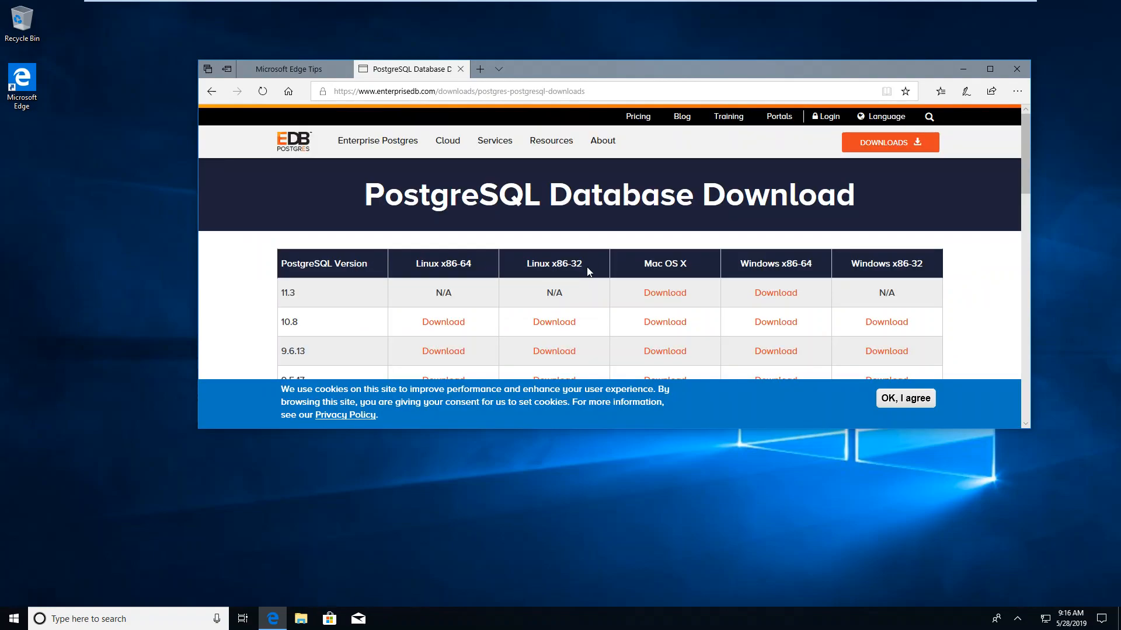
scroll(down, 3)
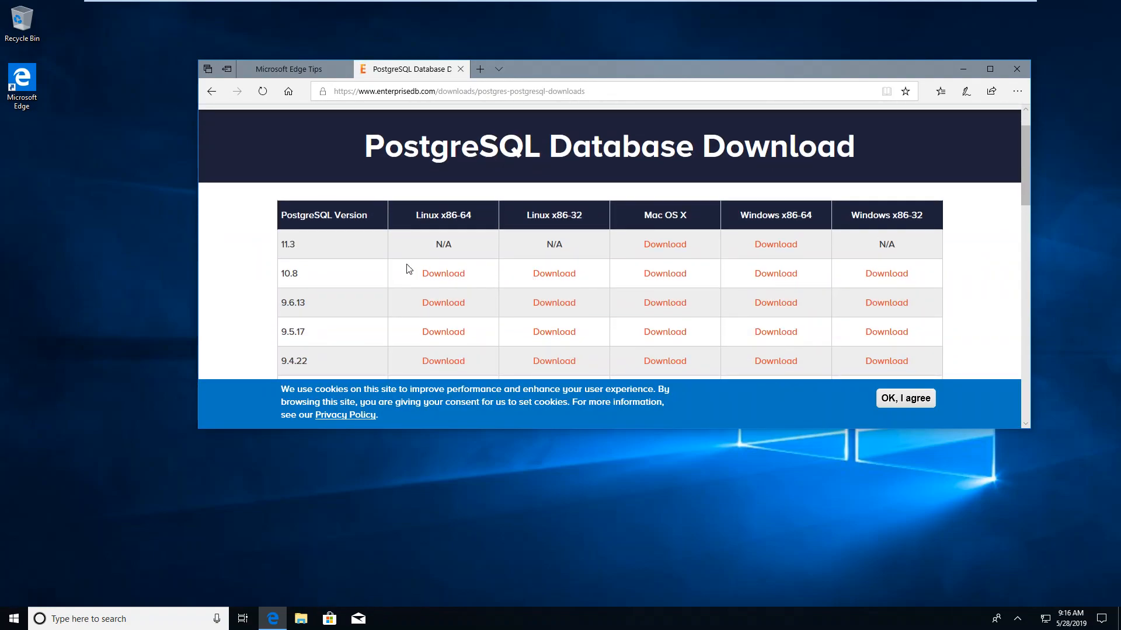
mouse_move(740, 257)
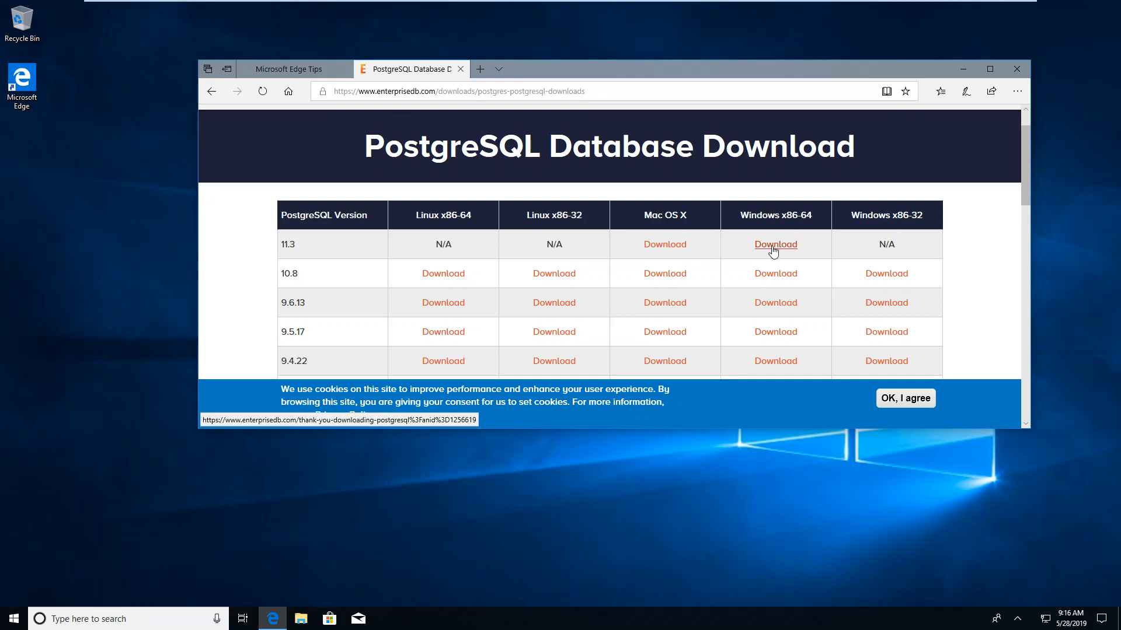
click(775, 245)
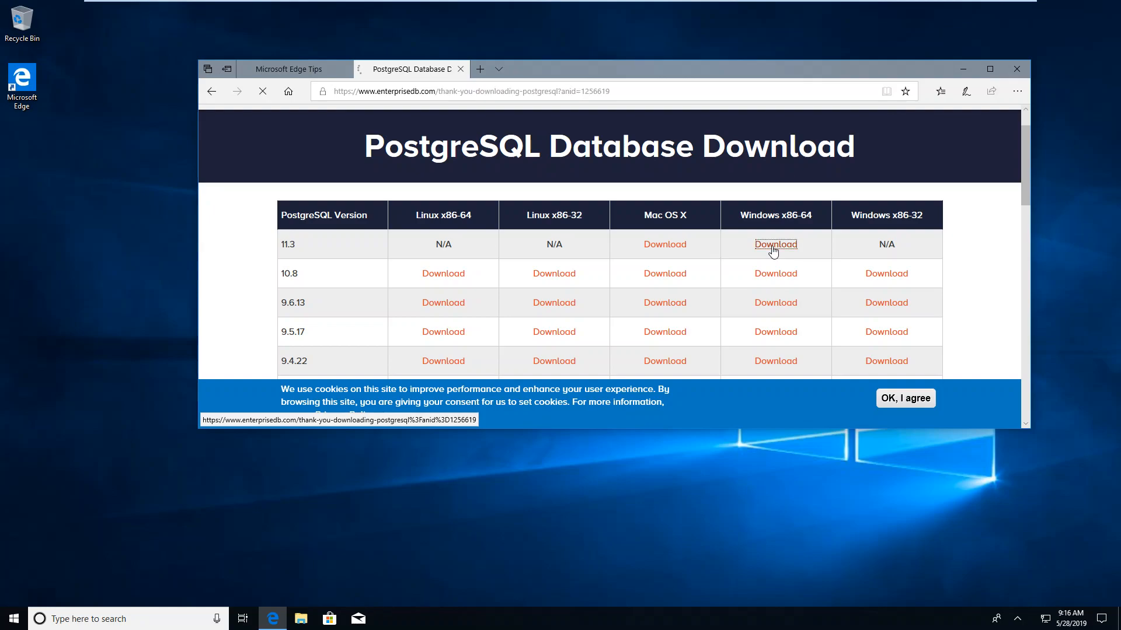
click(775, 244)
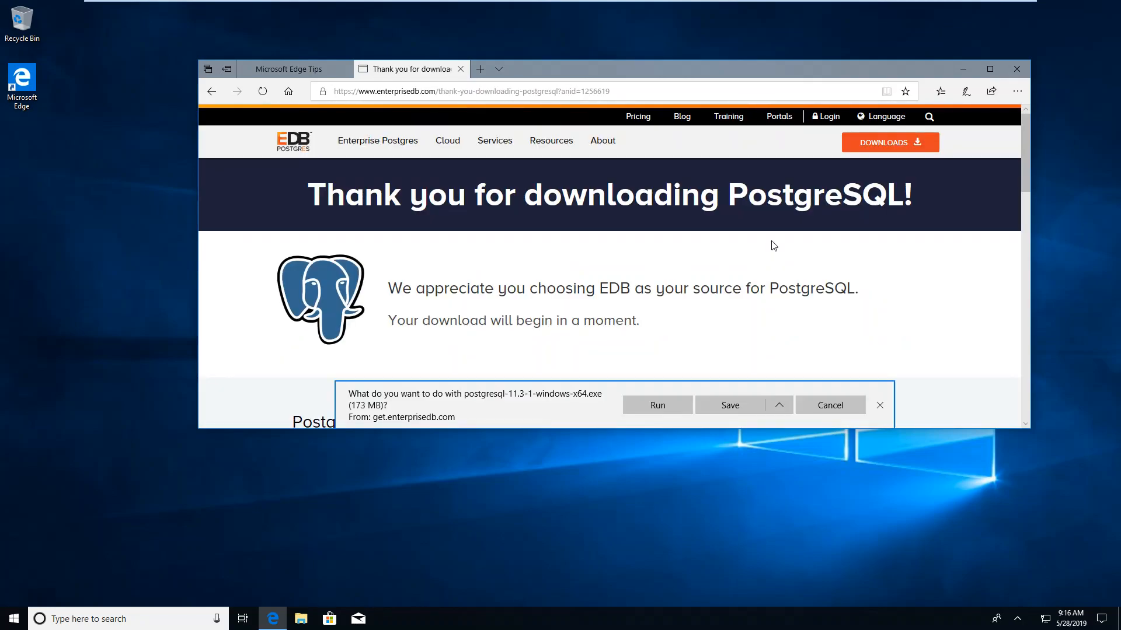
mouse_move(388, 455)
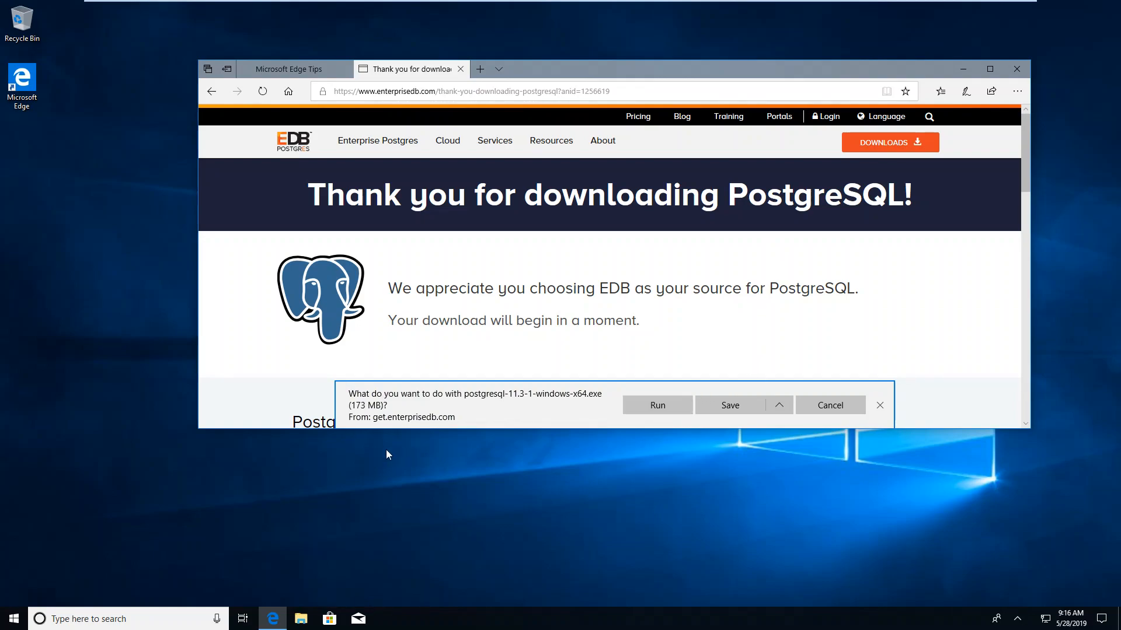
Step: Run the downloaded postgresql-11.3-1-windows-x64 installer from Edge's download bar
click(730, 405)
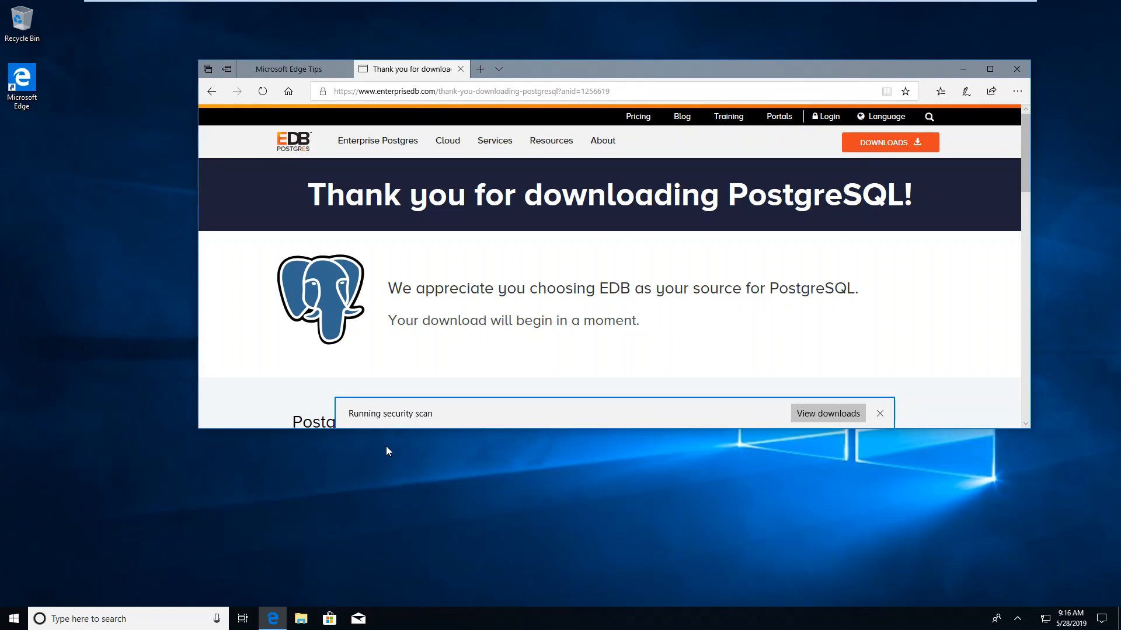
click(880, 413)
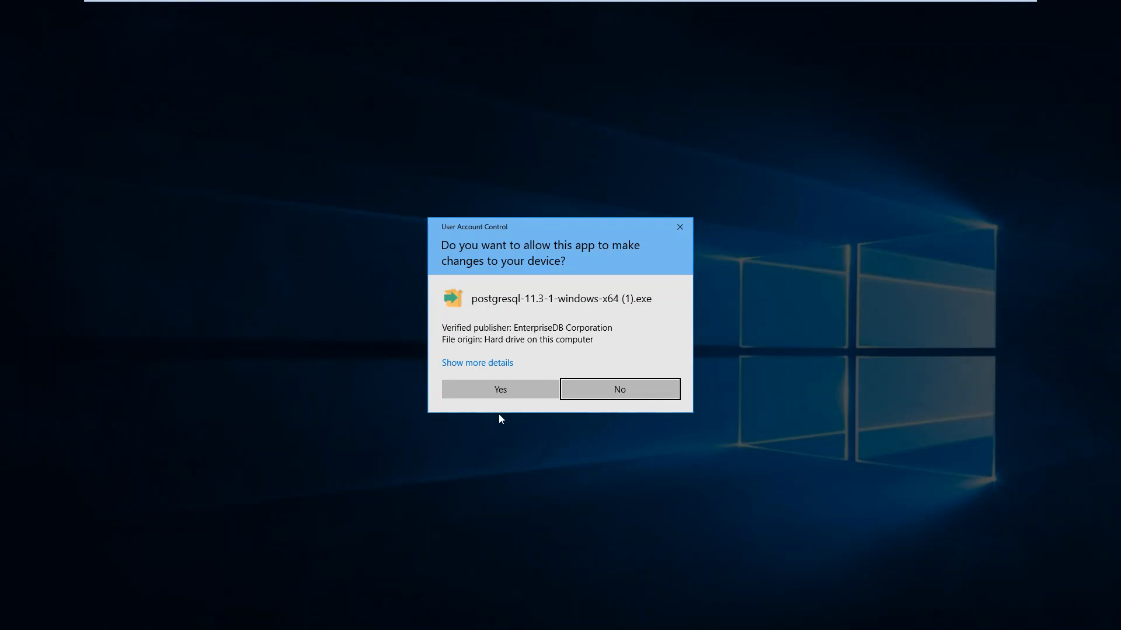
Step: Approve the User Account Control prompt for the PostgreSQL installer
click(620, 389)
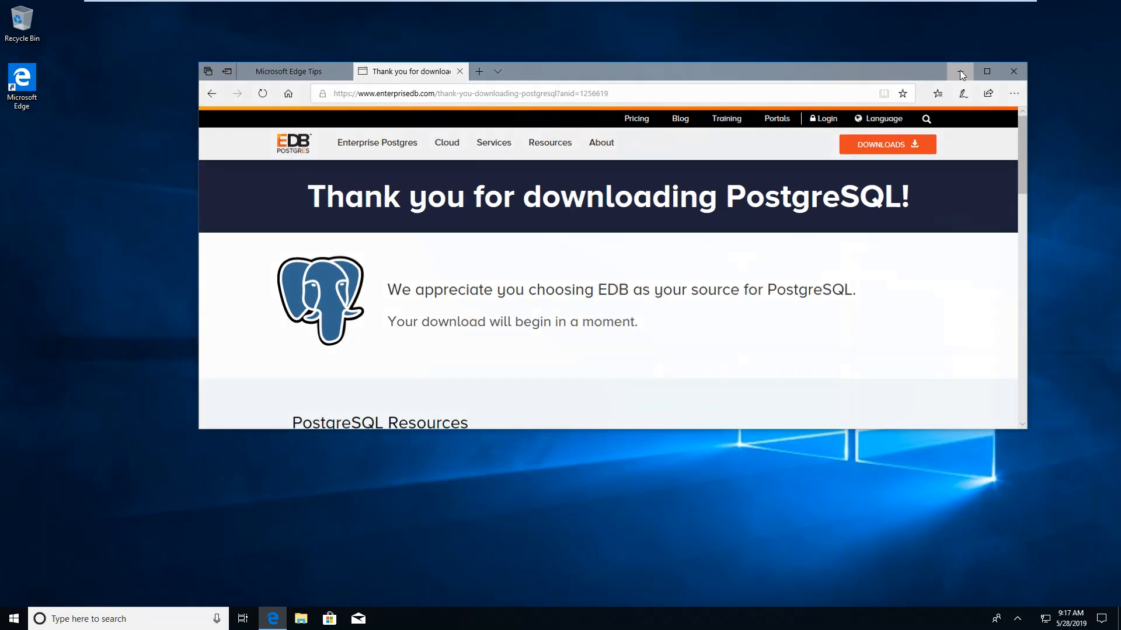
Step: Minimize Edge so the PostgreSQL setup wizard can appear on the desktop
click(1014, 71)
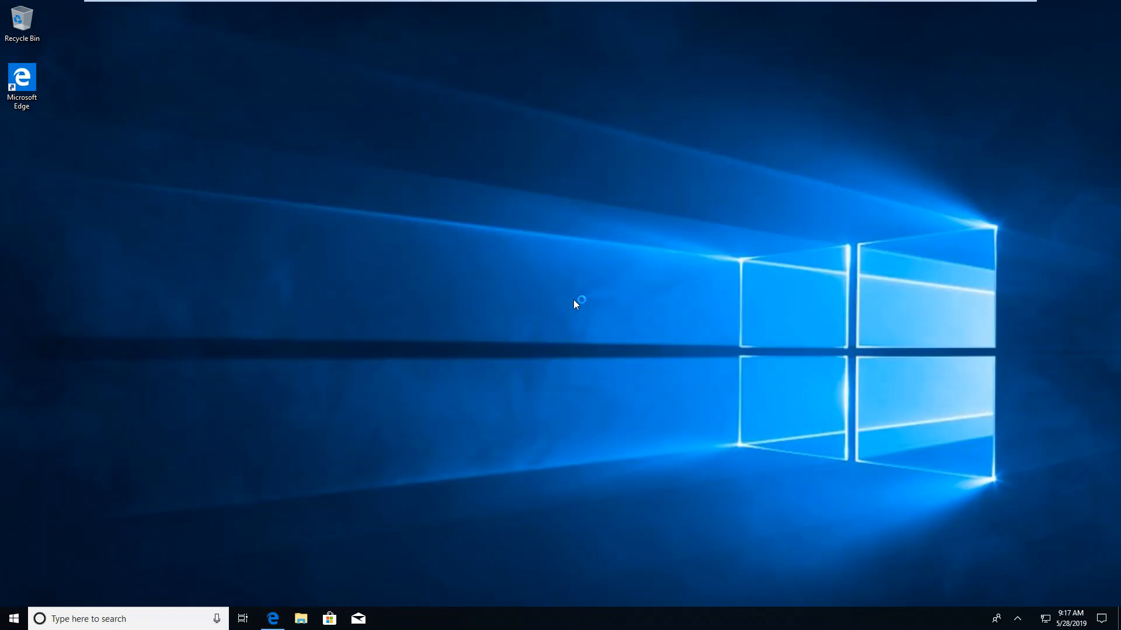
mouse_move(574, 305)
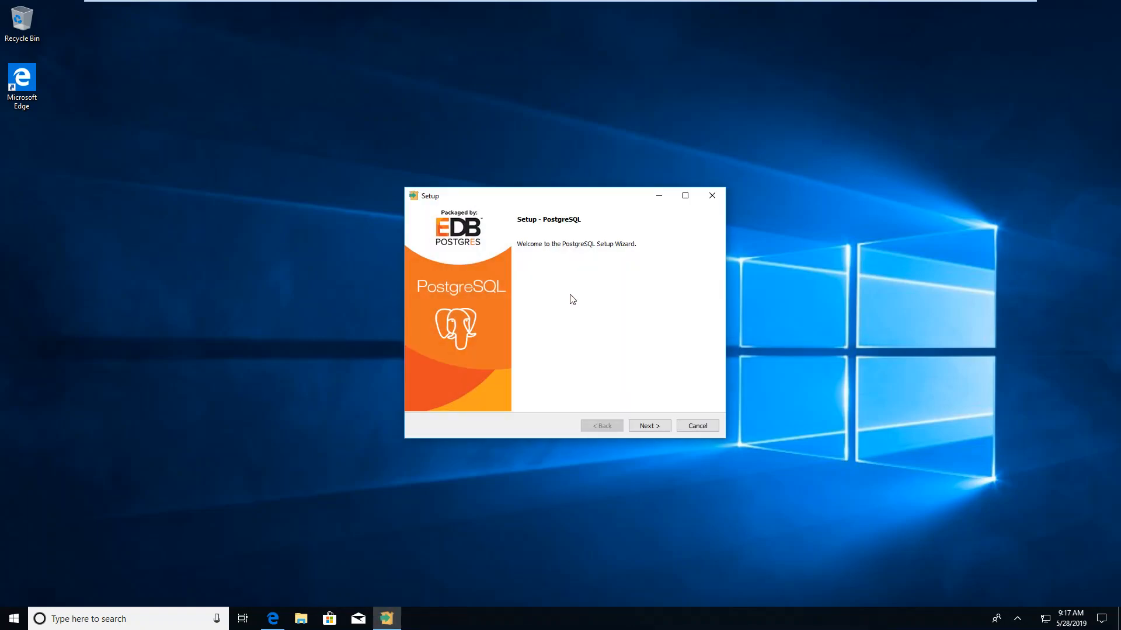
Step: Pass the welcome page, keeping the default installation directory and all four components
click(649, 425)
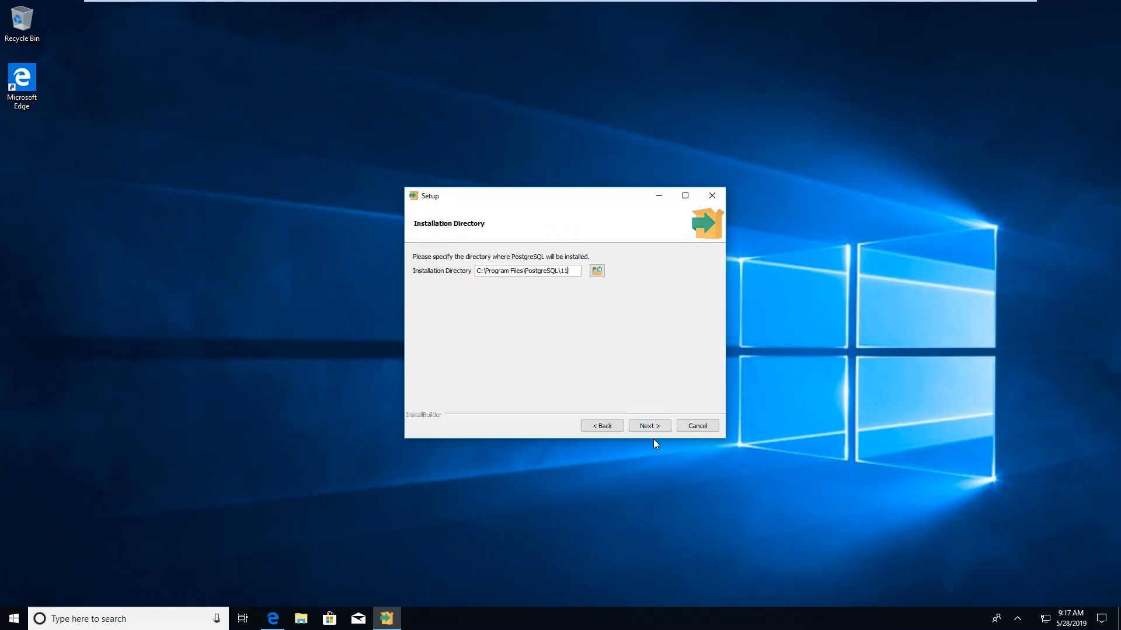
mouse_move(567, 287)
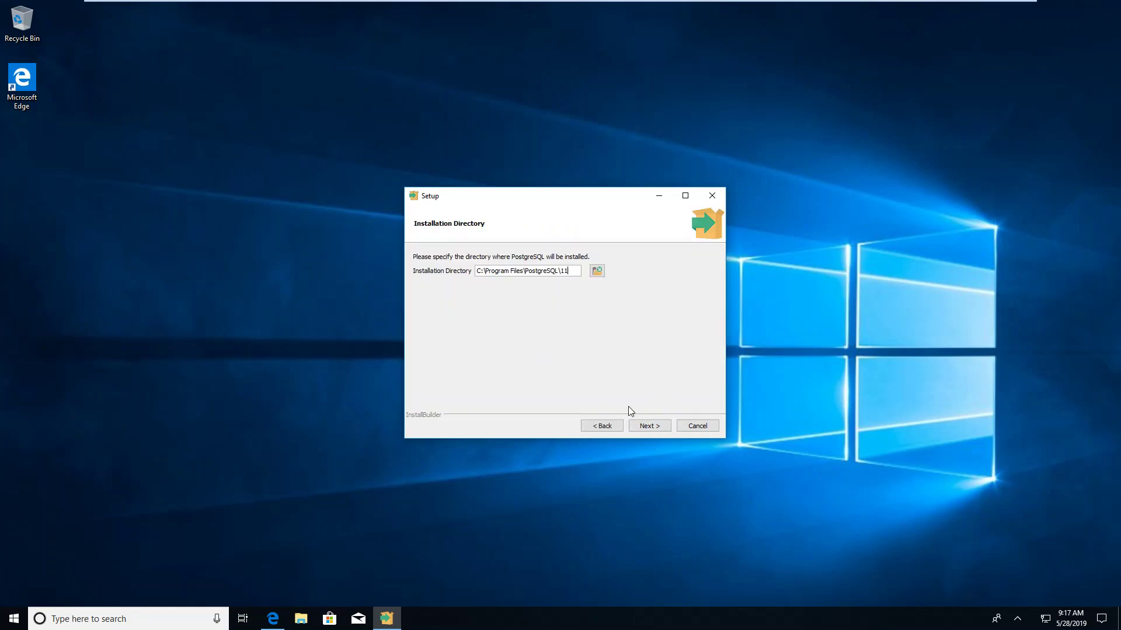
mouse_move(568, 301)
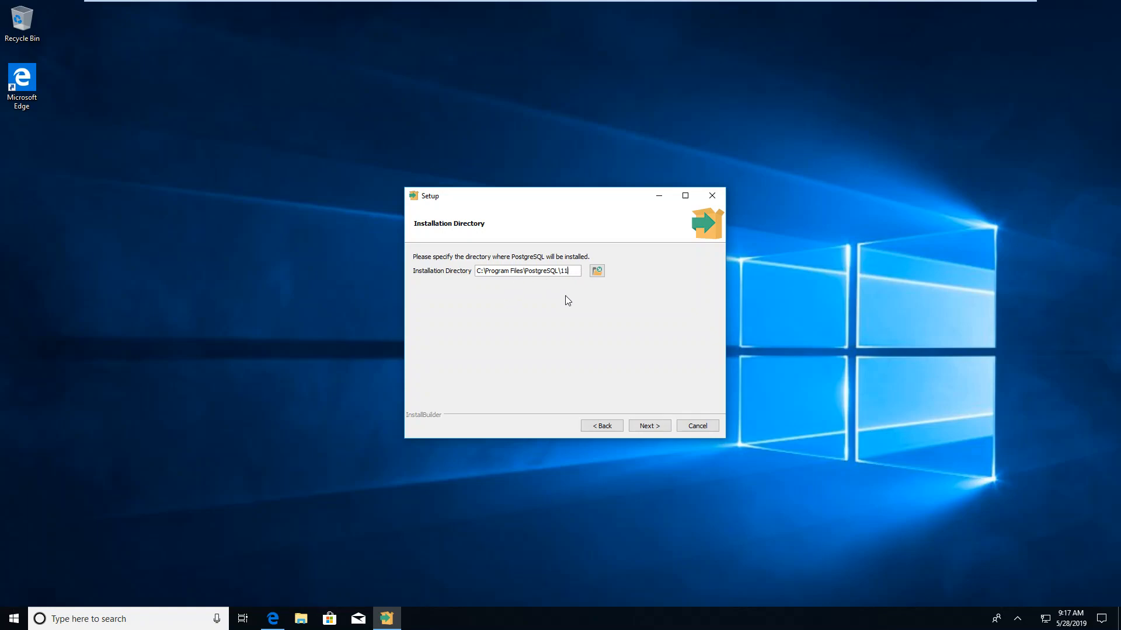
click(649, 425)
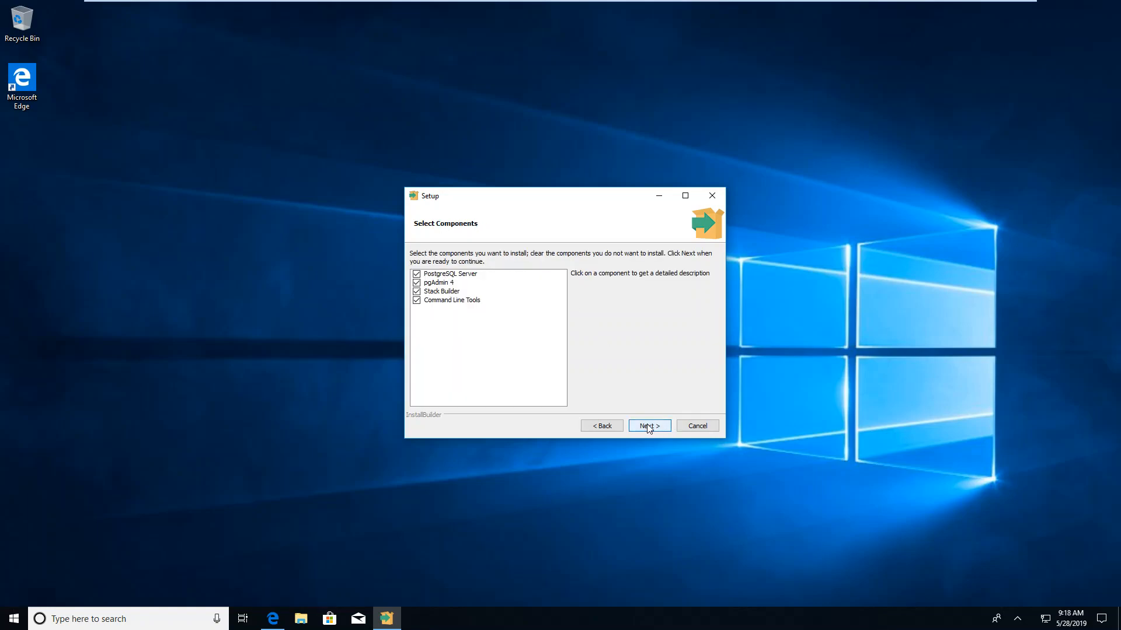
mouse_move(555, 359)
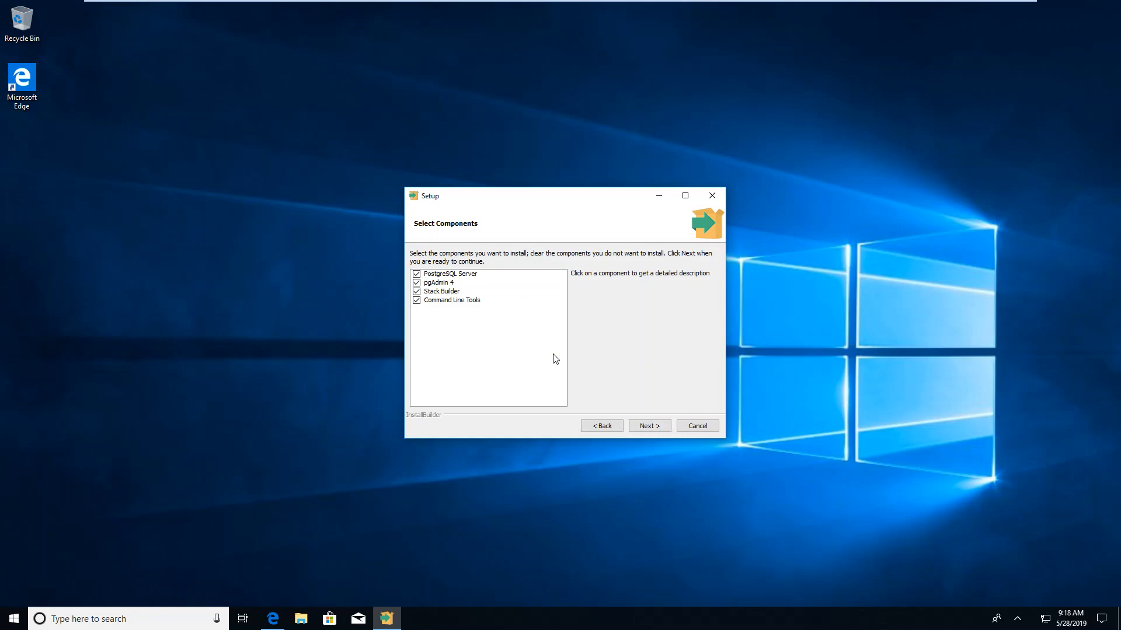
mouse_move(422, 310)
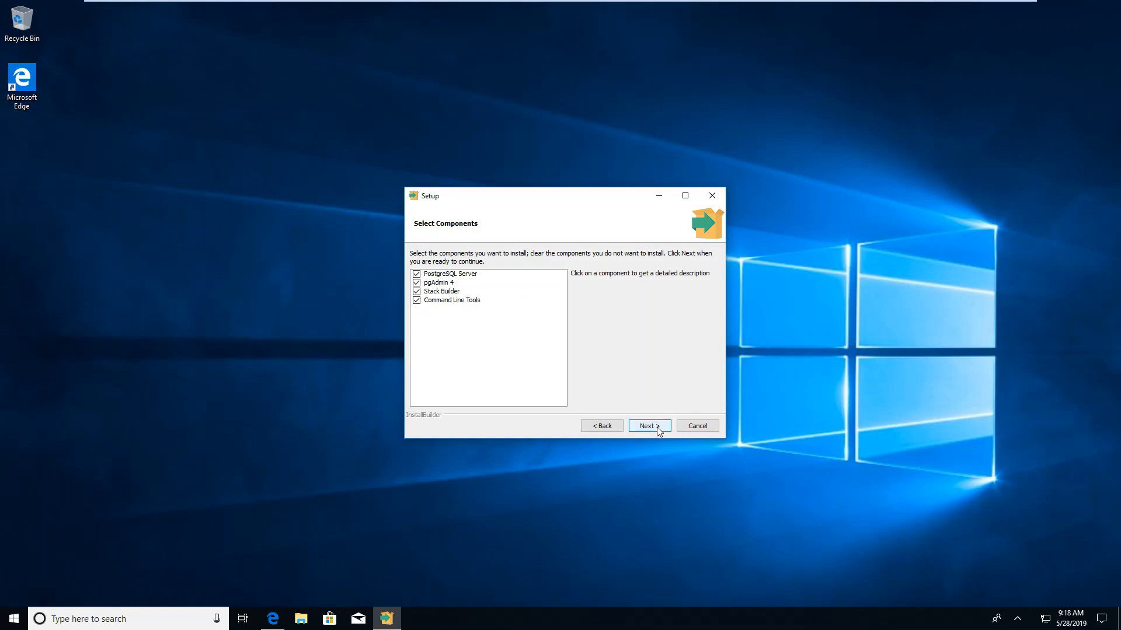
click(648, 426)
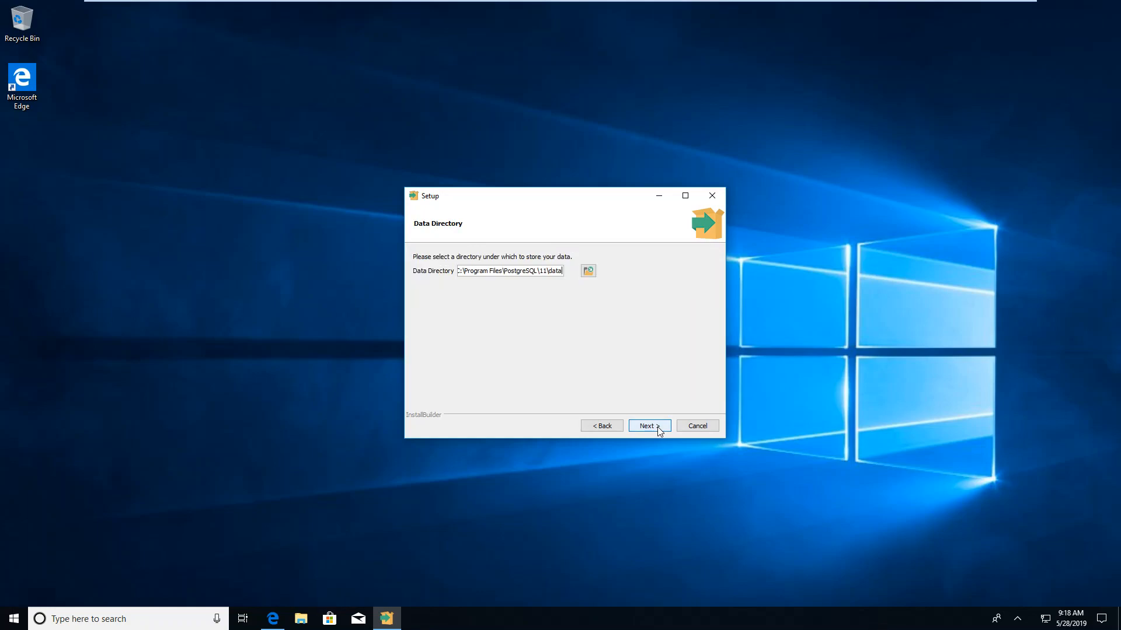
mouse_move(542, 288)
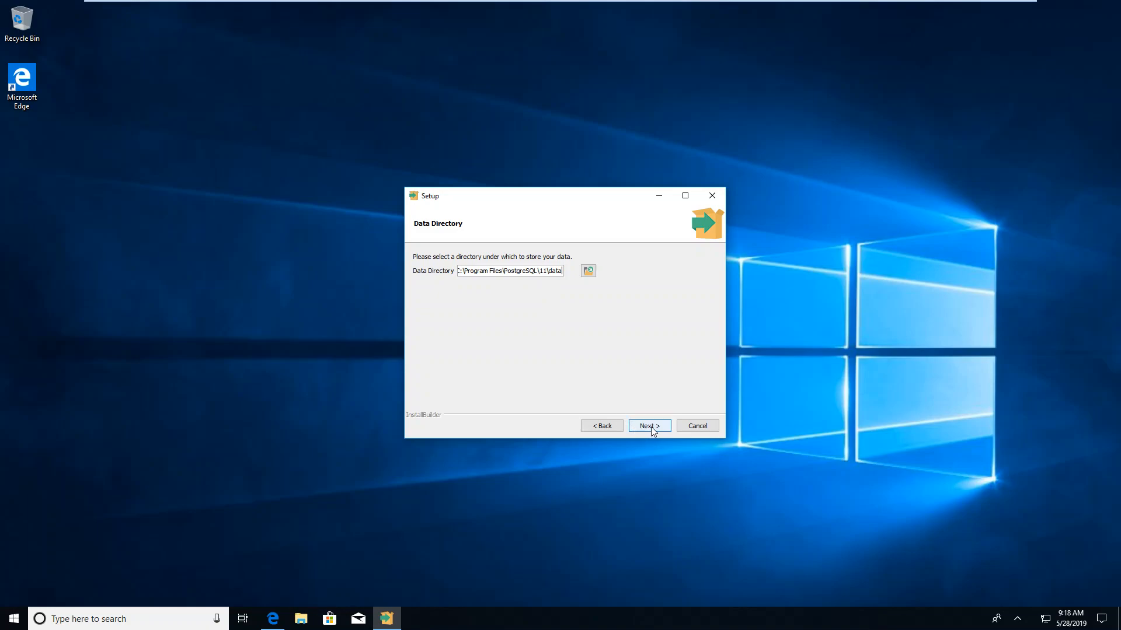
Step: Keep the default data directory and enter the postgres superuser password twice
click(649, 425)
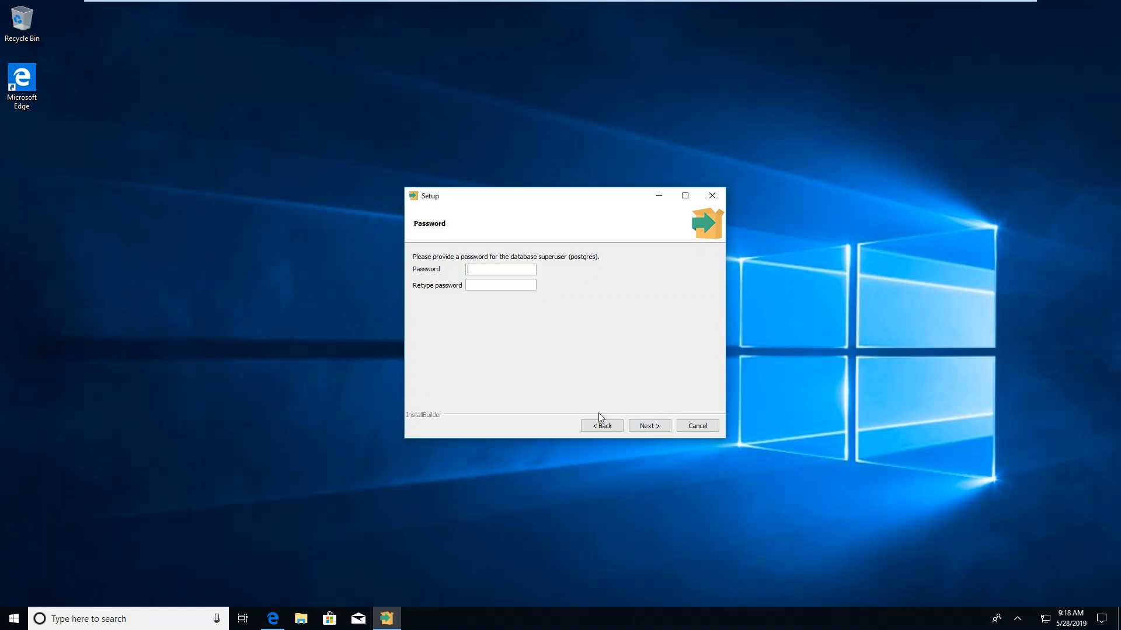
text(*)
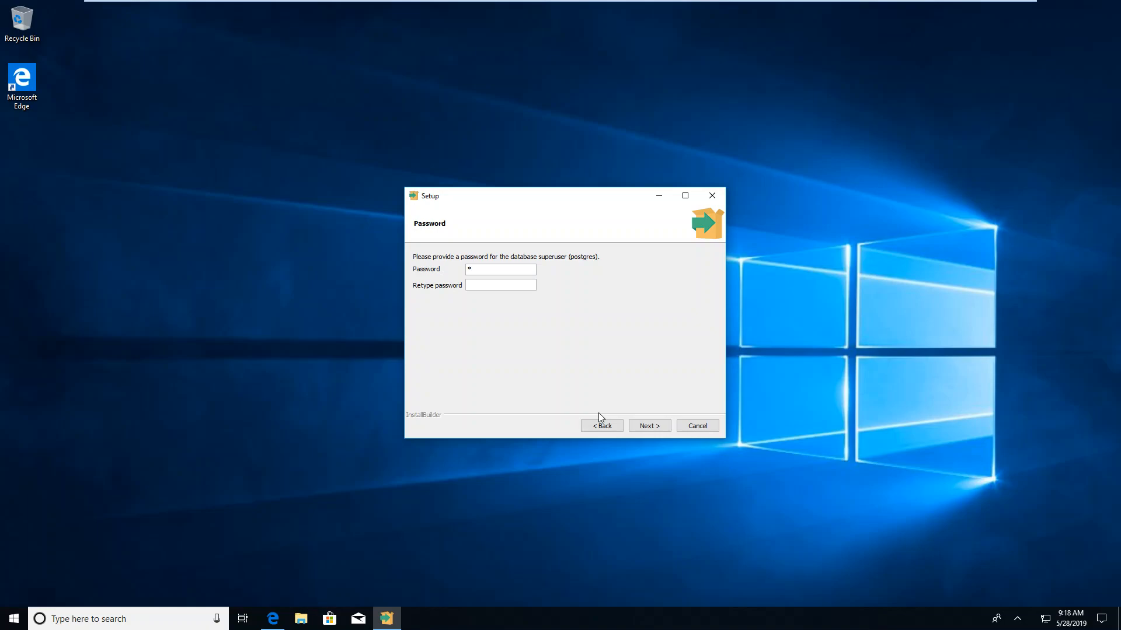
text(***)
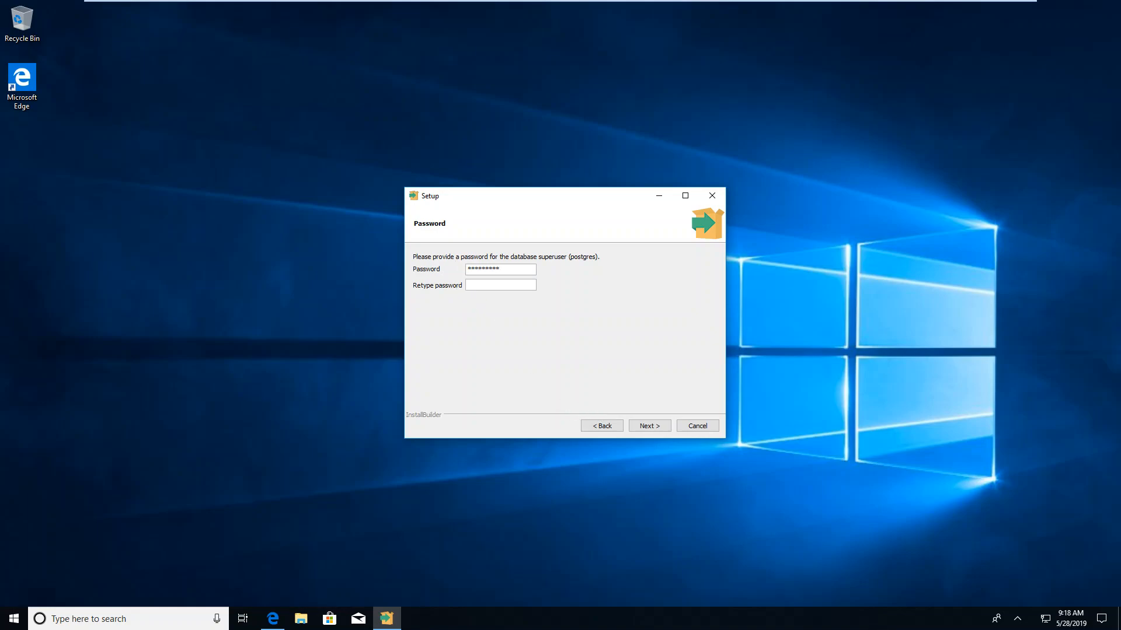
text(*)
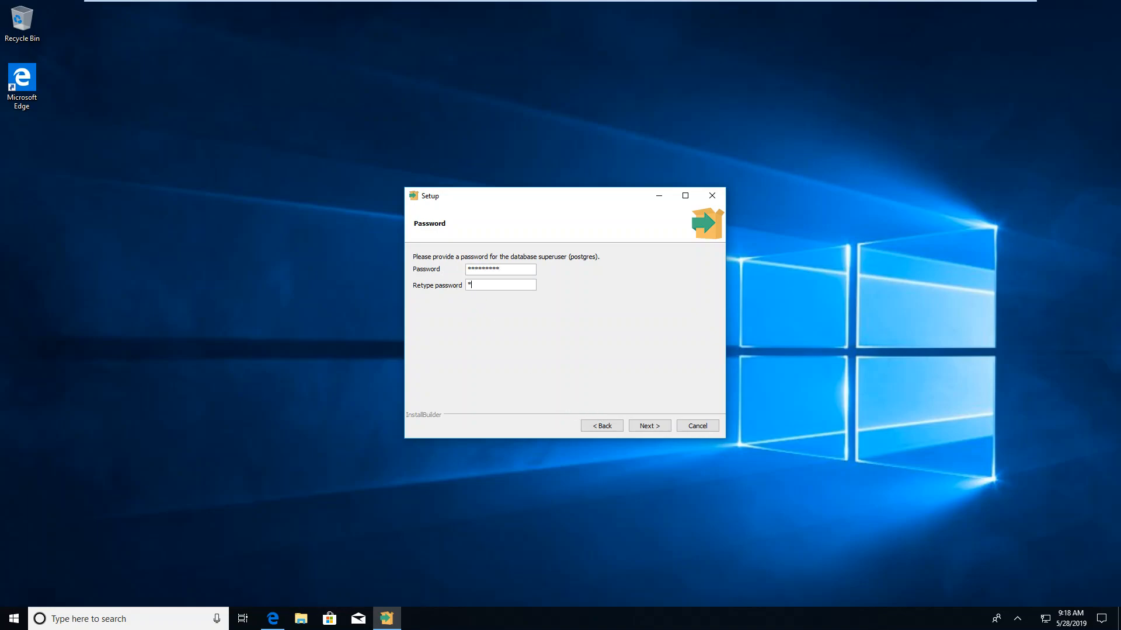
text(****)
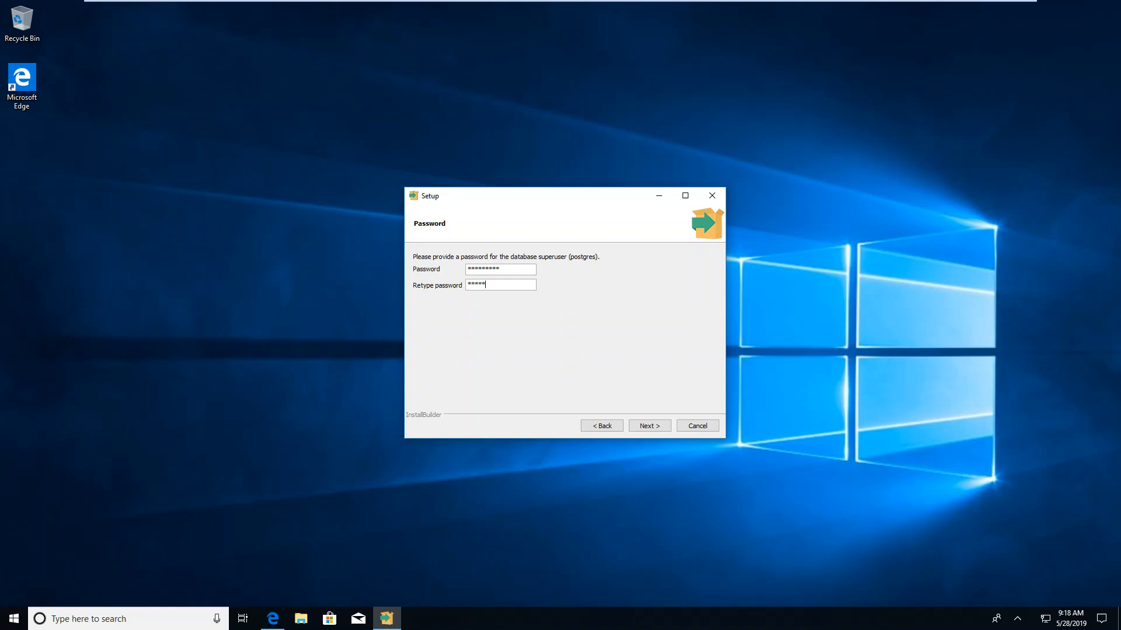
text(***)
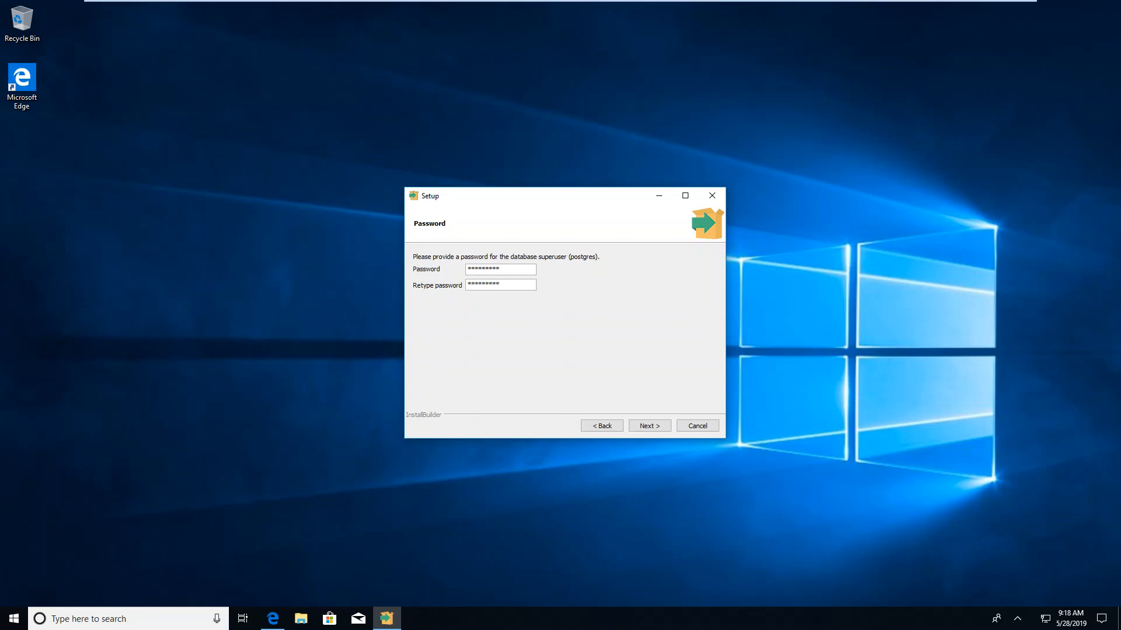
mouse_move(591, 318)
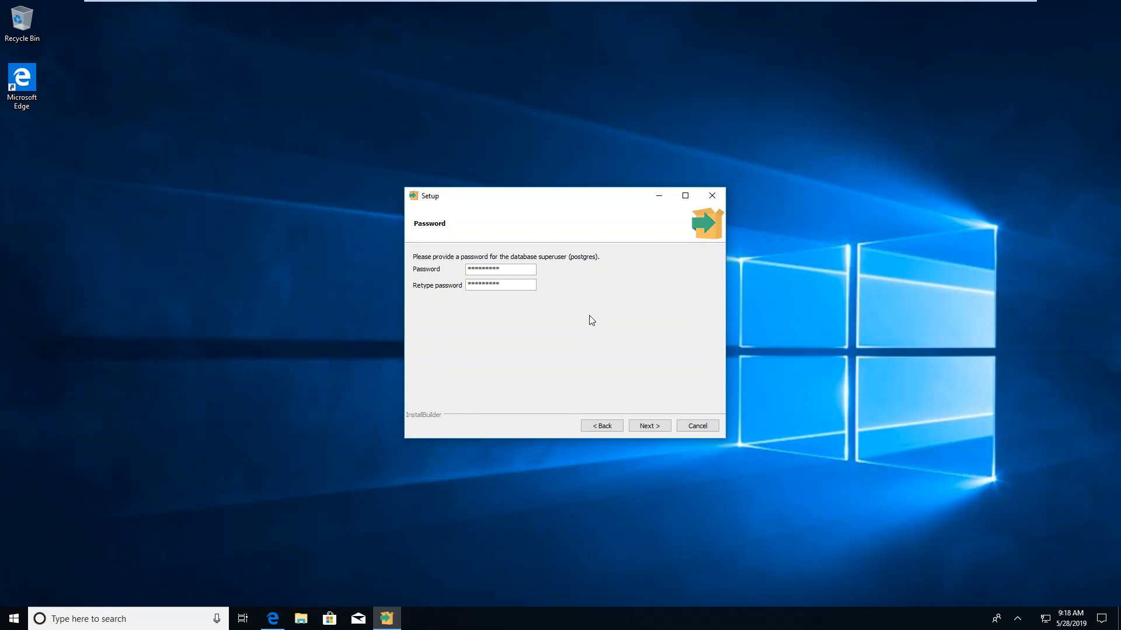
mouse_move(655, 454)
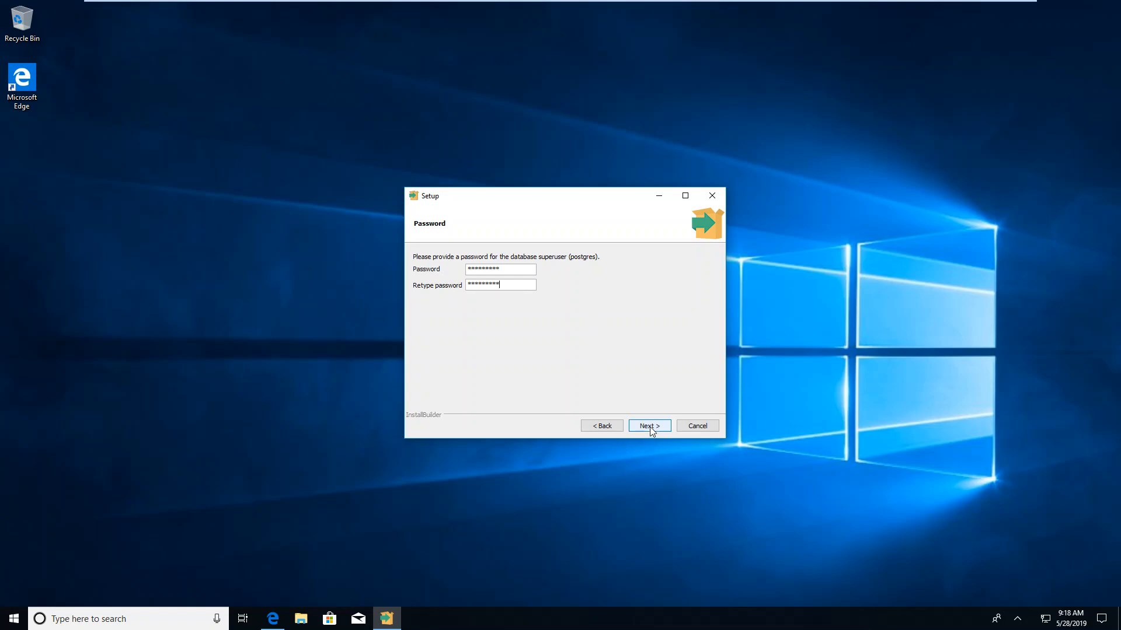
Step: Accept the password, port 5432, default locale and the pre-installation summary
click(649, 425)
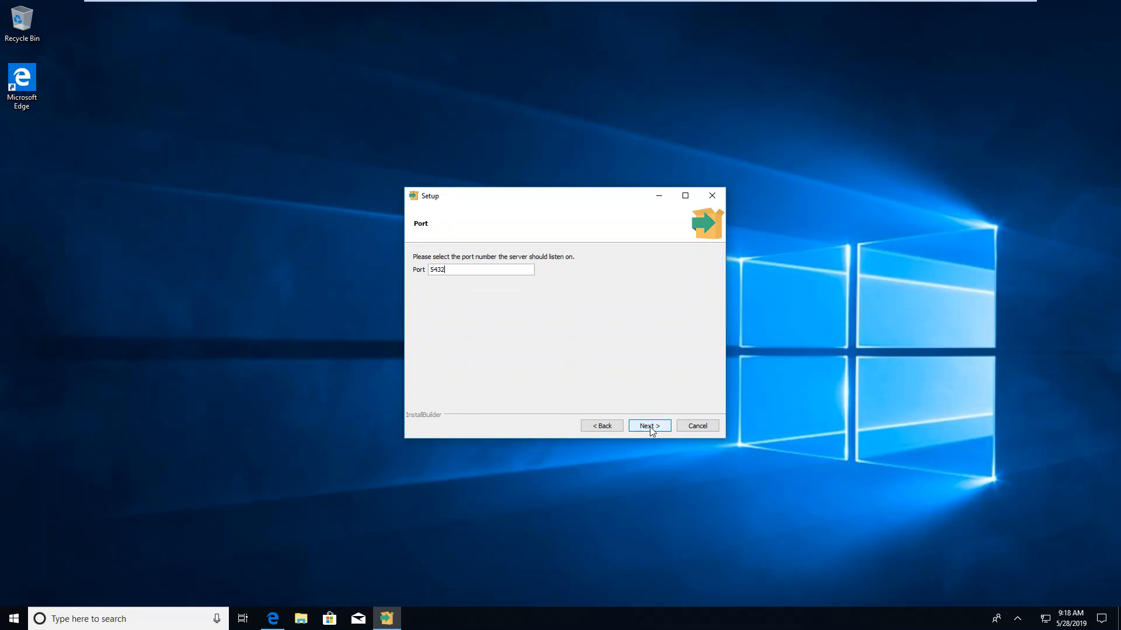
click(649, 426)
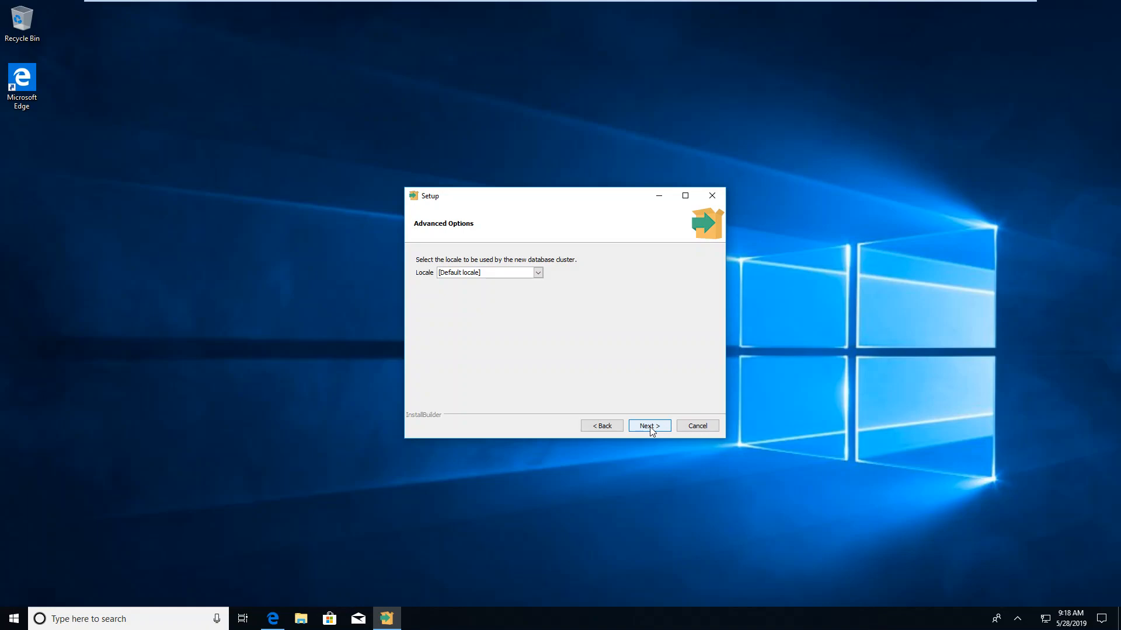
click(648, 425)
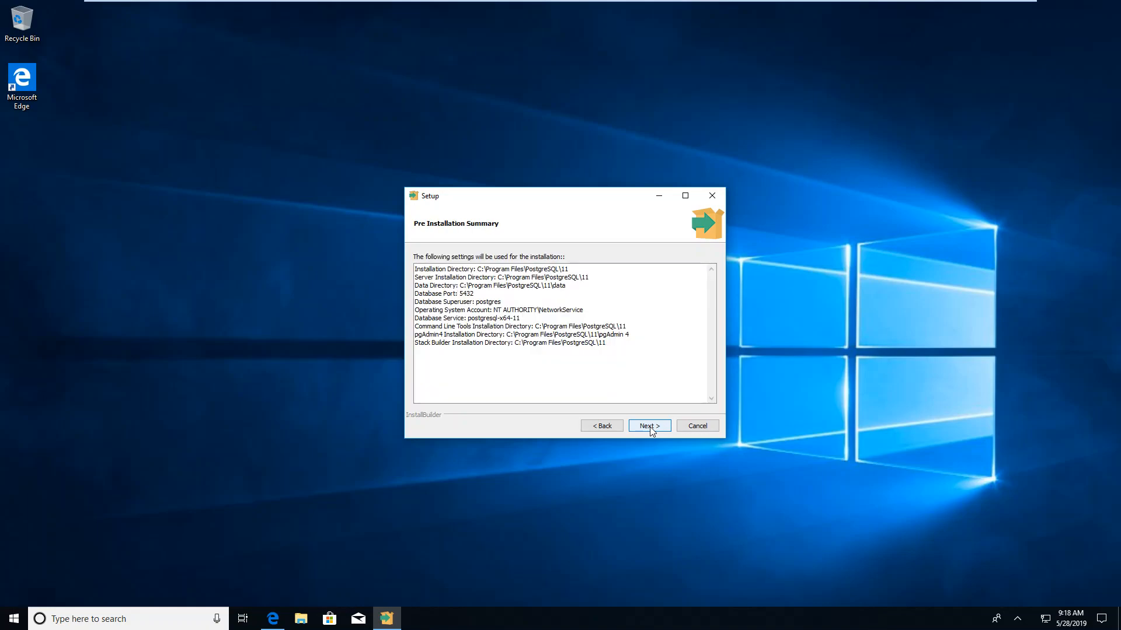
click(649, 426)
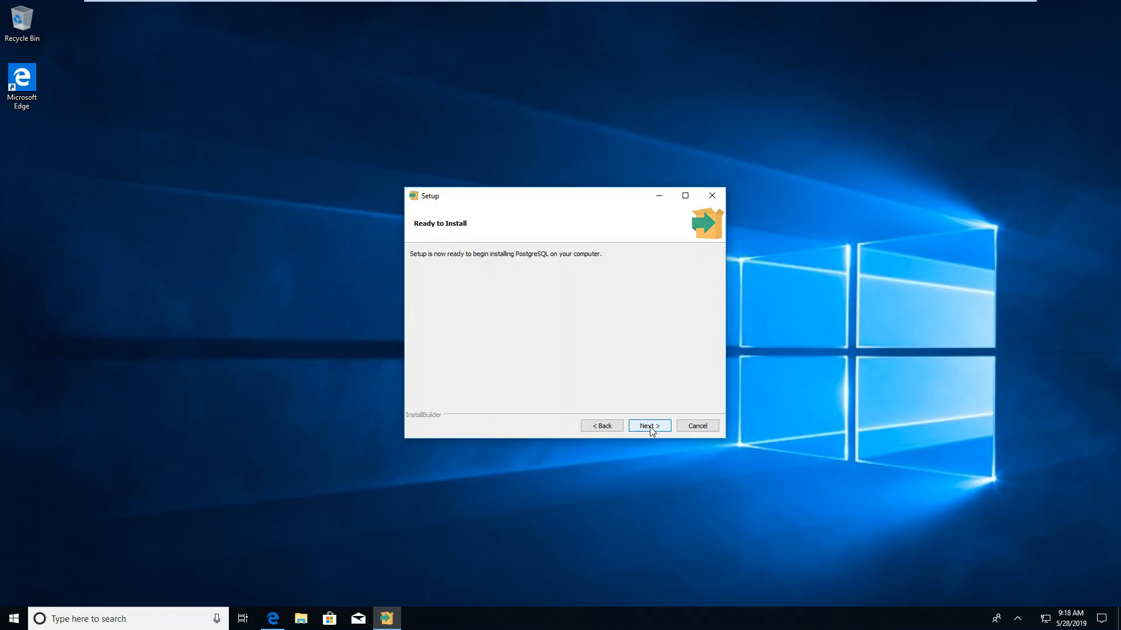
Step: Run the PostgreSQL installation, leaving 'Launch Stack Builder at exit' checked
click(648, 425)
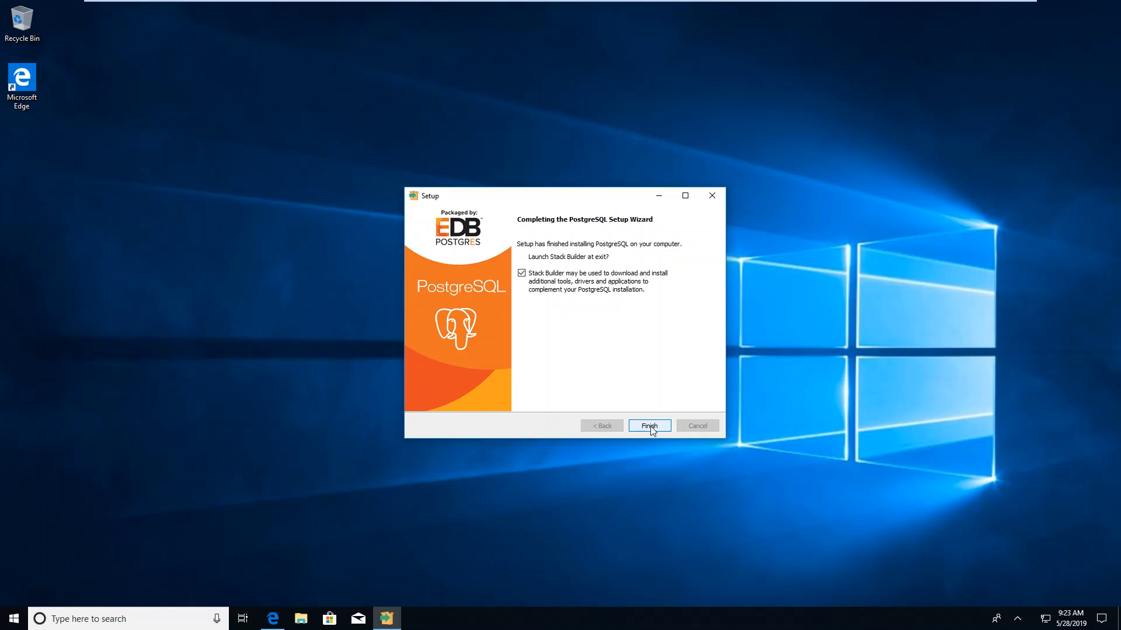
Step: Launch Stack Builder, dismiss the selection error, and choose PostgreSQL 11 (x64) on port 5432
click(649, 426)
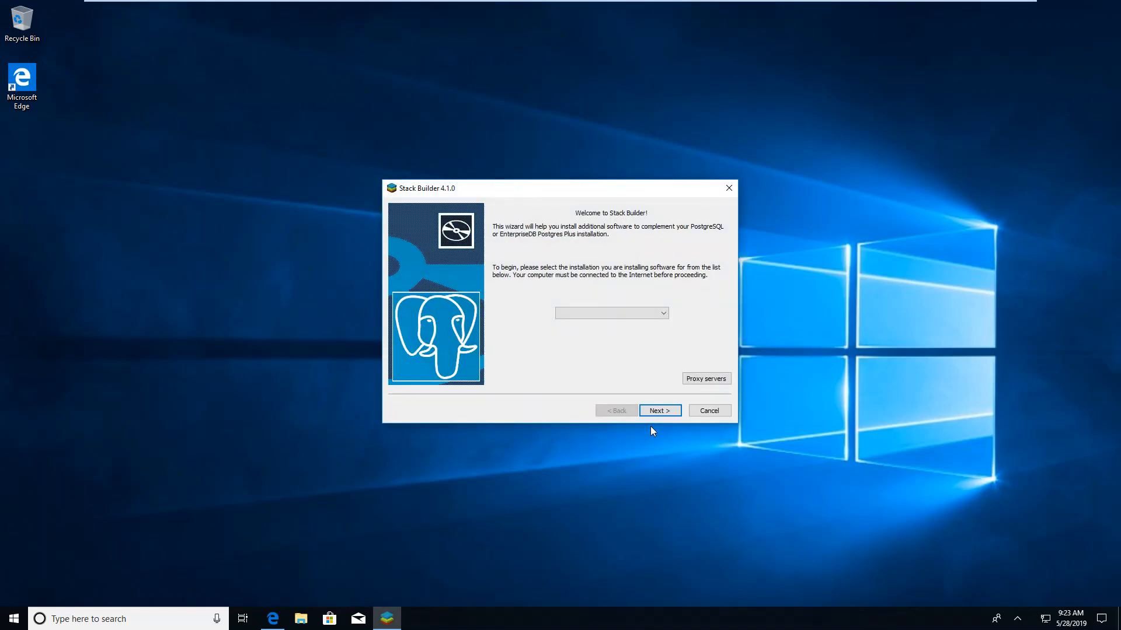
mouse_move(704, 268)
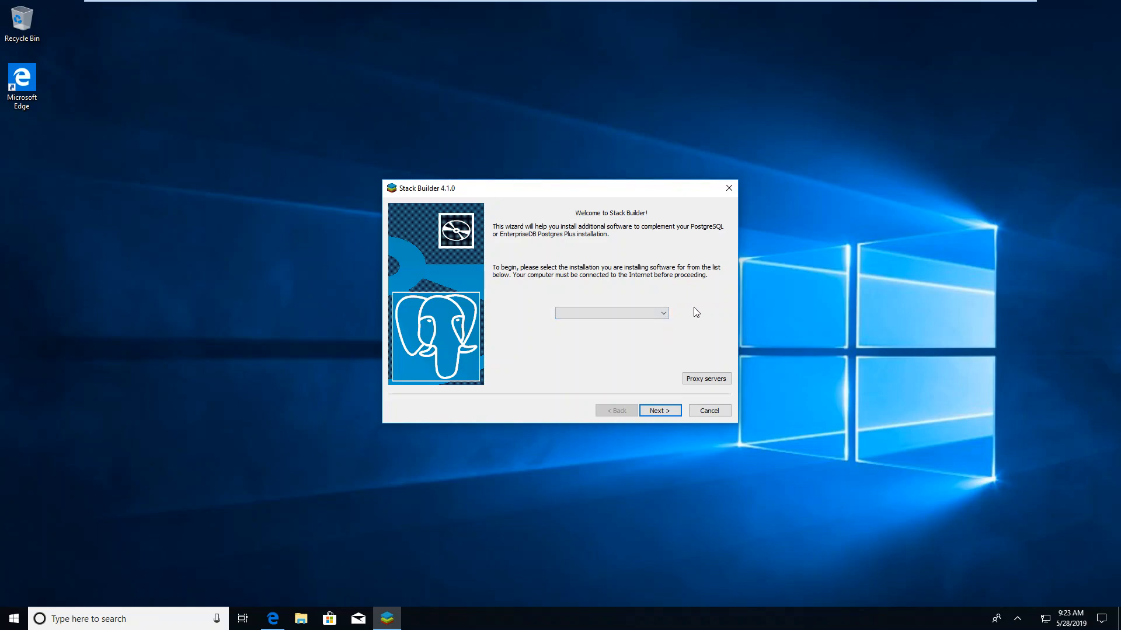
click(659, 410)
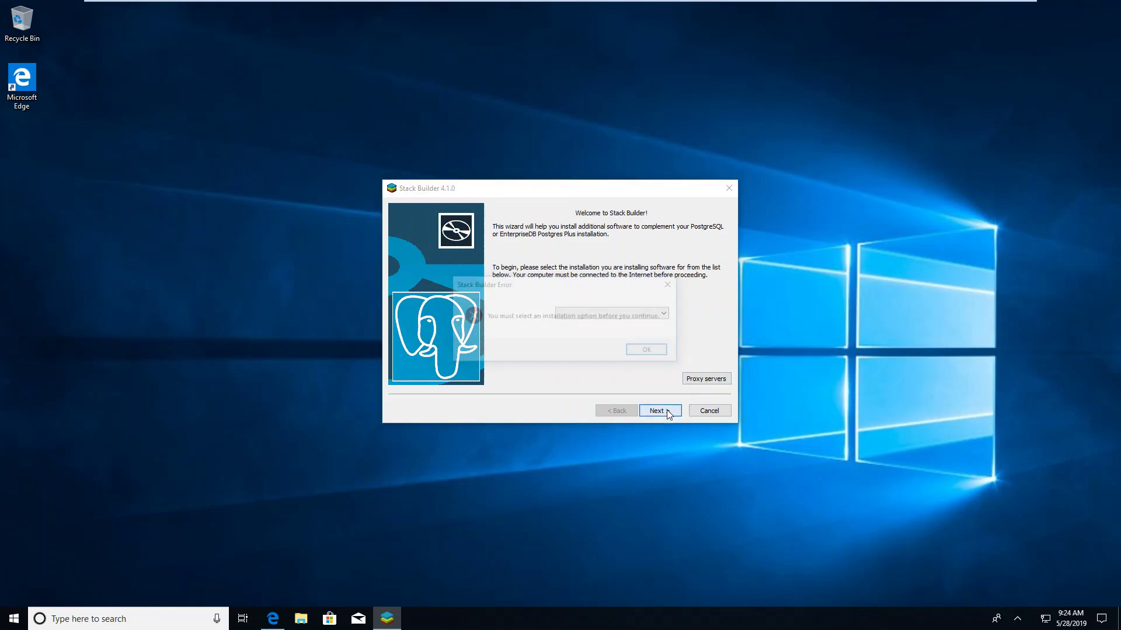
click(646, 349)
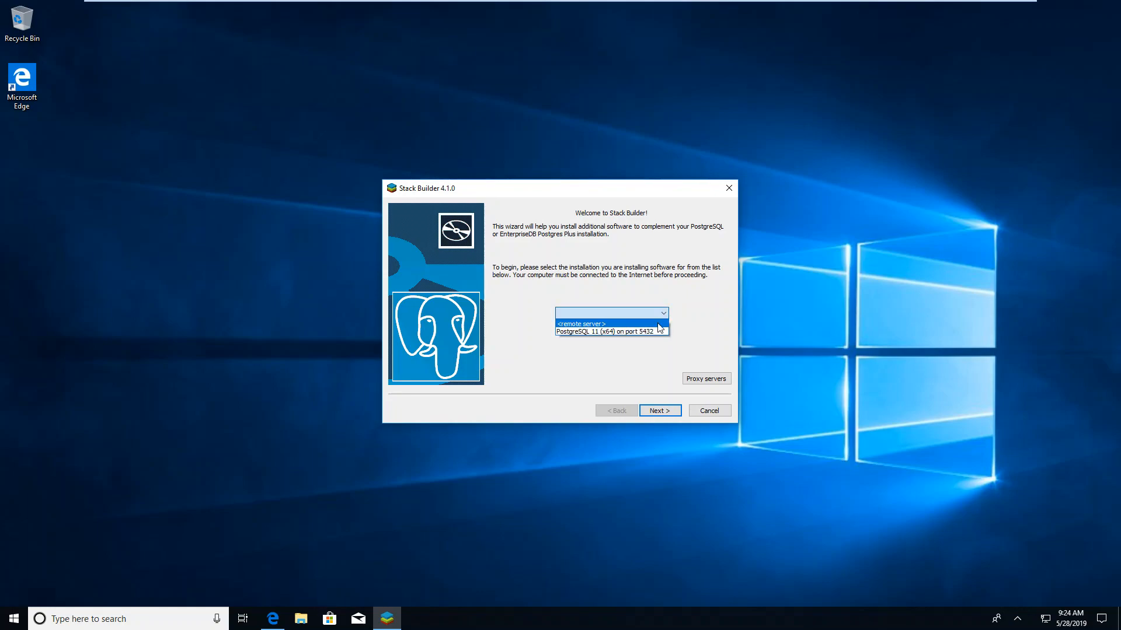
click(611, 331)
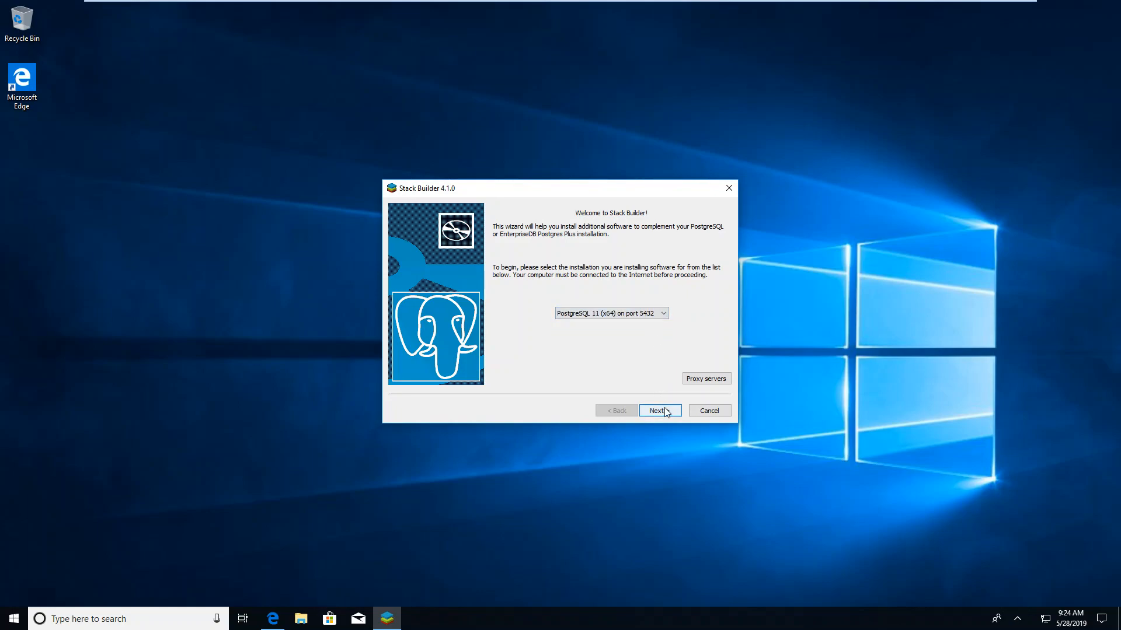
Step: Browse the Add-ons and Database Drivers categories, then cancel and close Stack Builder
click(659, 411)
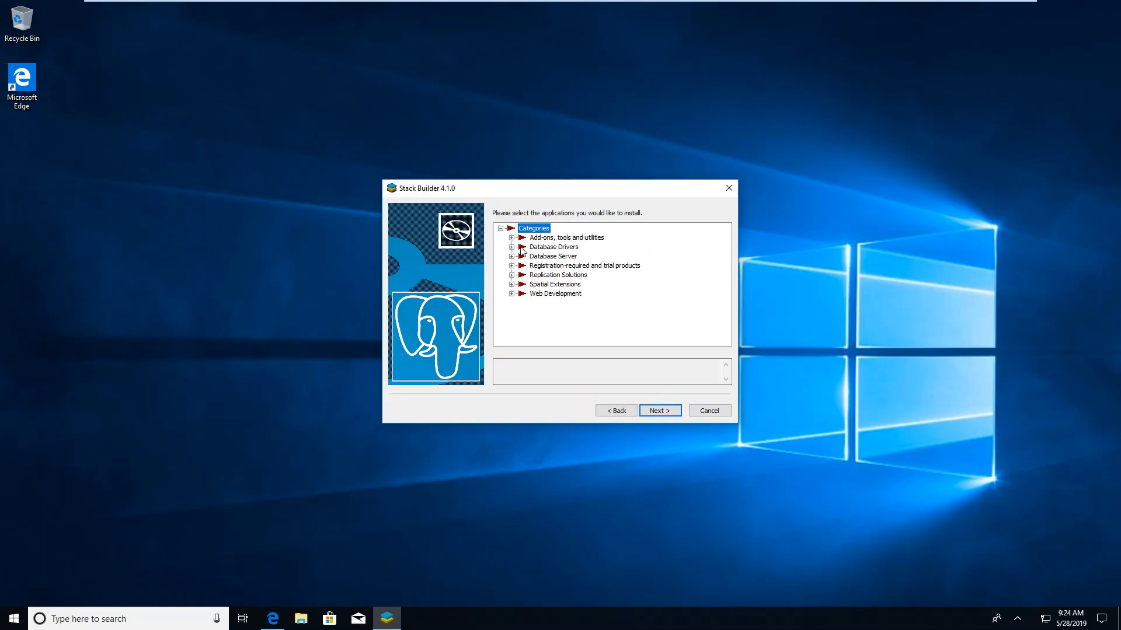
click(511, 238)
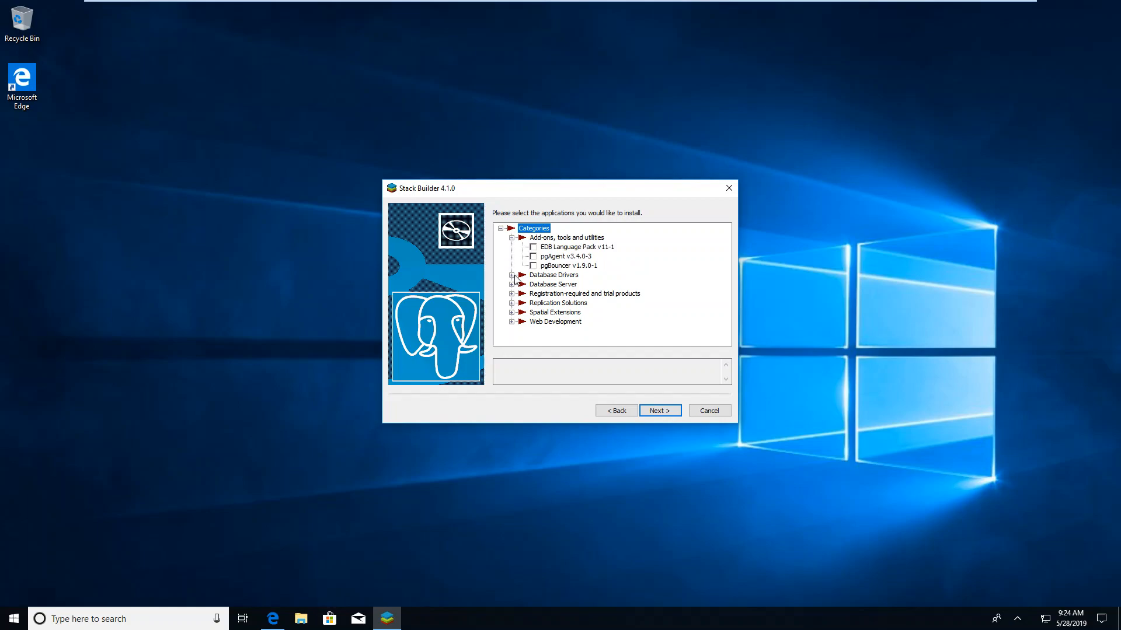
mouse_move(534, 268)
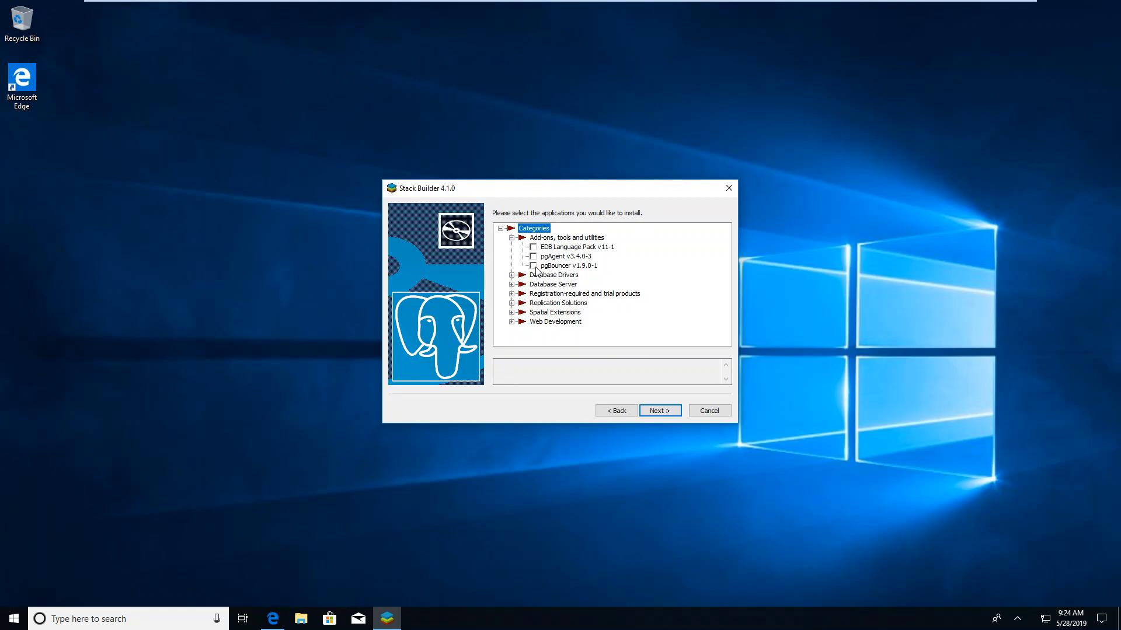
click(513, 275)
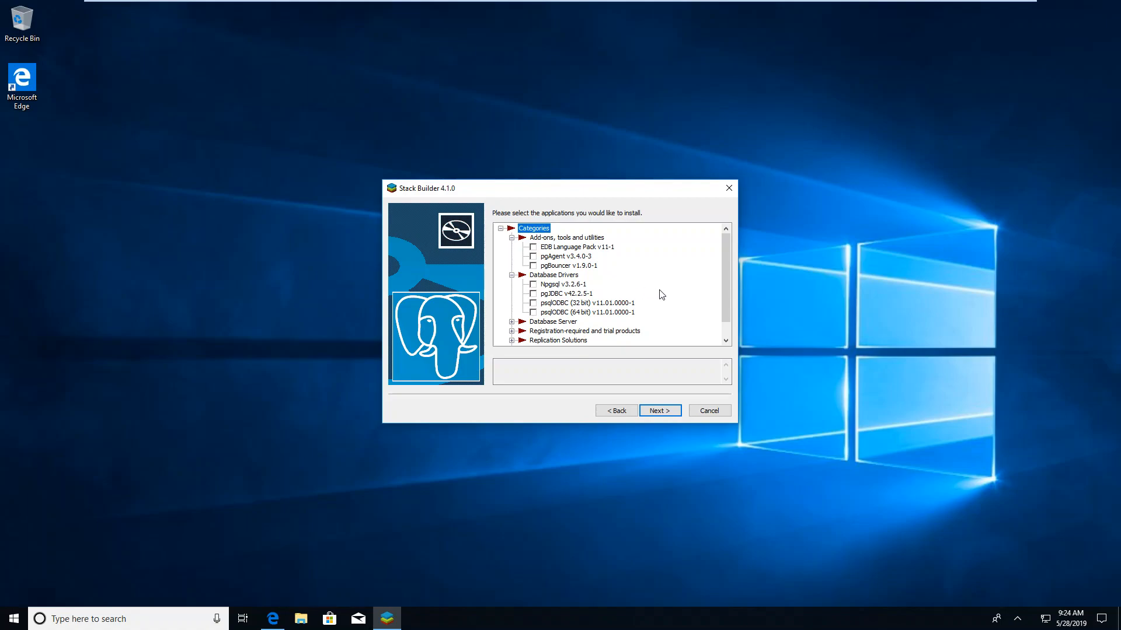
scroll(down, 3)
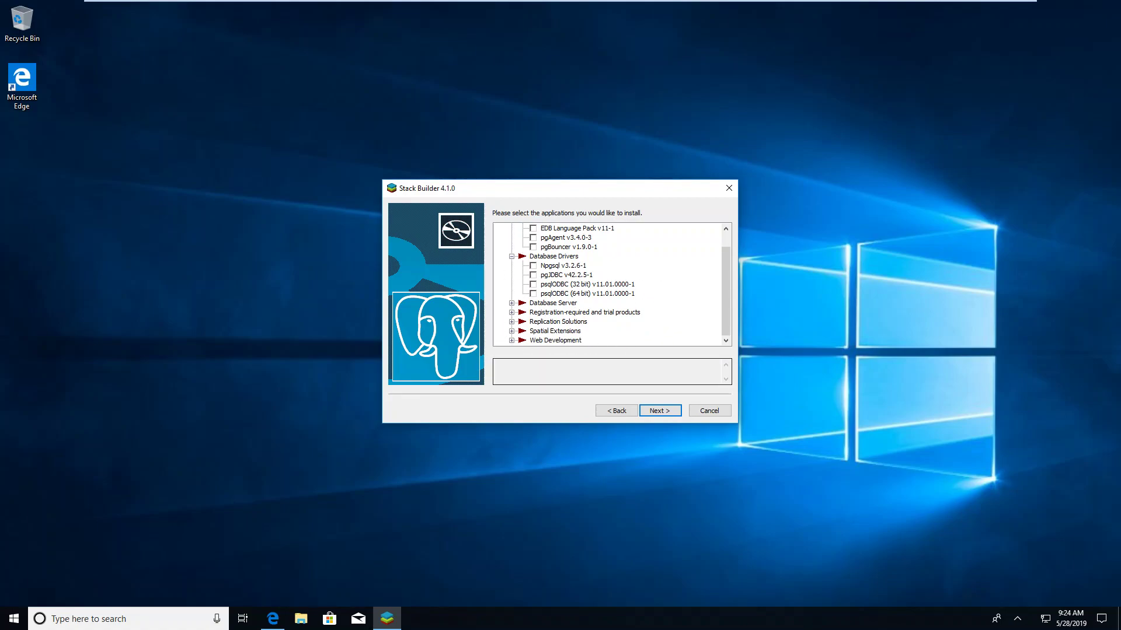
mouse_move(713, 416)
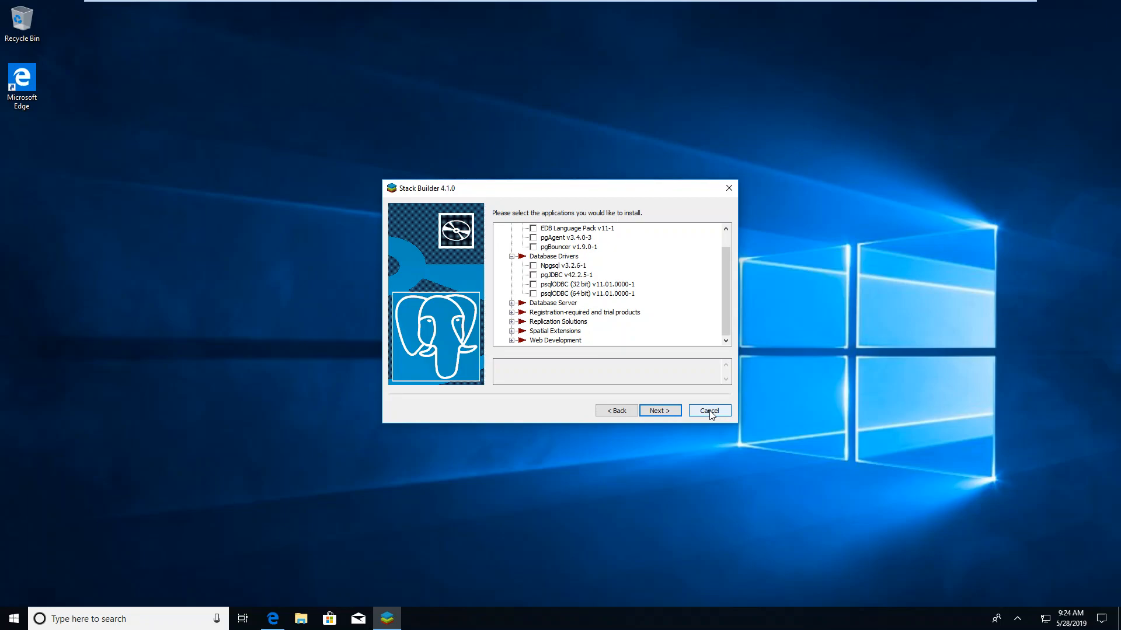
click(709, 410)
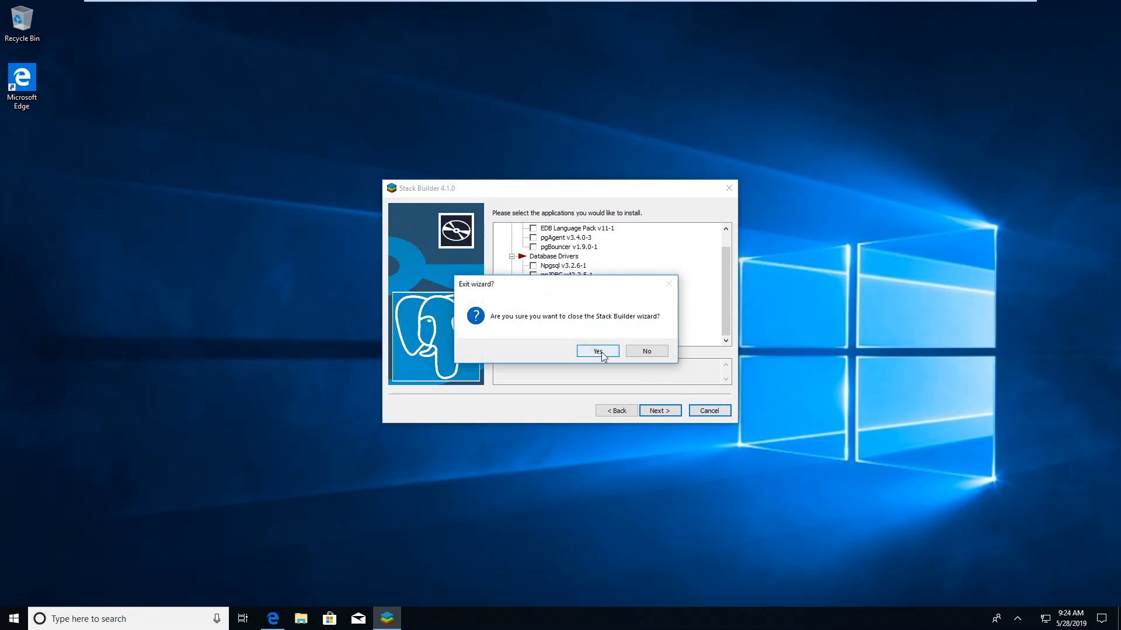
click(597, 351)
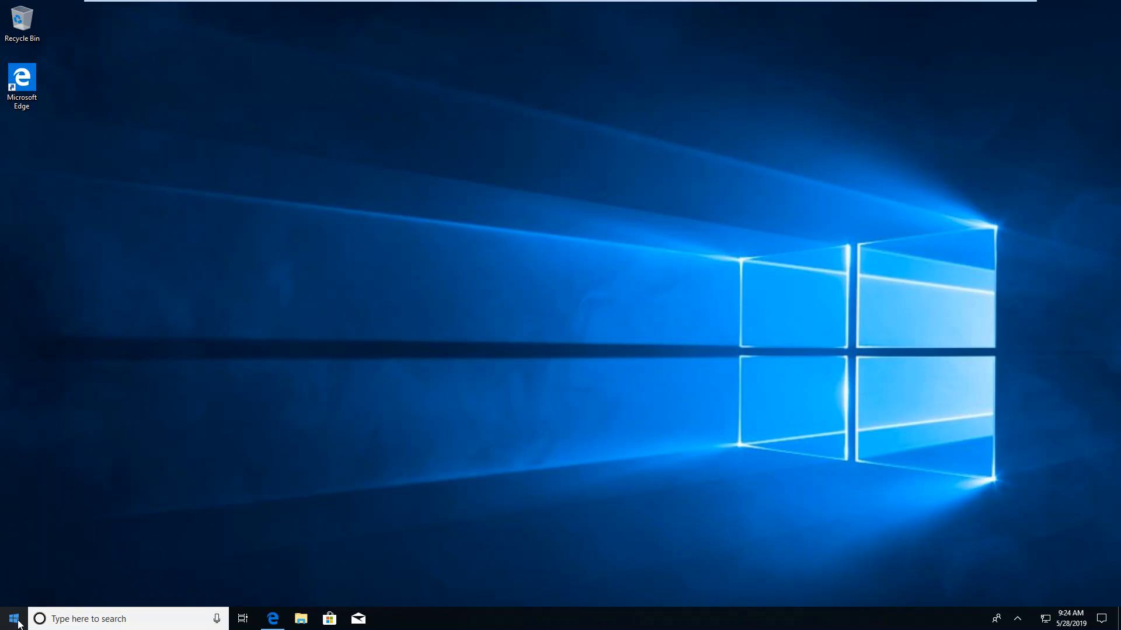
Step: Launch pgAdmin 4 from the Start Menu's PostgreSQL 11 folder
click(10, 617)
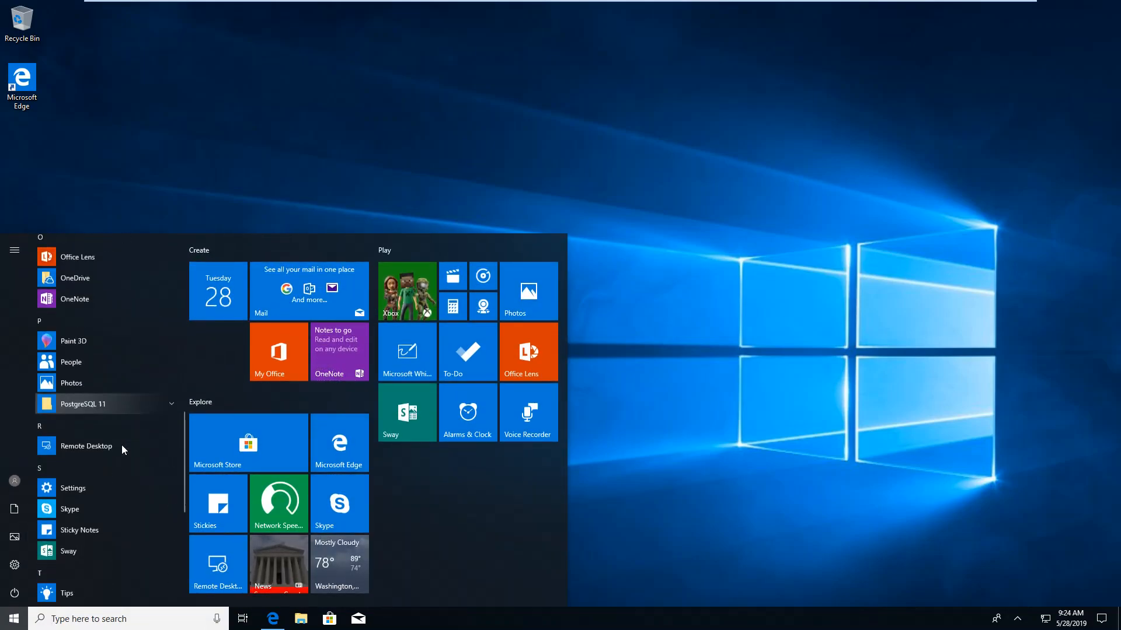
scroll(down, 3)
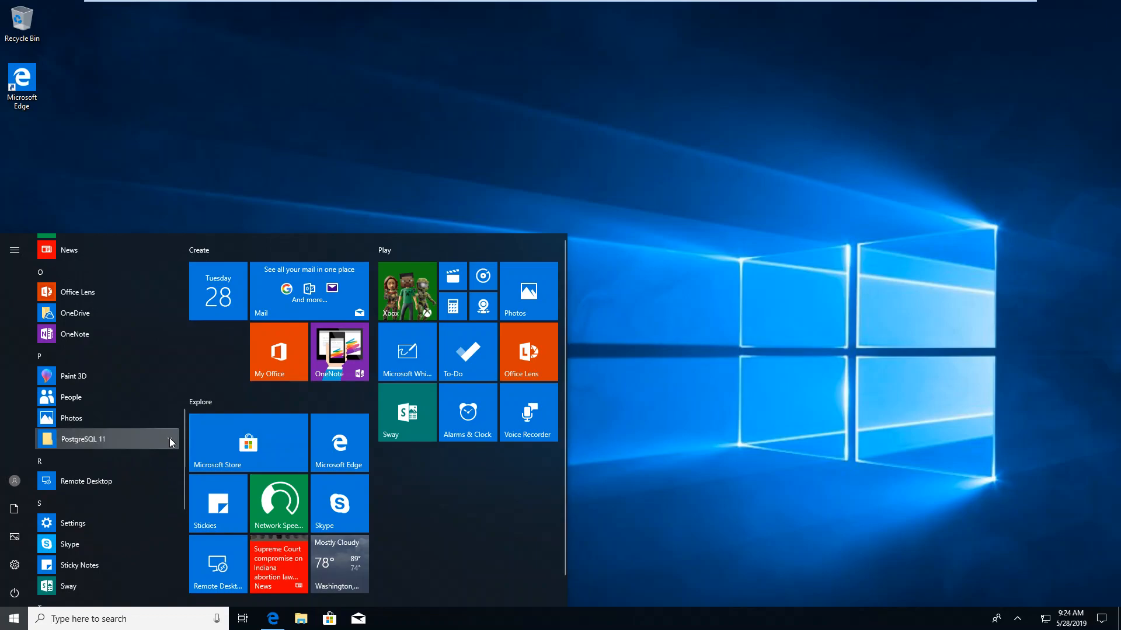
click(83, 439)
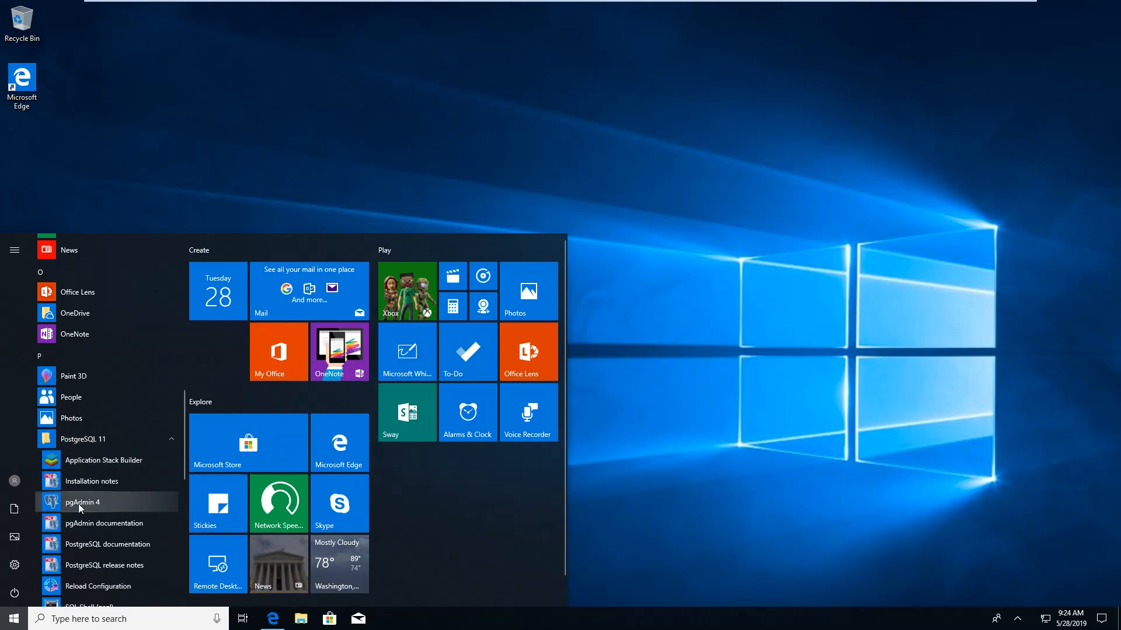
click(82, 501)
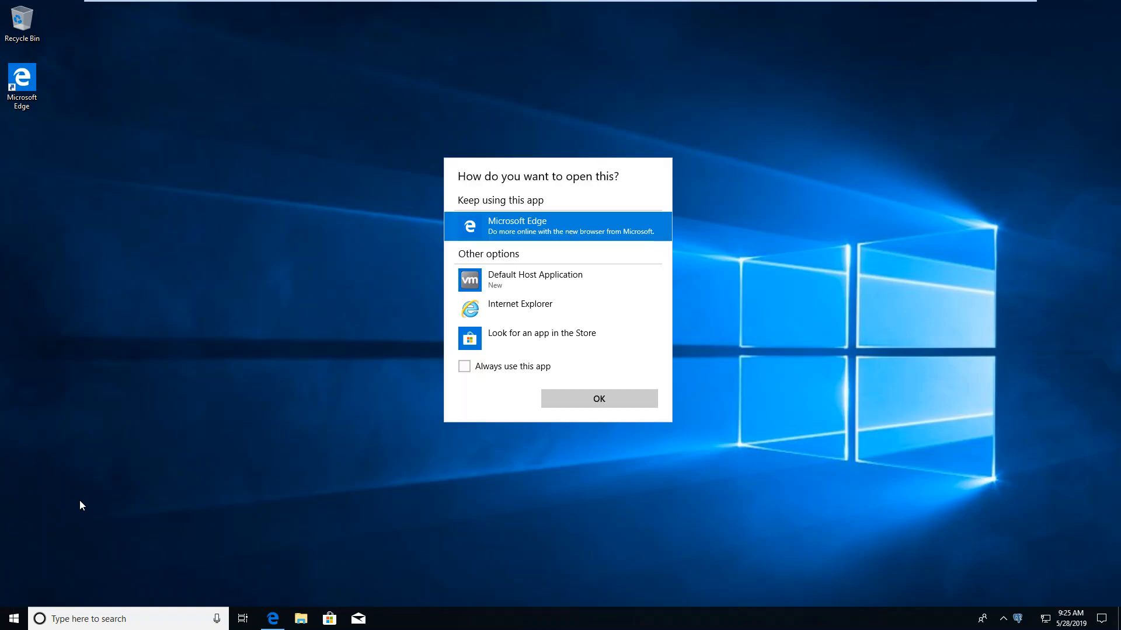
mouse_move(180, 494)
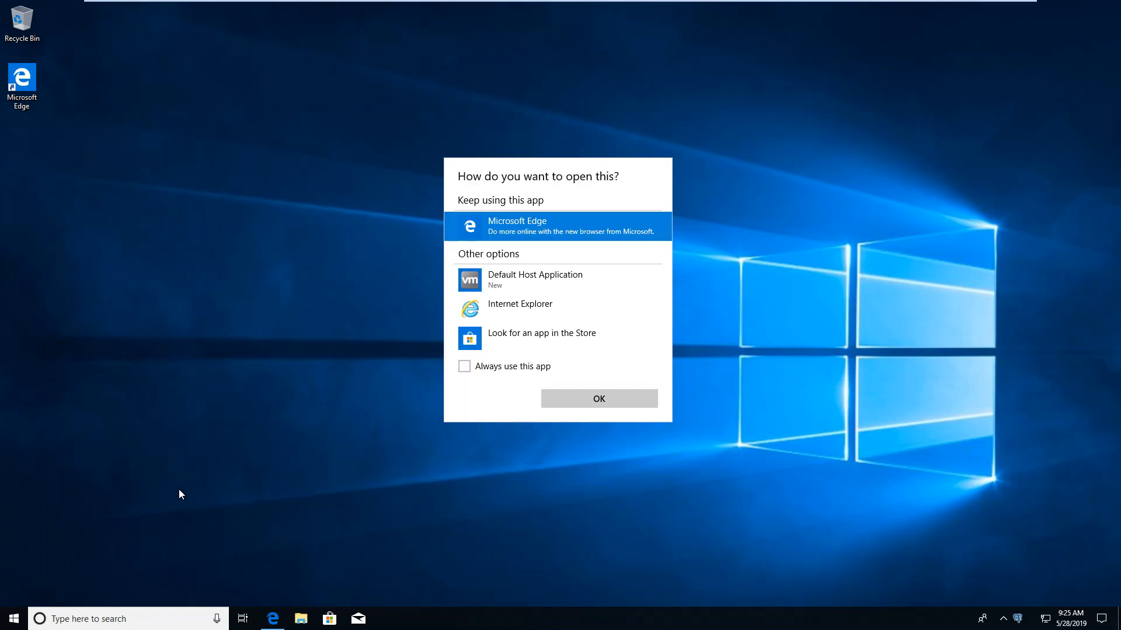
mouse_move(555, 253)
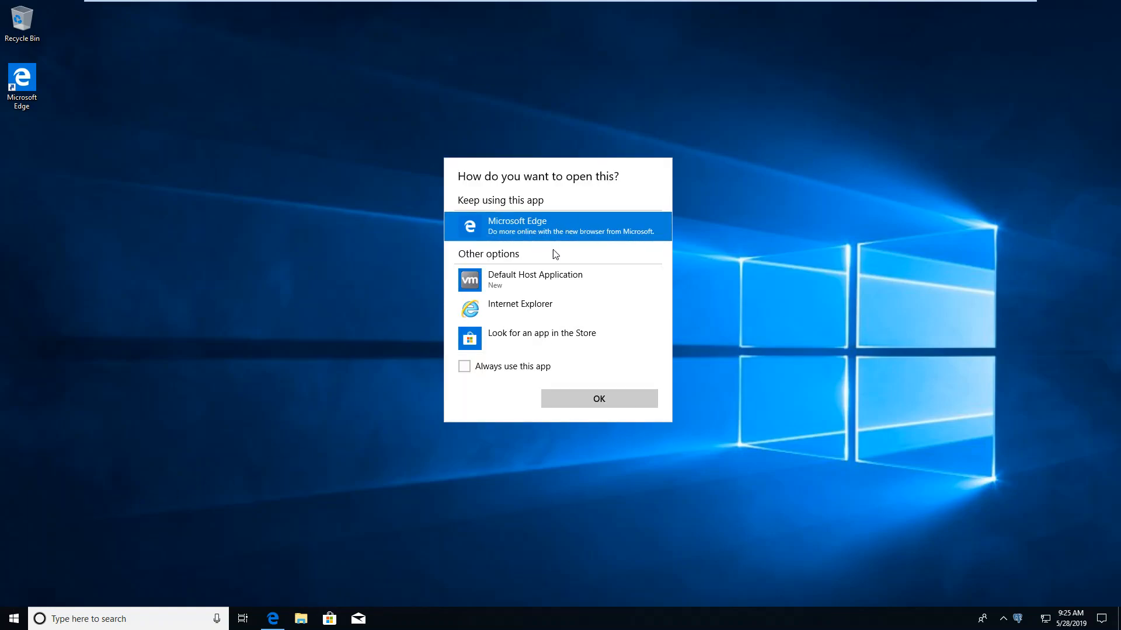
Step: Choose Microsoft Edge as the app for opening pgAdmin 4
click(598, 398)
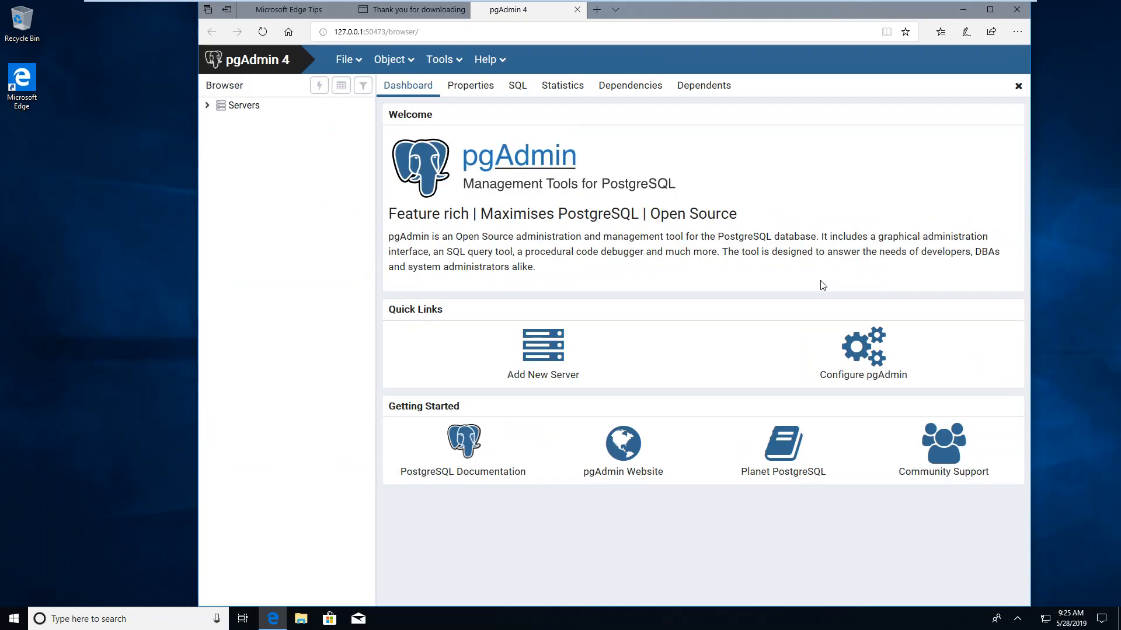
mouse_move(682, 283)
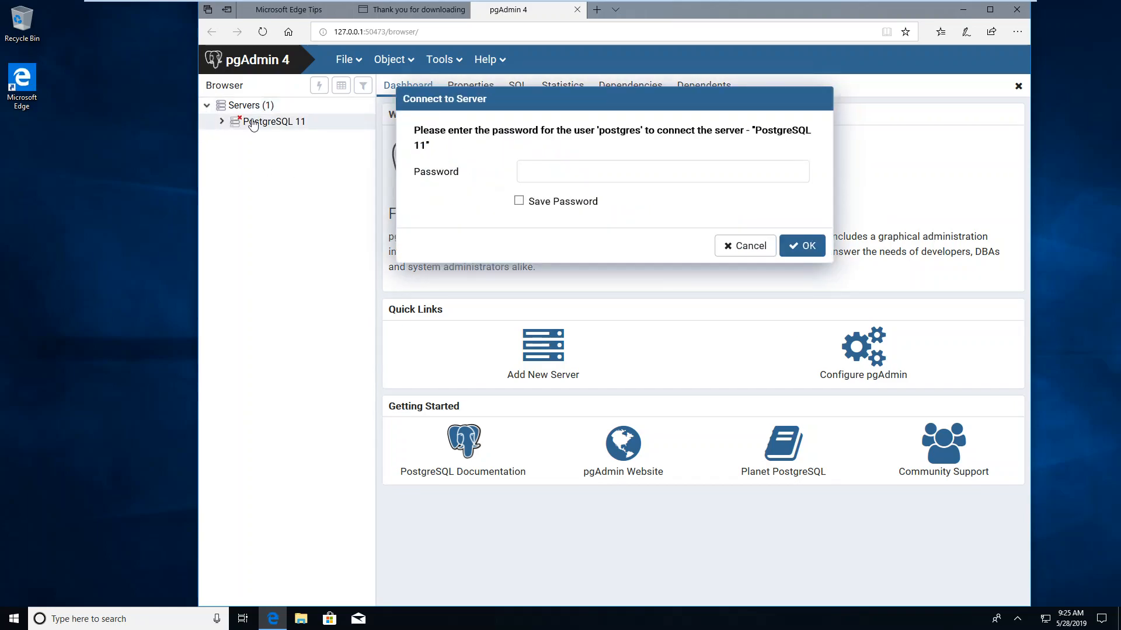
Step: Enter the postgres user's password and connect to PostgreSQL 11
click(663, 171)
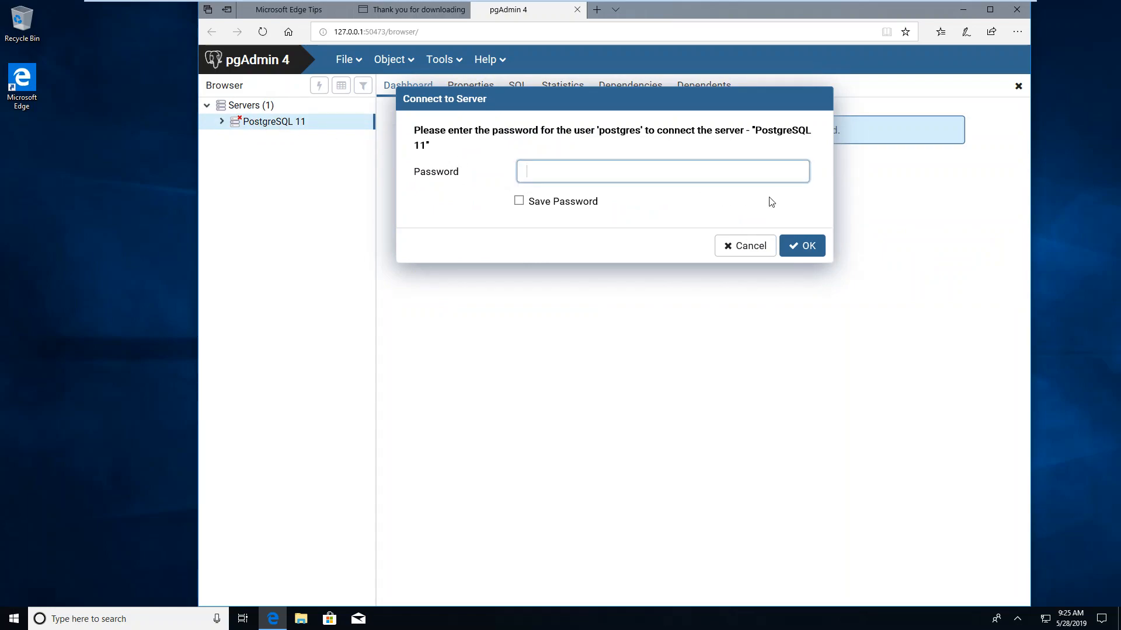
text(•)
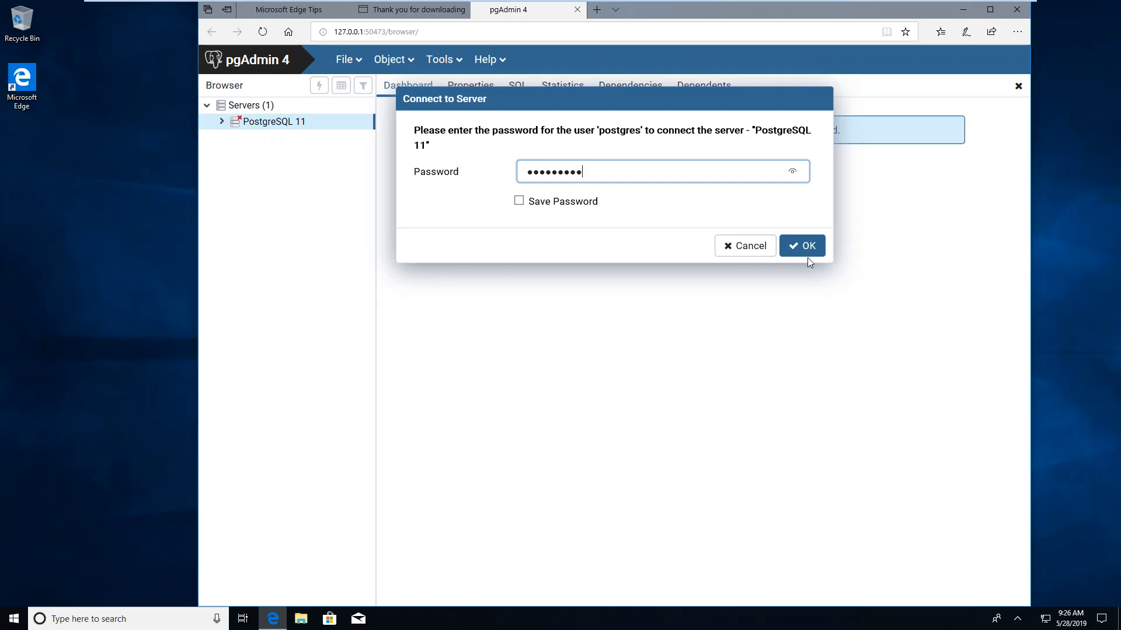
click(802, 246)
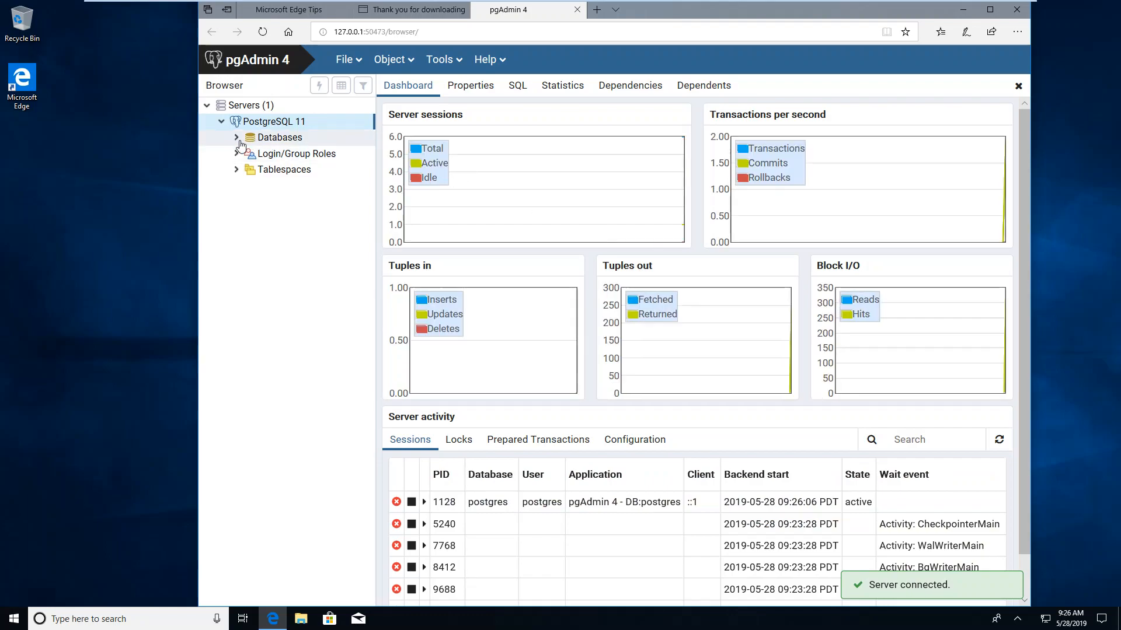
click(235, 137)
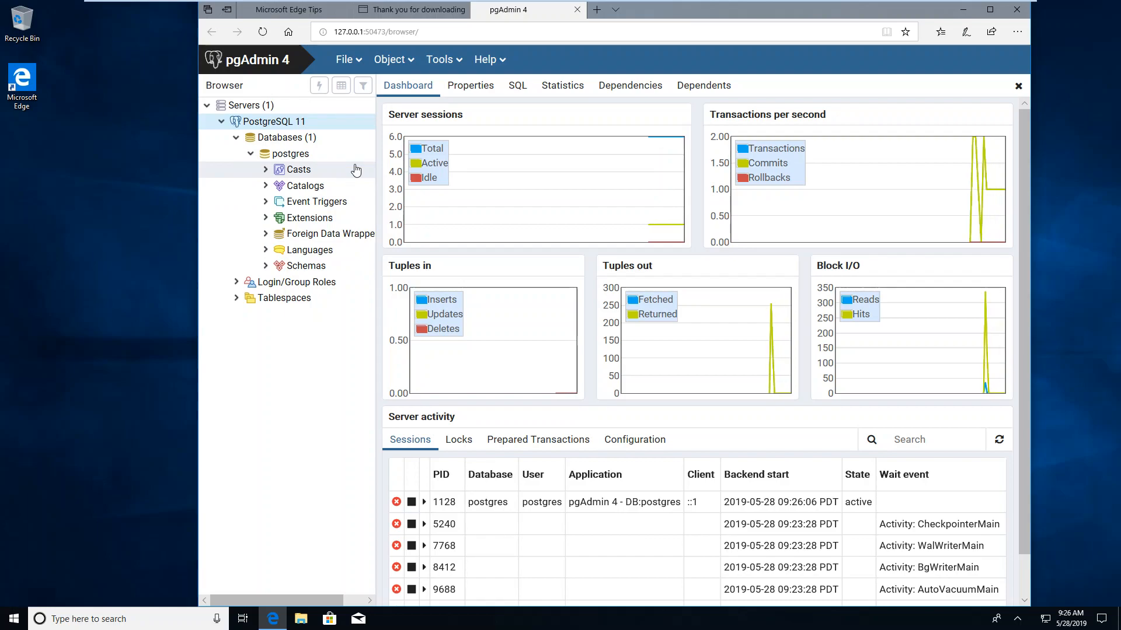
mouse_move(982, 273)
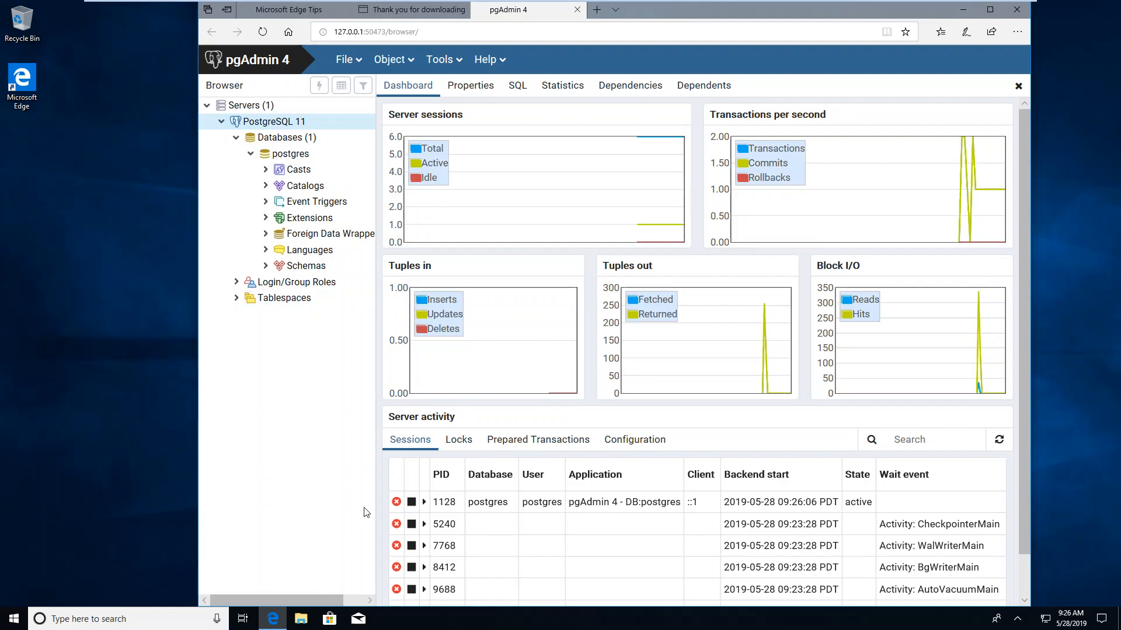
scroll(down, 3)
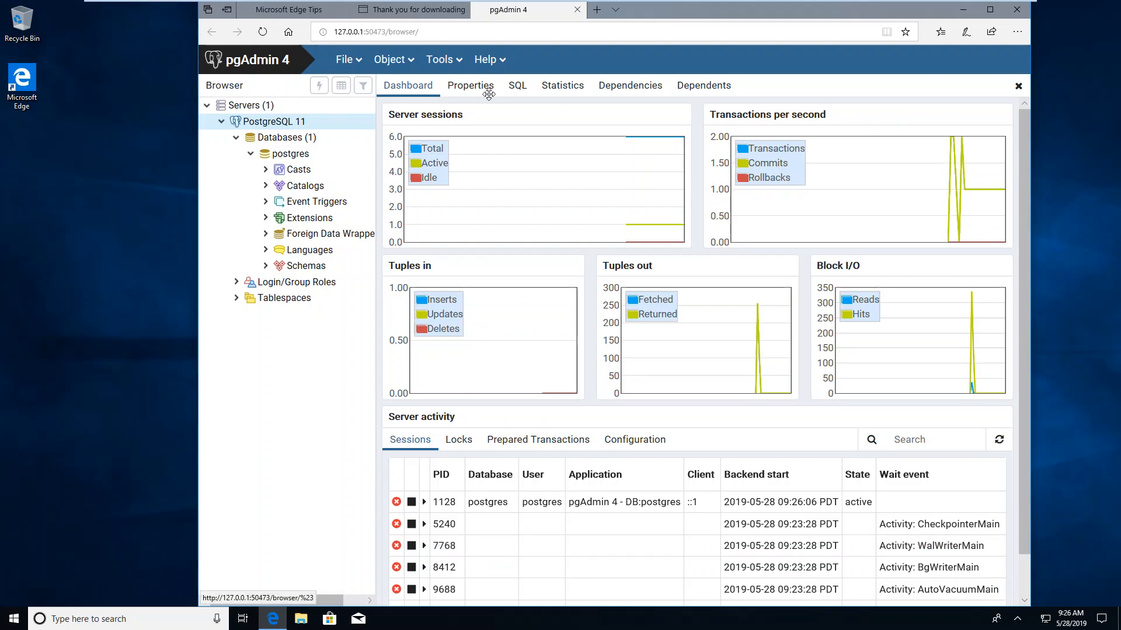
click(470, 85)
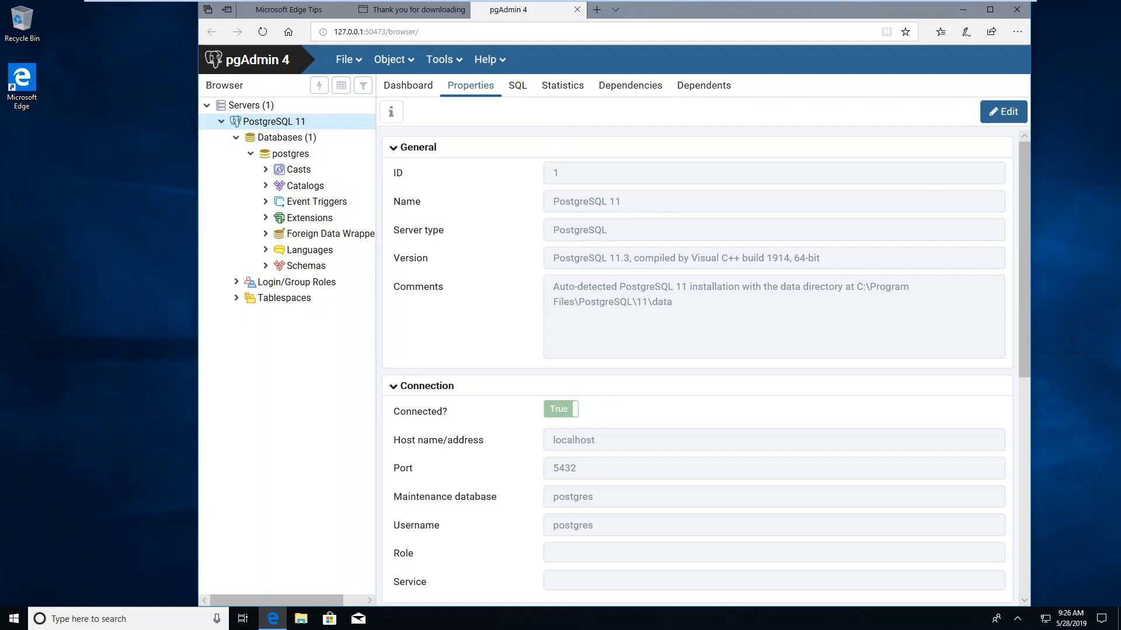
mouse_move(518, 89)
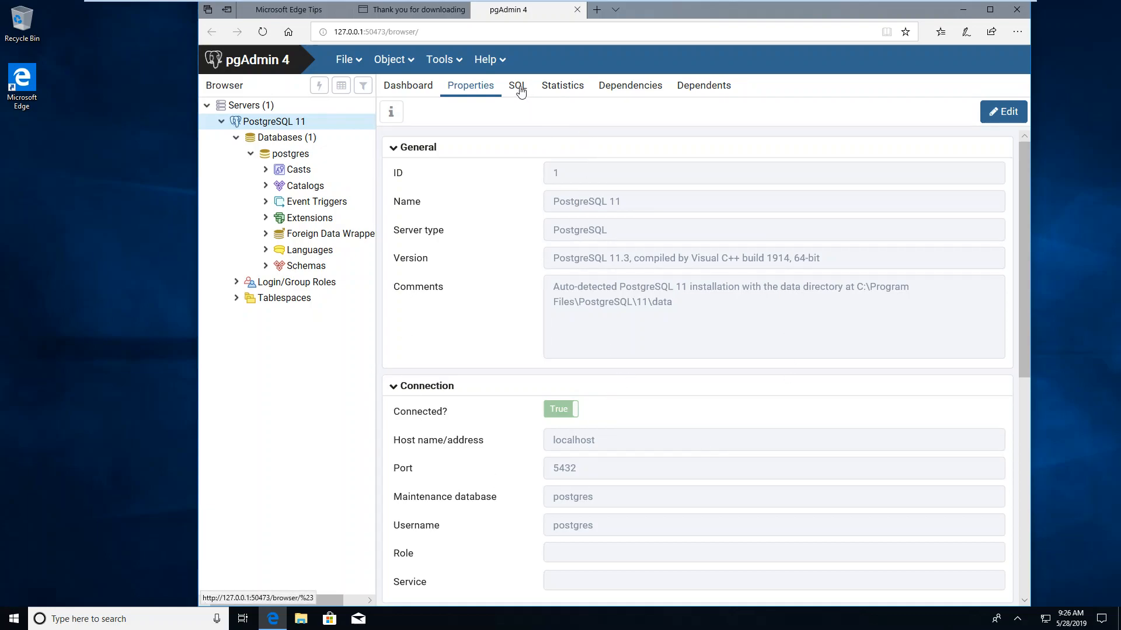
click(517, 85)
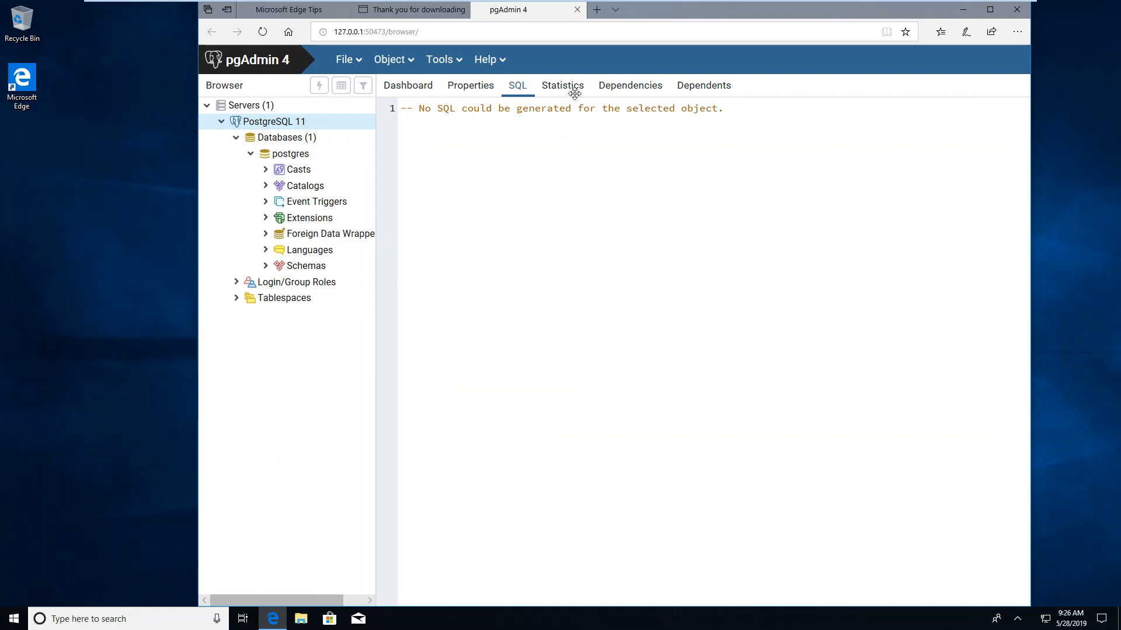
click(562, 85)
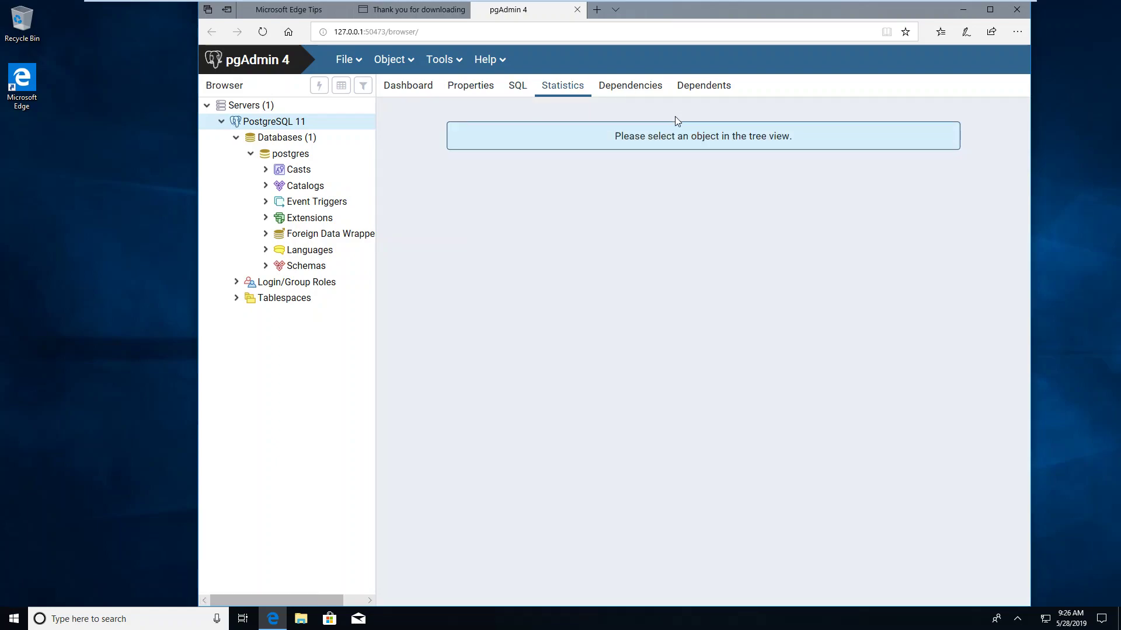
click(274, 121)
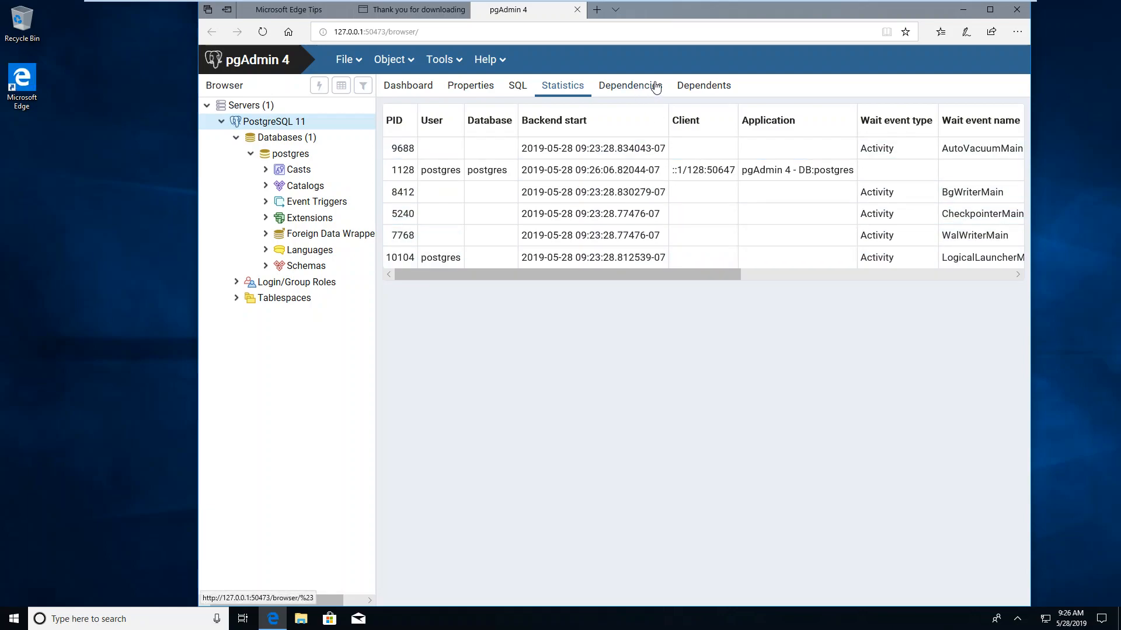
click(629, 85)
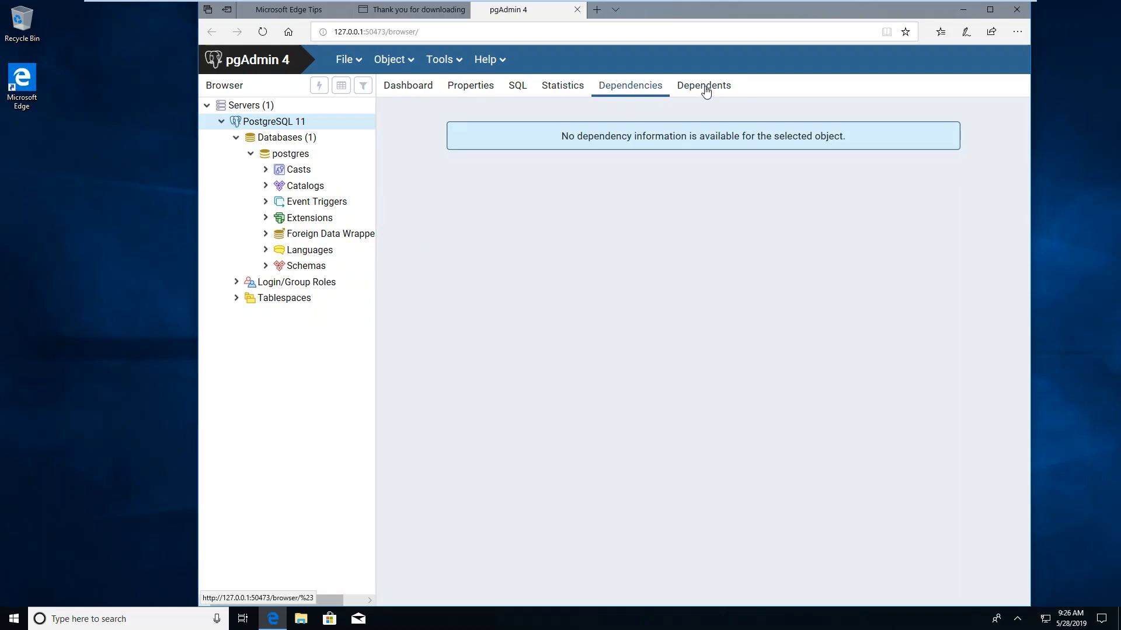
click(704, 86)
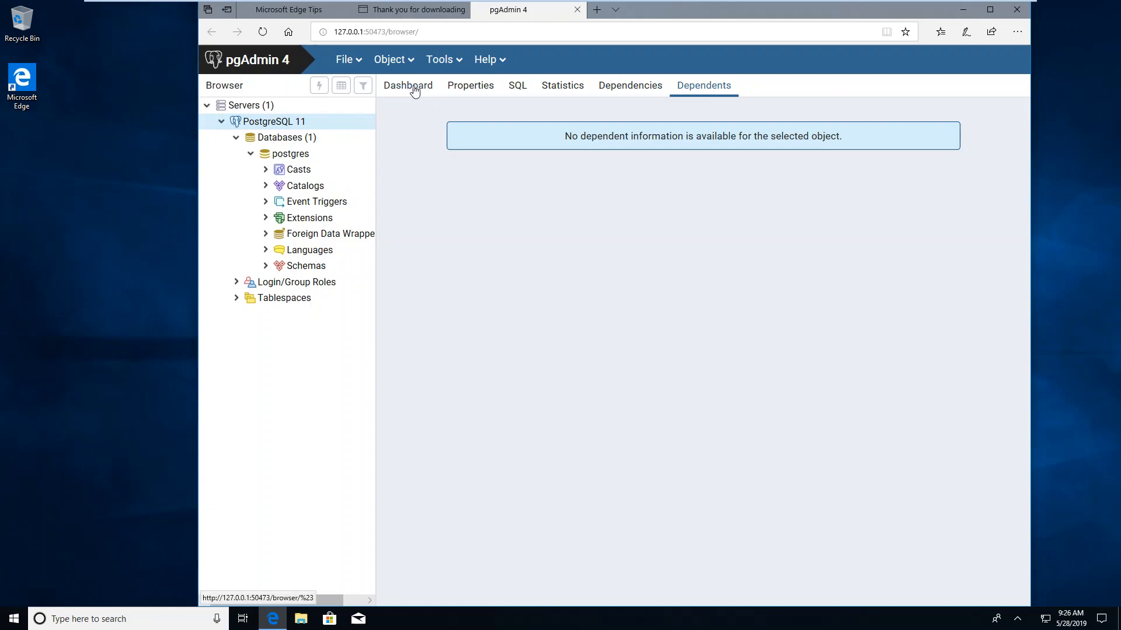
click(407, 86)
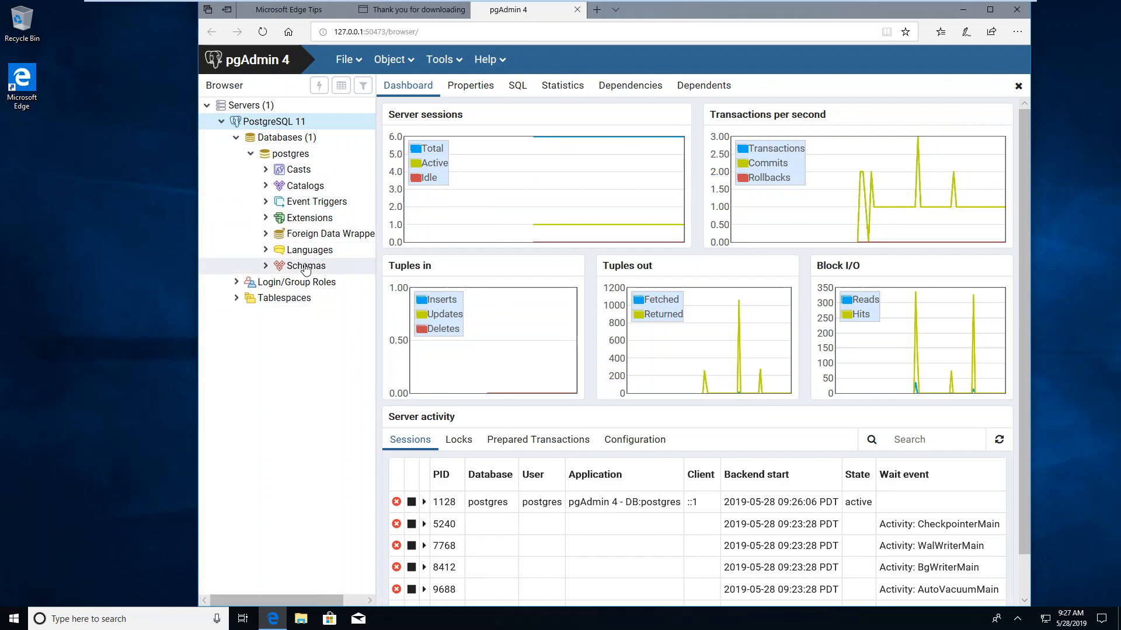
Step: Expand Login/Group Roles and open the Create Login/Group Role dialog
click(237, 282)
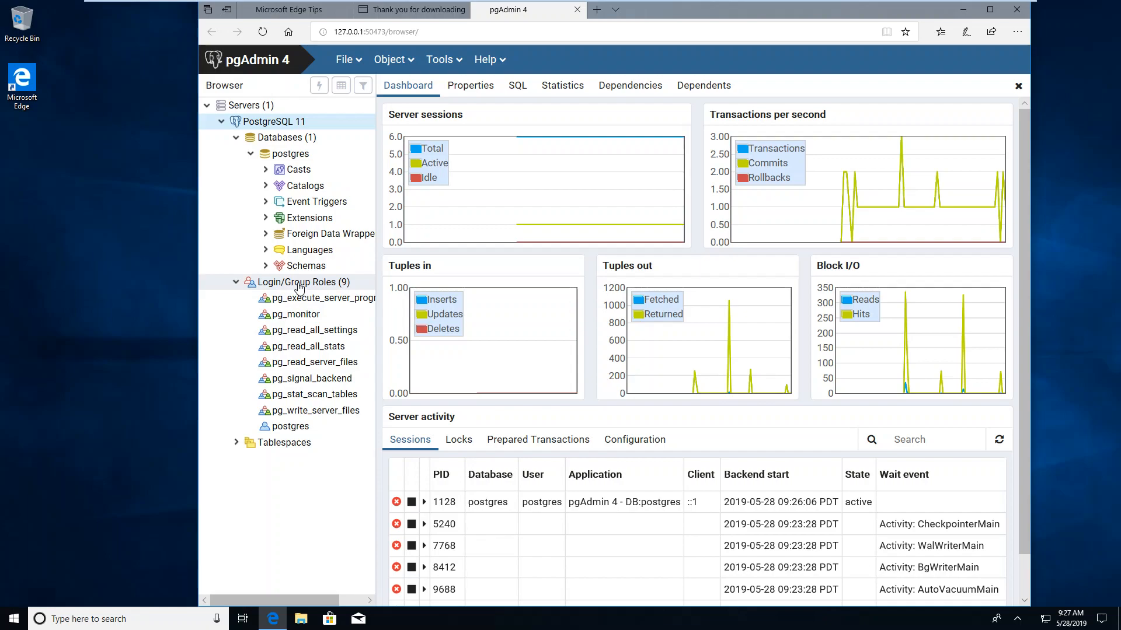
right_click(300, 282)
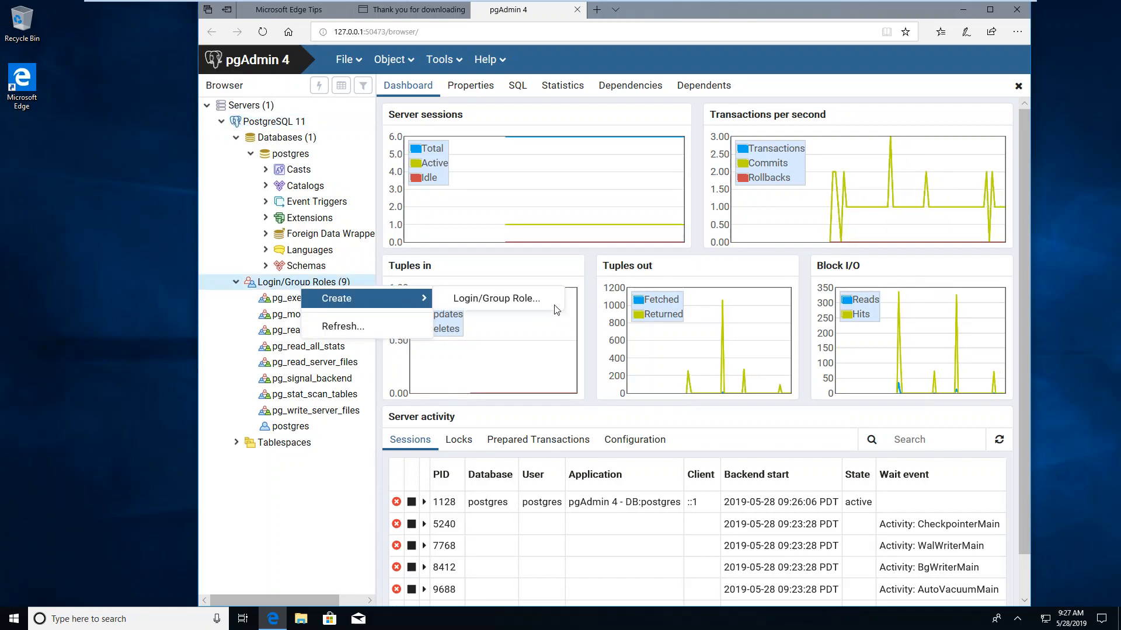
click(495, 298)
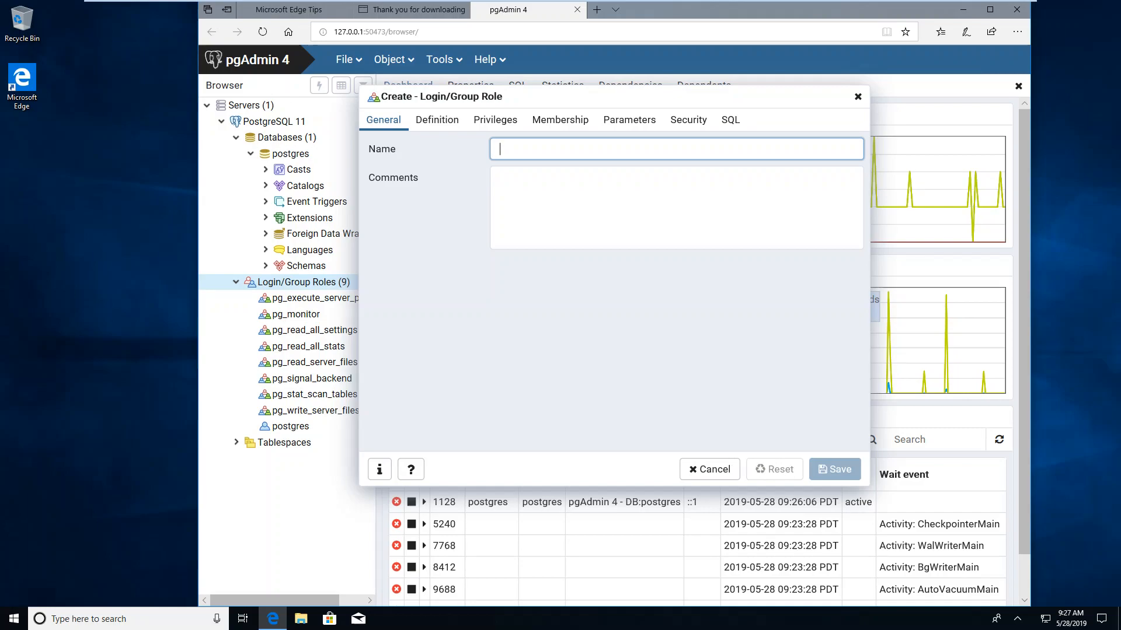
Step: Create login role 'steve' with a password, superuser, login and replication privileges
text(s)
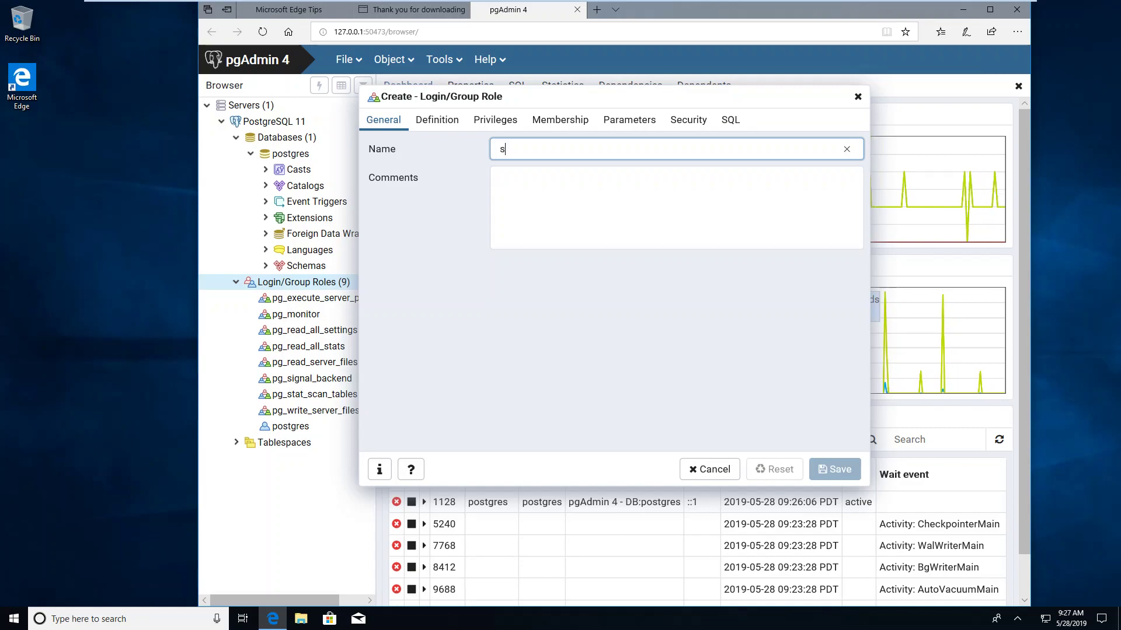
text(teve)
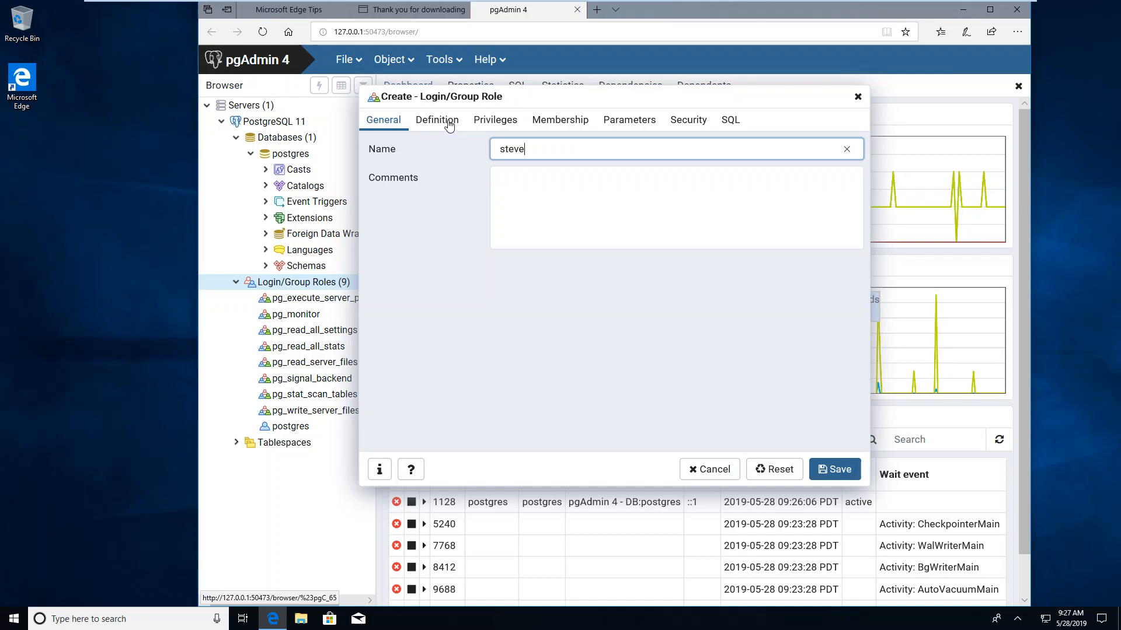
click(437, 120)
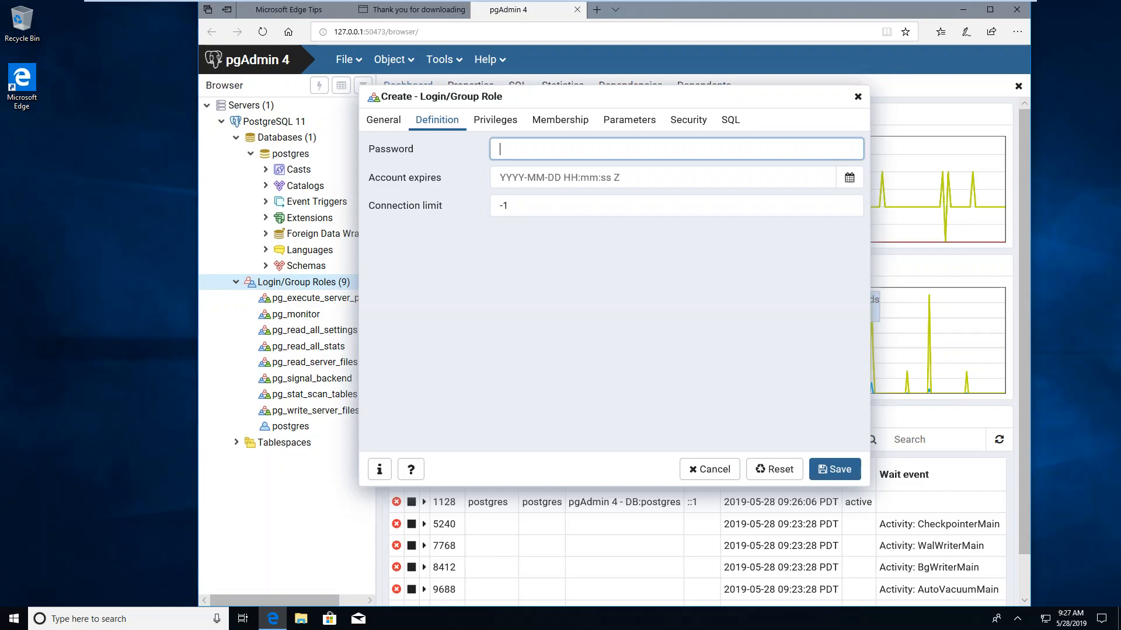
text(••)
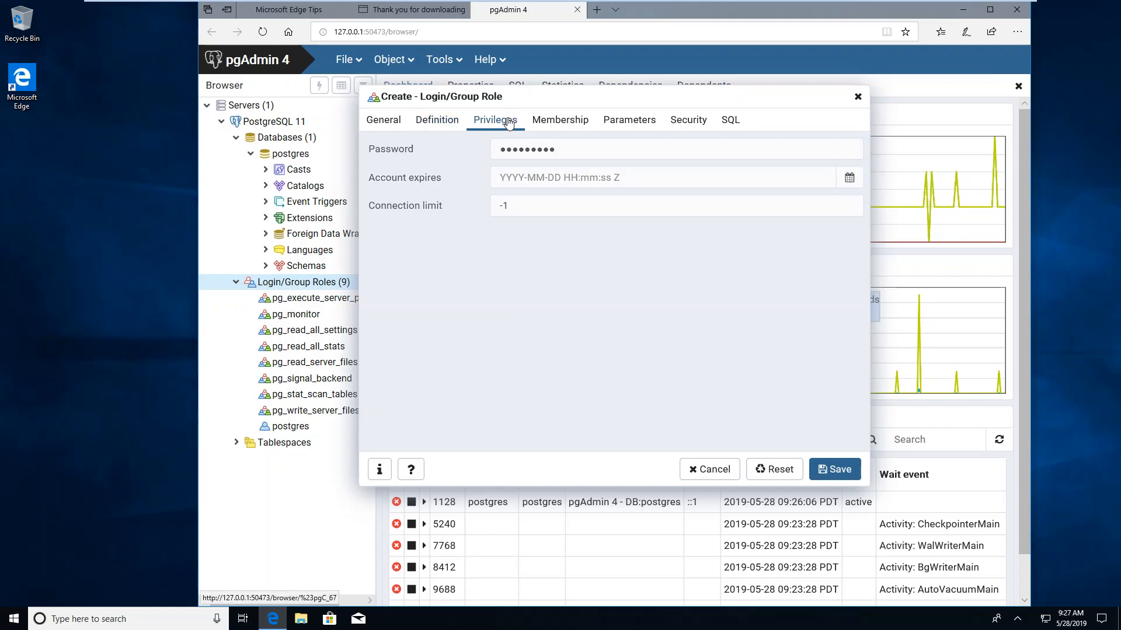
click(495, 119)
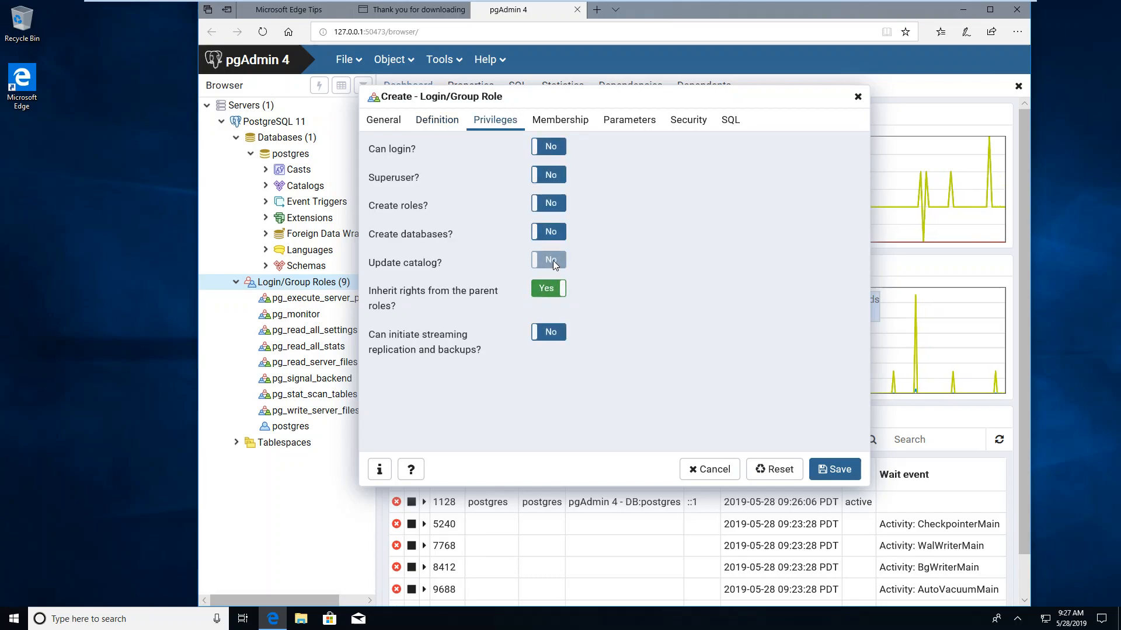
mouse_move(522, 327)
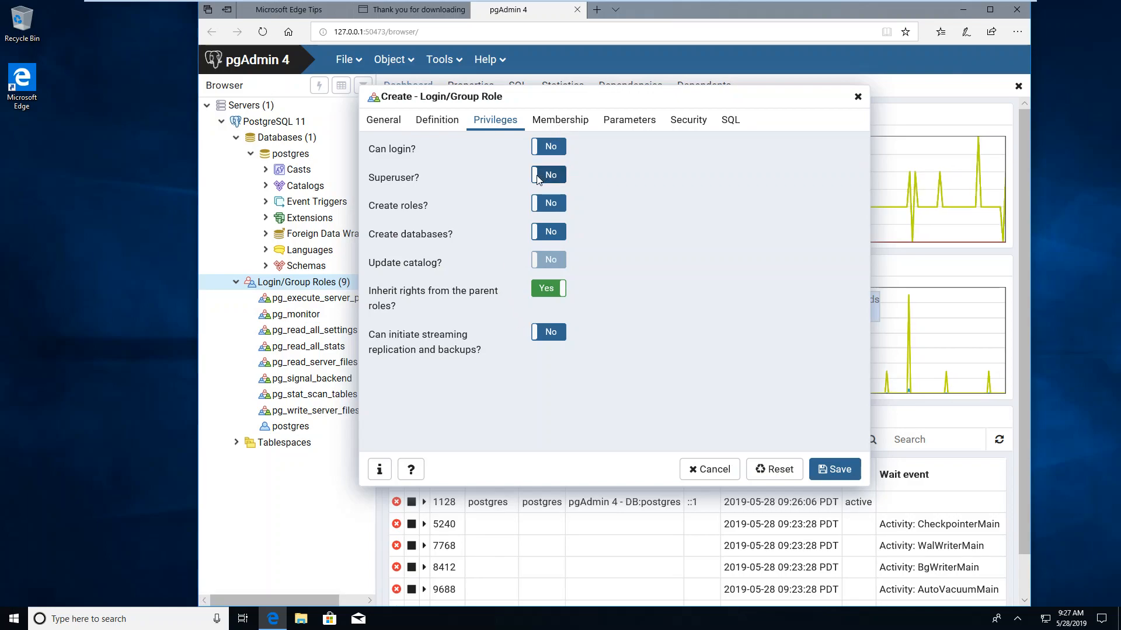
click(548, 174)
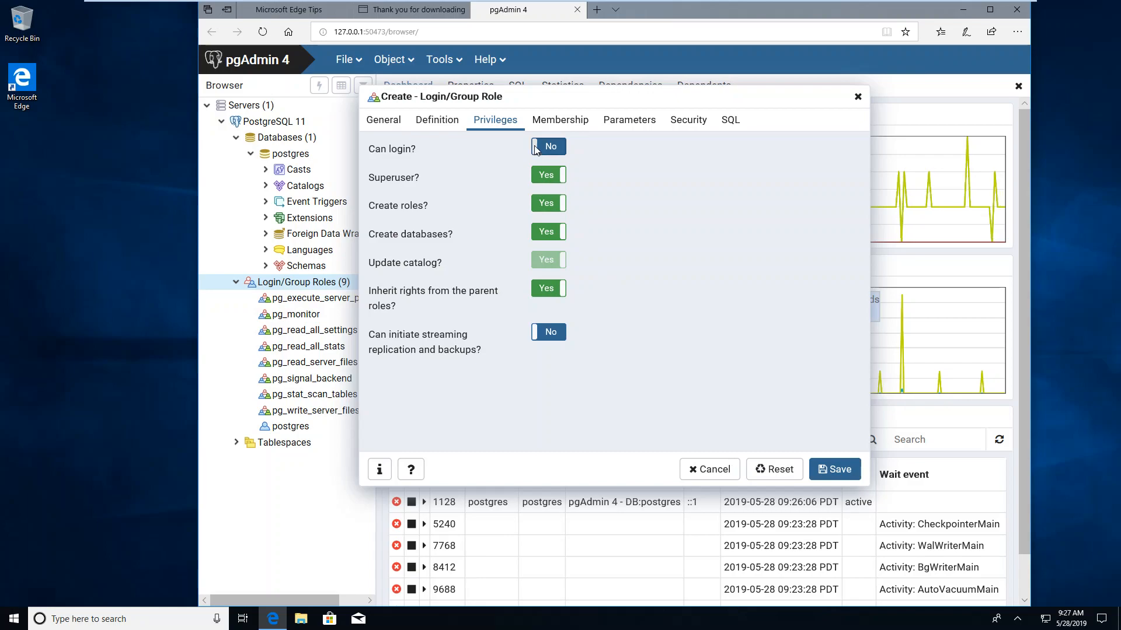
click(549, 146)
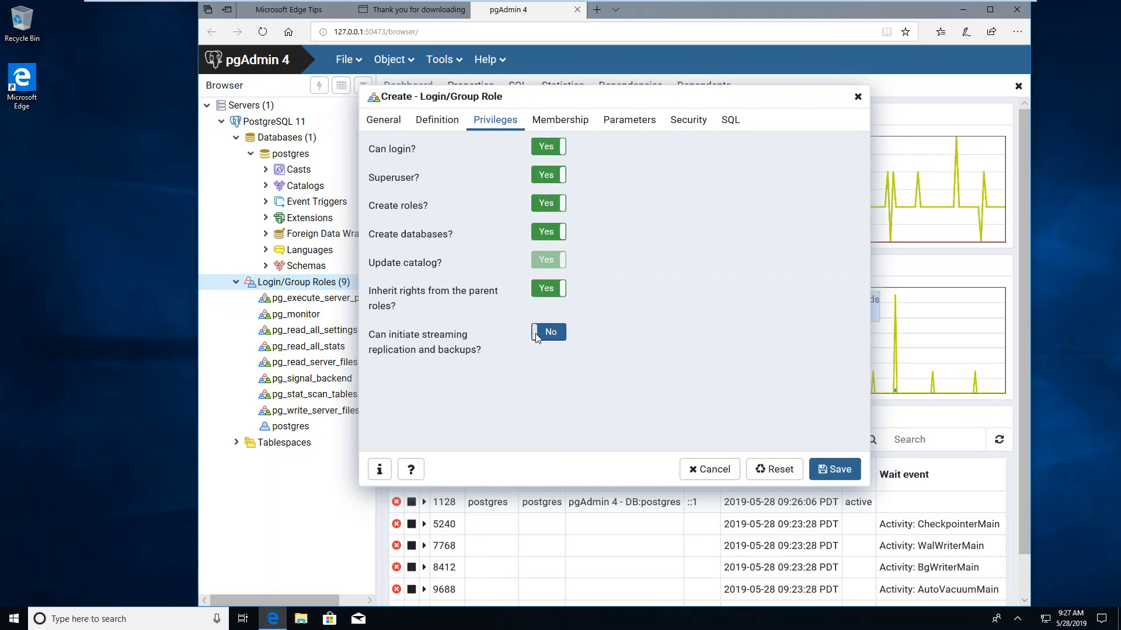
click(548, 332)
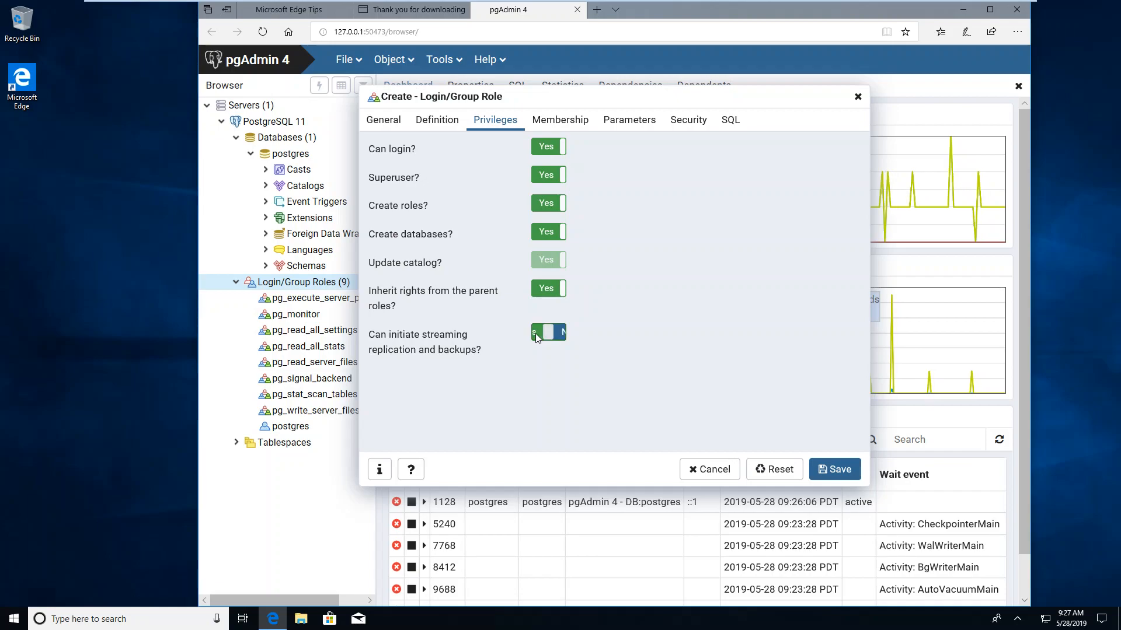
click(545, 332)
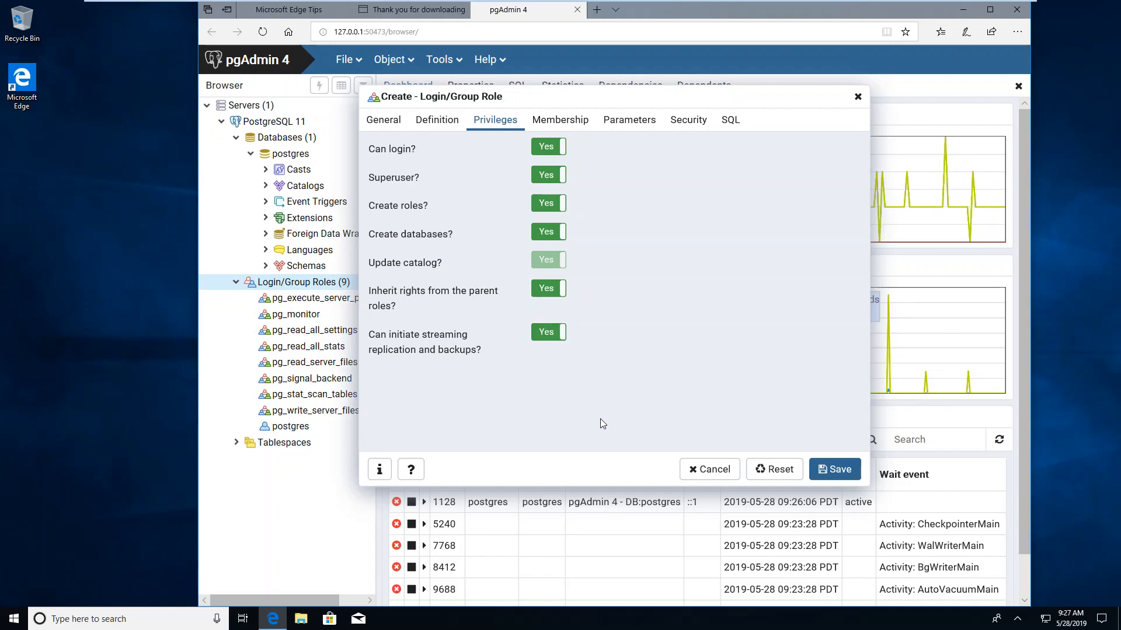
mouse_move(583, 412)
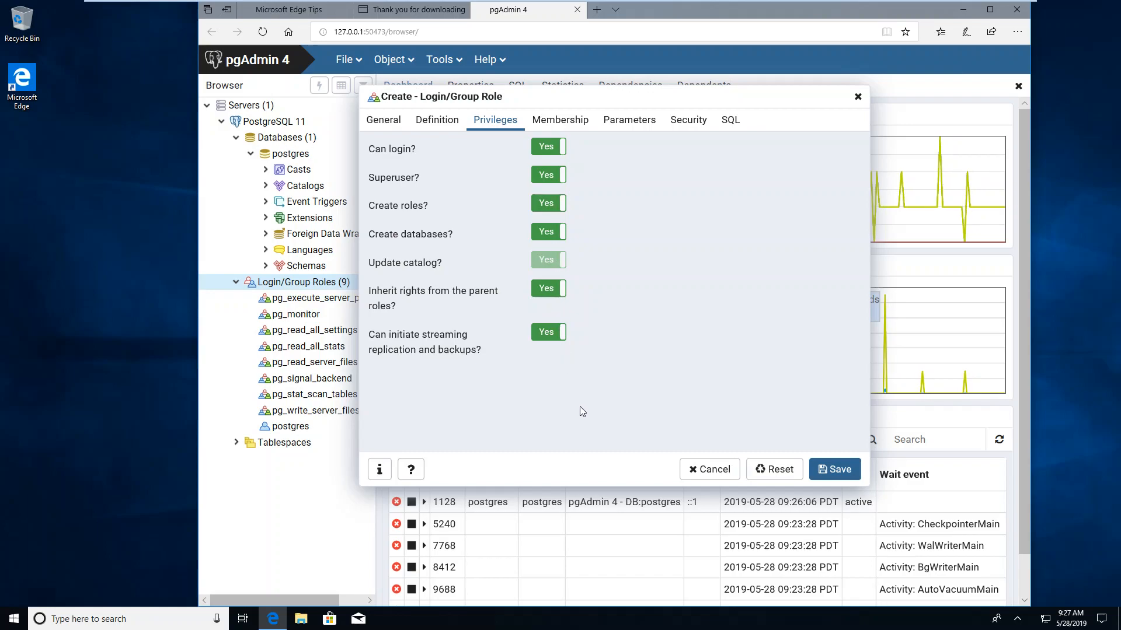
click(834, 469)
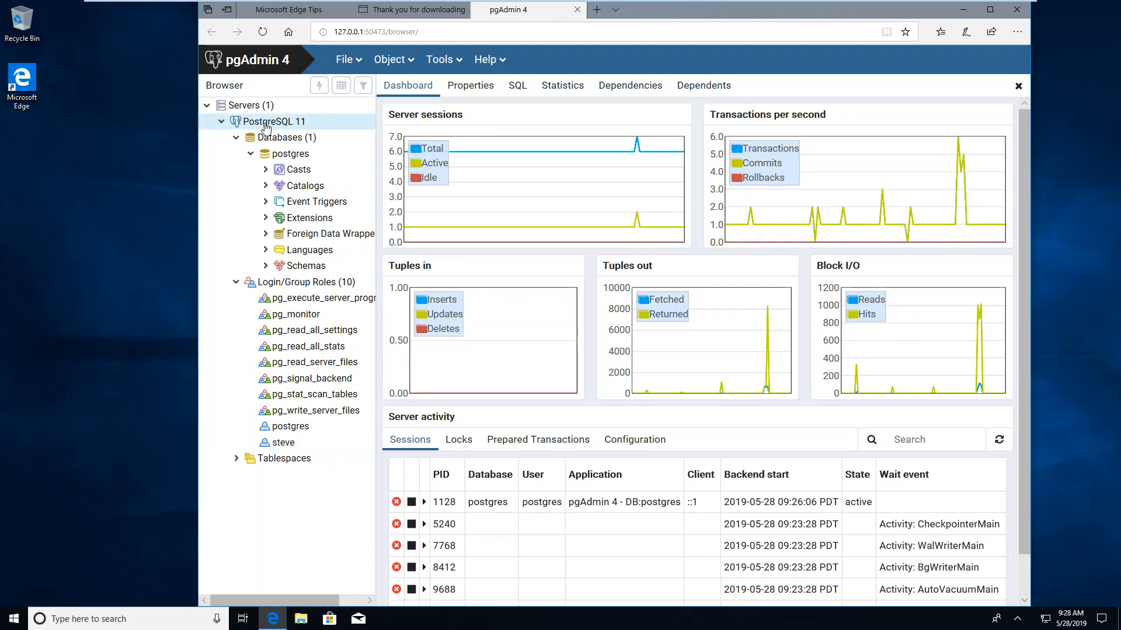
Step: Disconnect the PostgreSQL 11 server and confirm the prompt
right_click(275, 122)
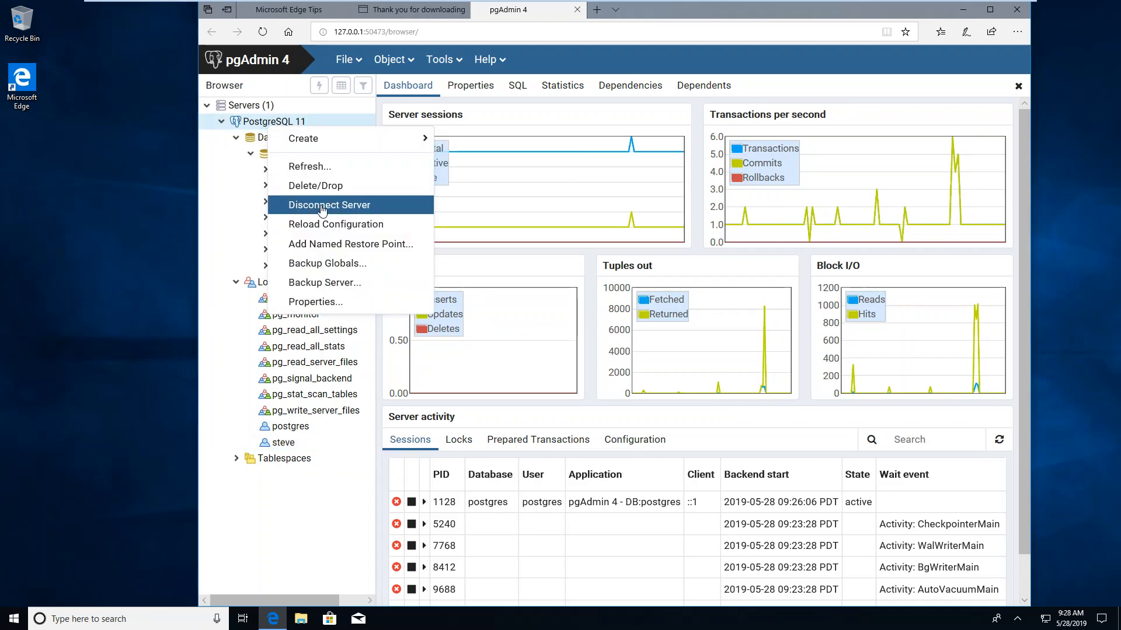
click(329, 205)
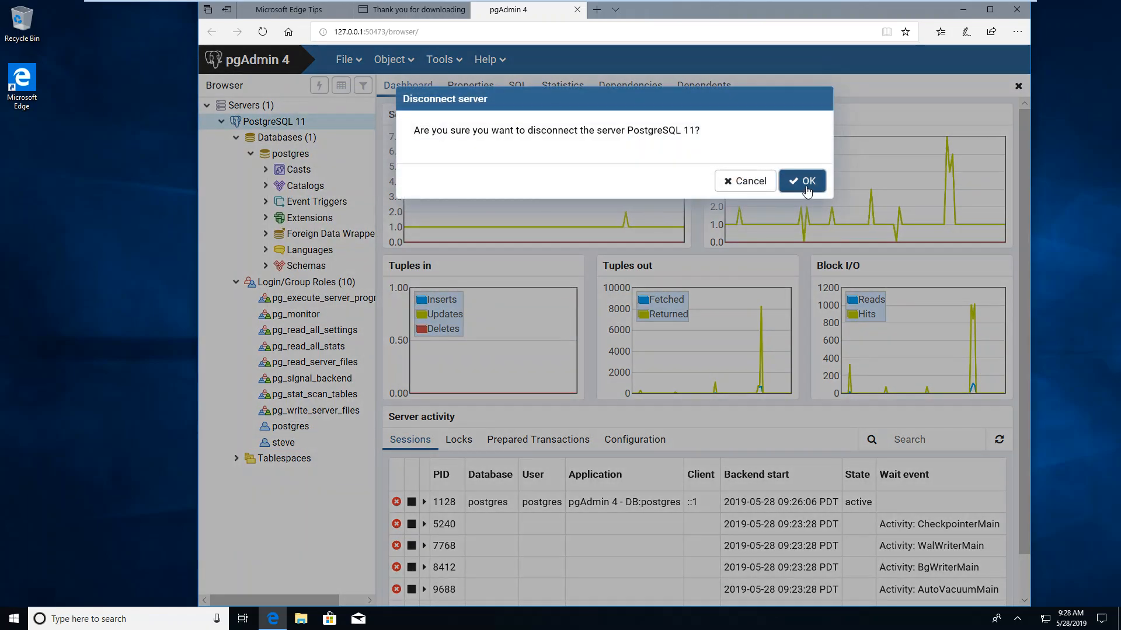
click(803, 181)
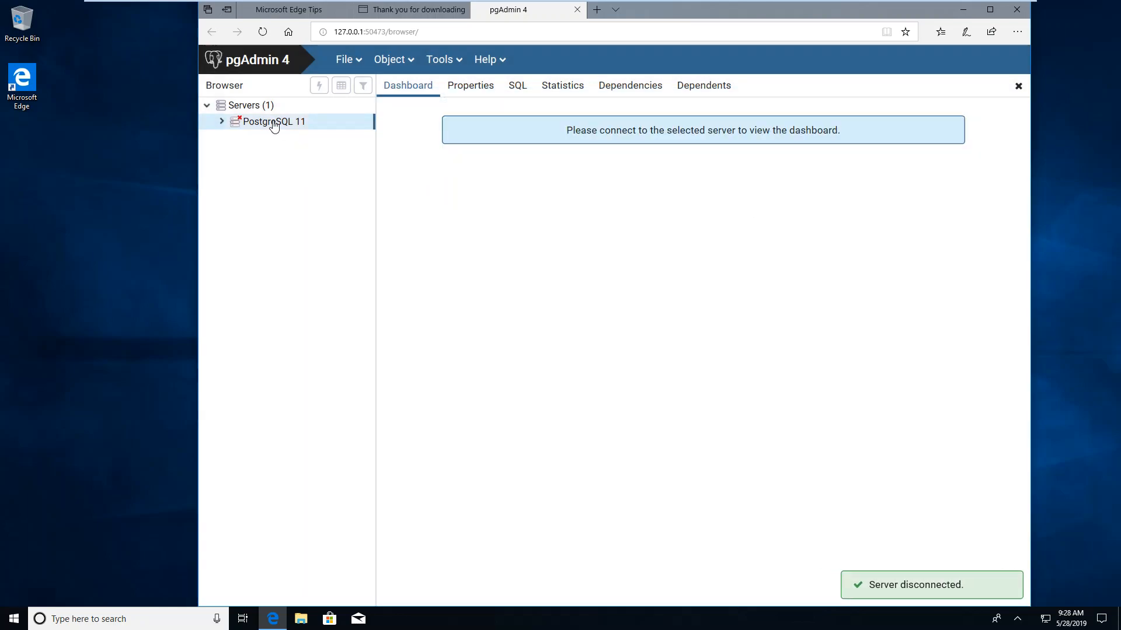
Step: Change the PostgreSQL 11 connection username and role from postgres to steve
double_click(274, 122)
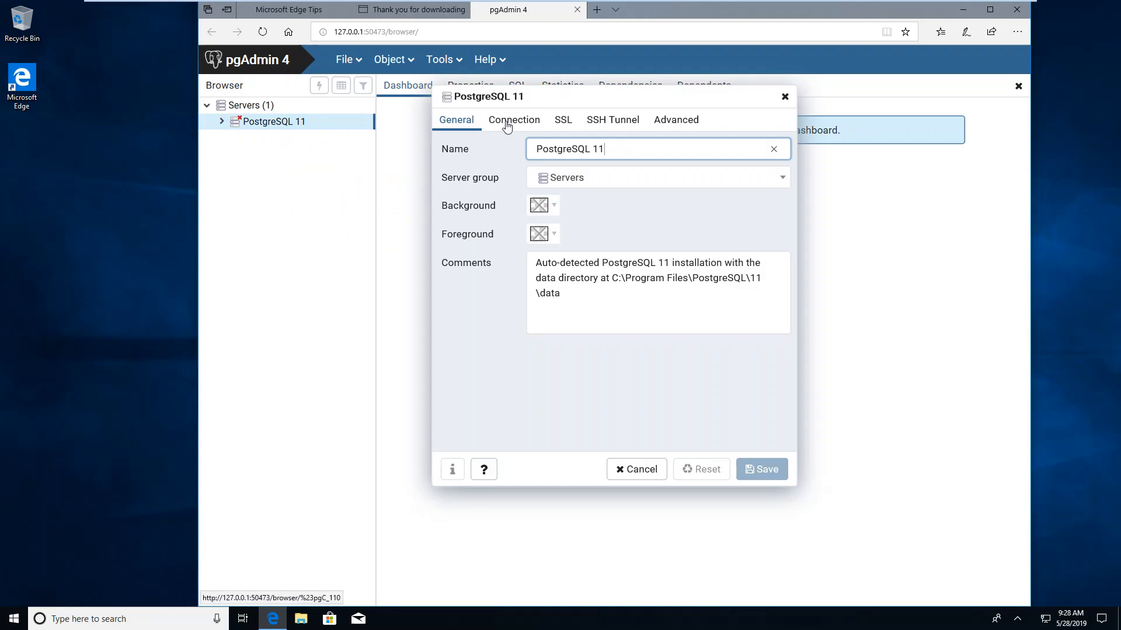
click(514, 119)
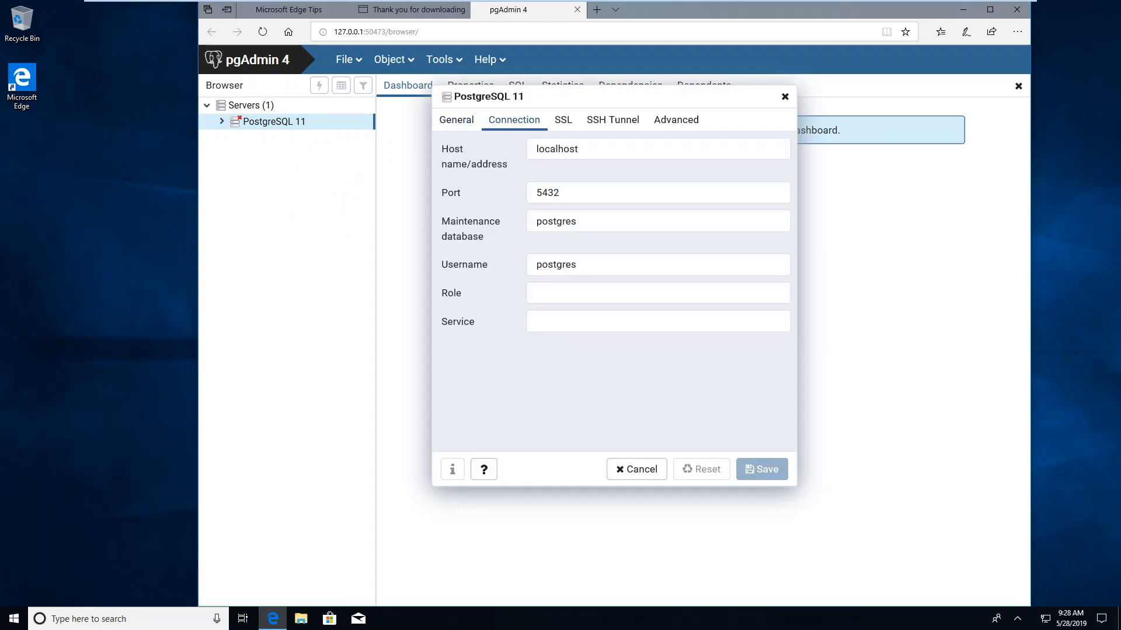
double_click(556, 265)
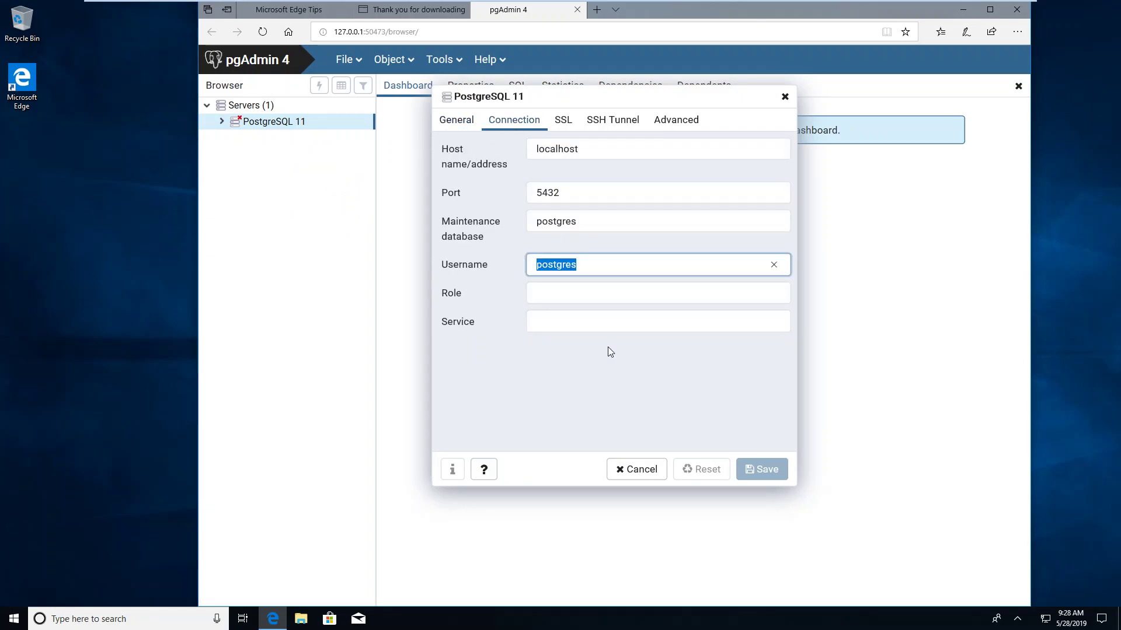
text(Stev)
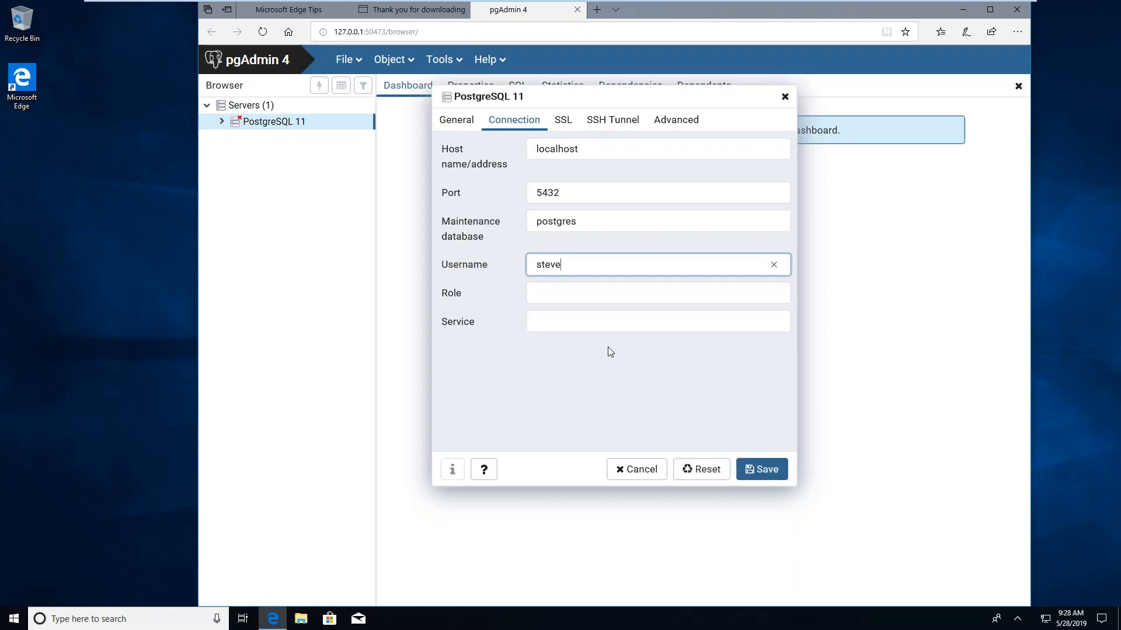
click(658, 293)
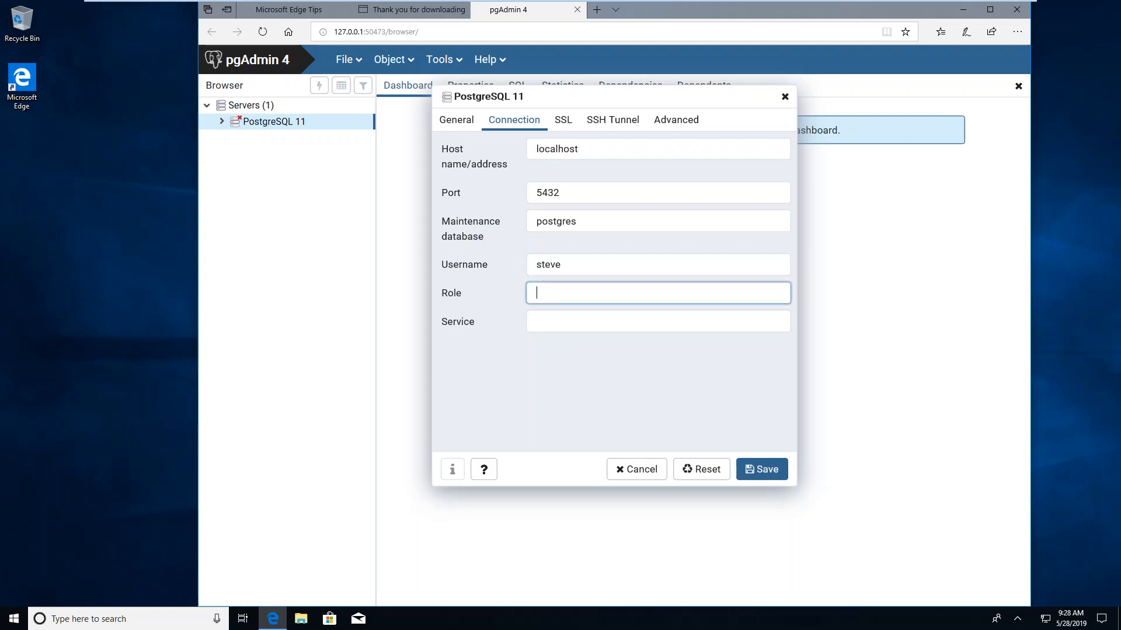
text(steve)
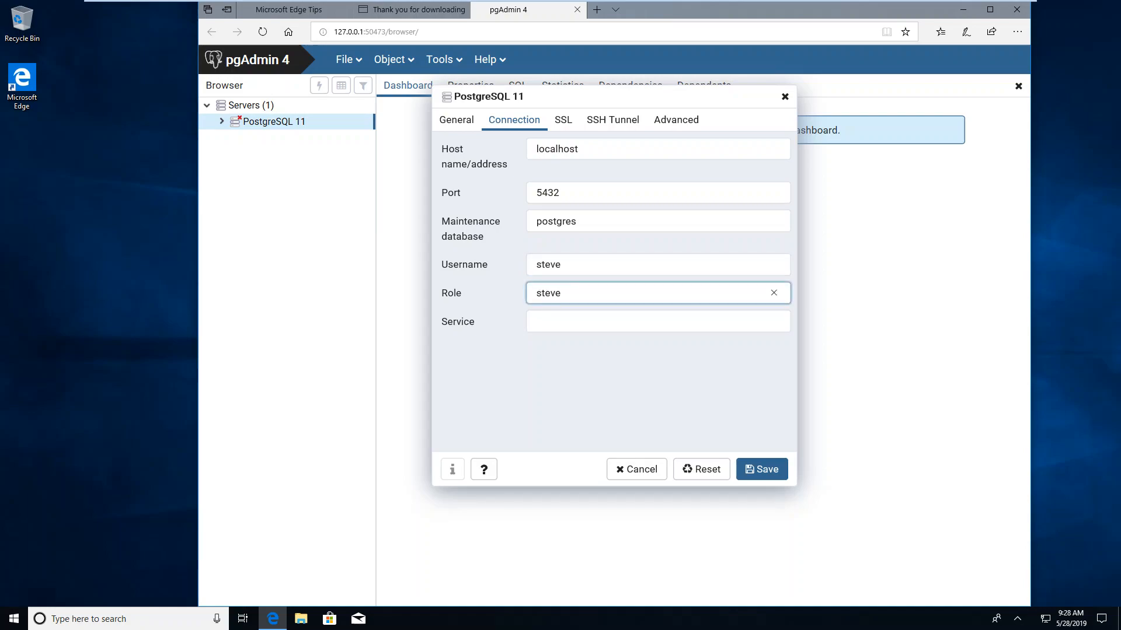
mouse_move(769, 472)
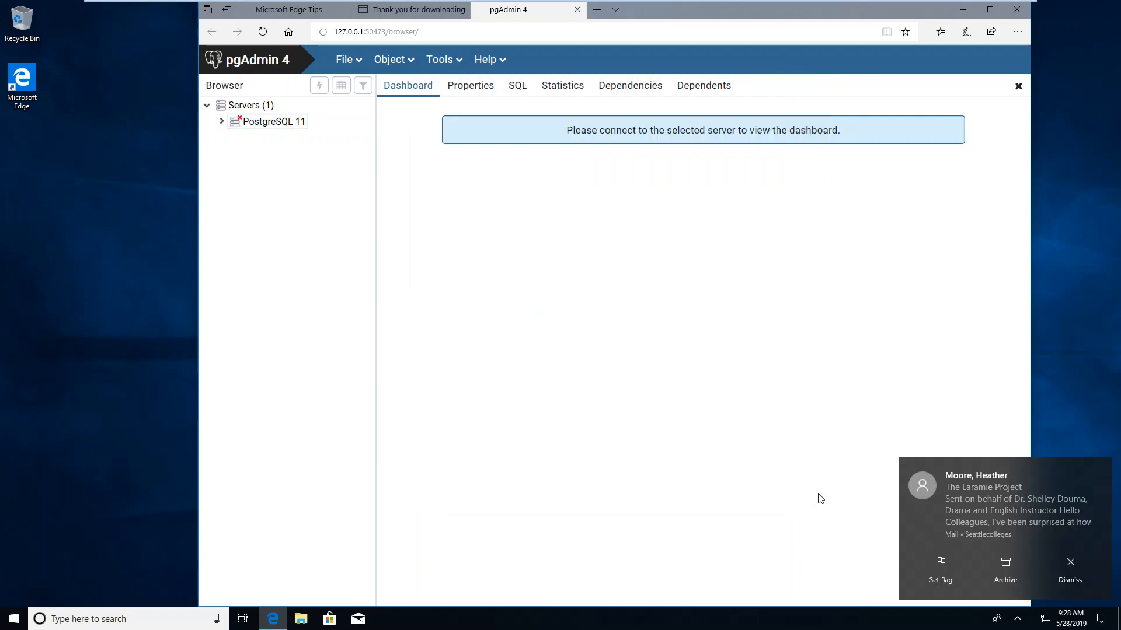
click(273, 121)
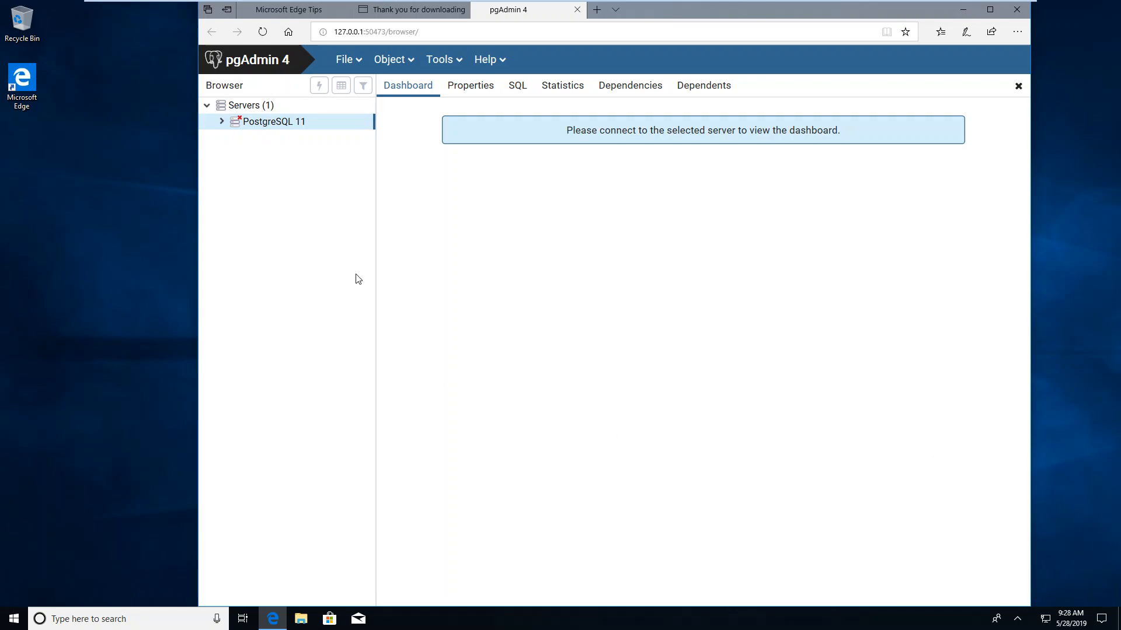
mouse_move(265, 127)
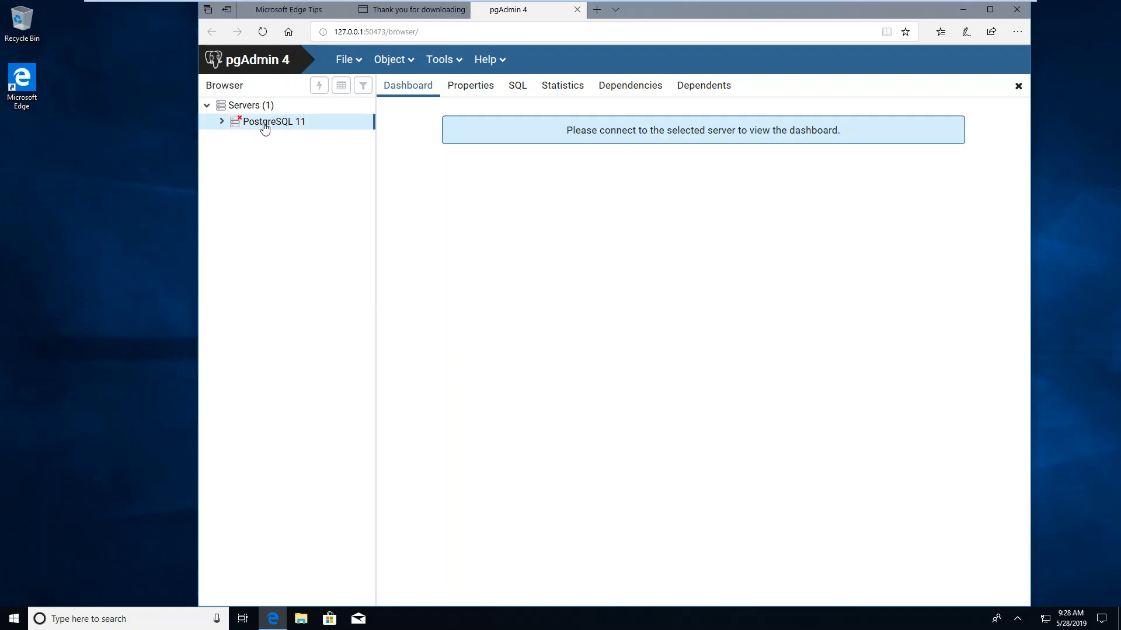
Step: Connect PostgreSQL 11 using steve's password and expand its Databases node
right_click(273, 122)
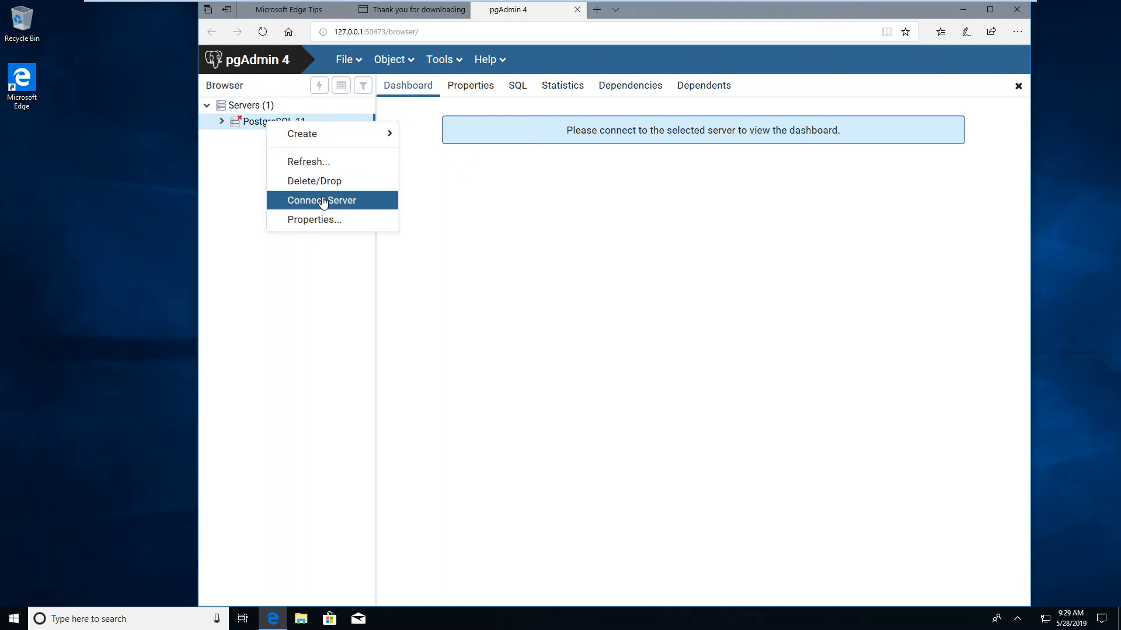
click(321, 200)
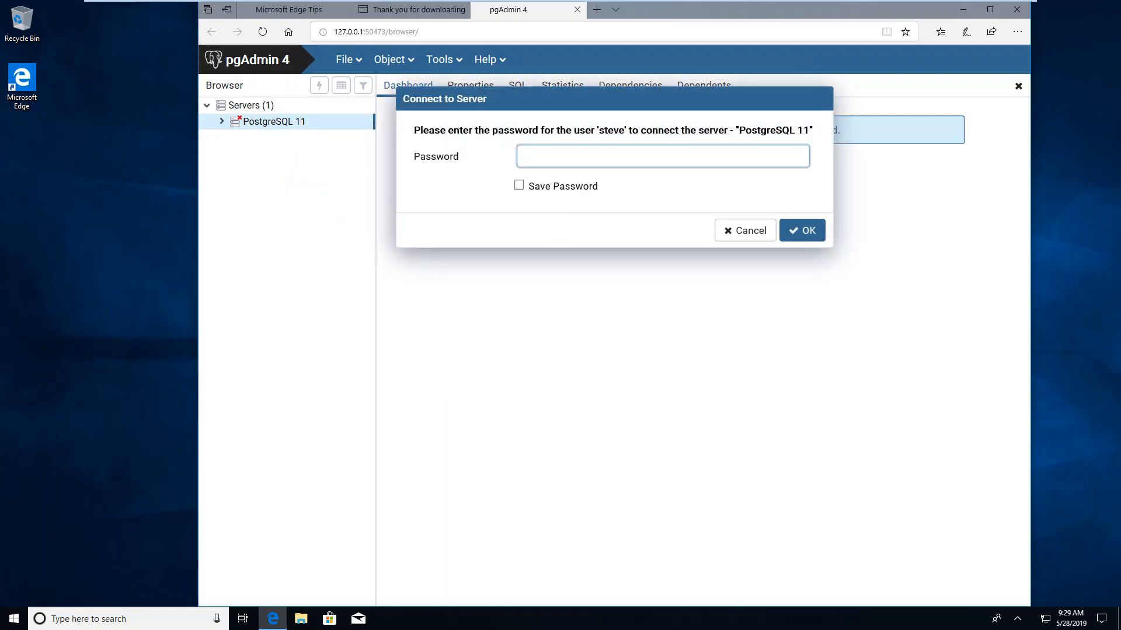
click(662, 155)
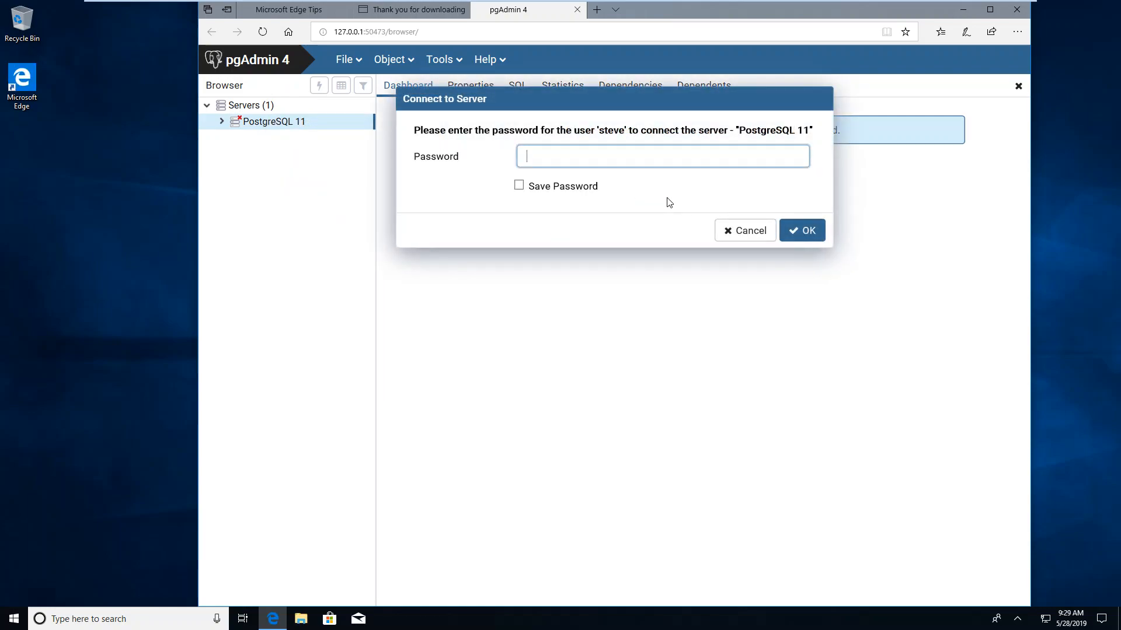
text(•)
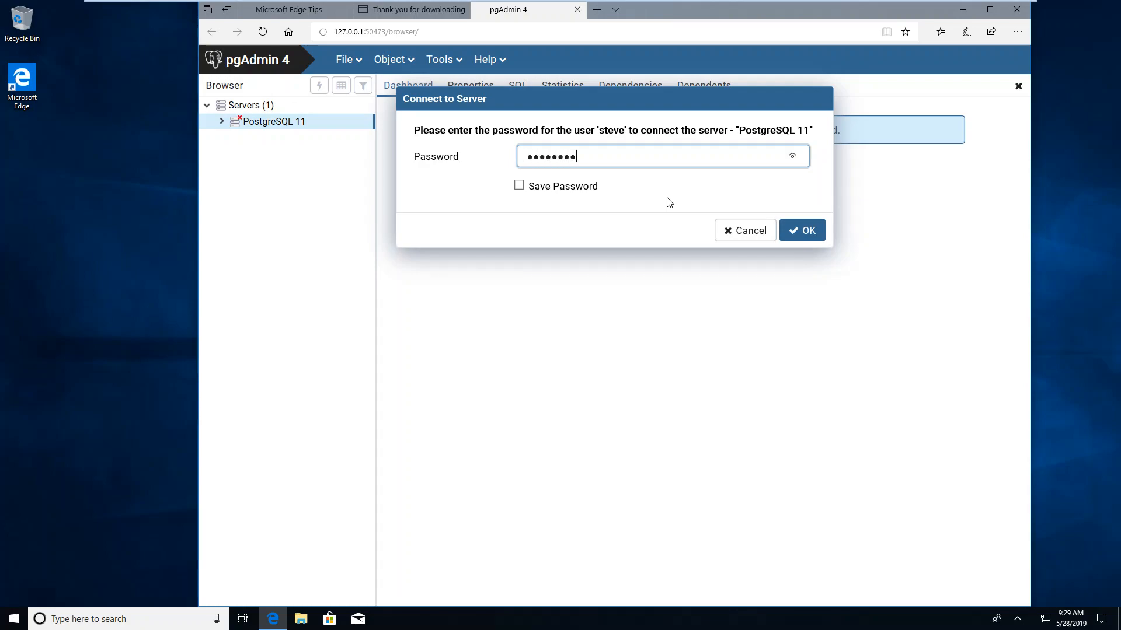
click(802, 230)
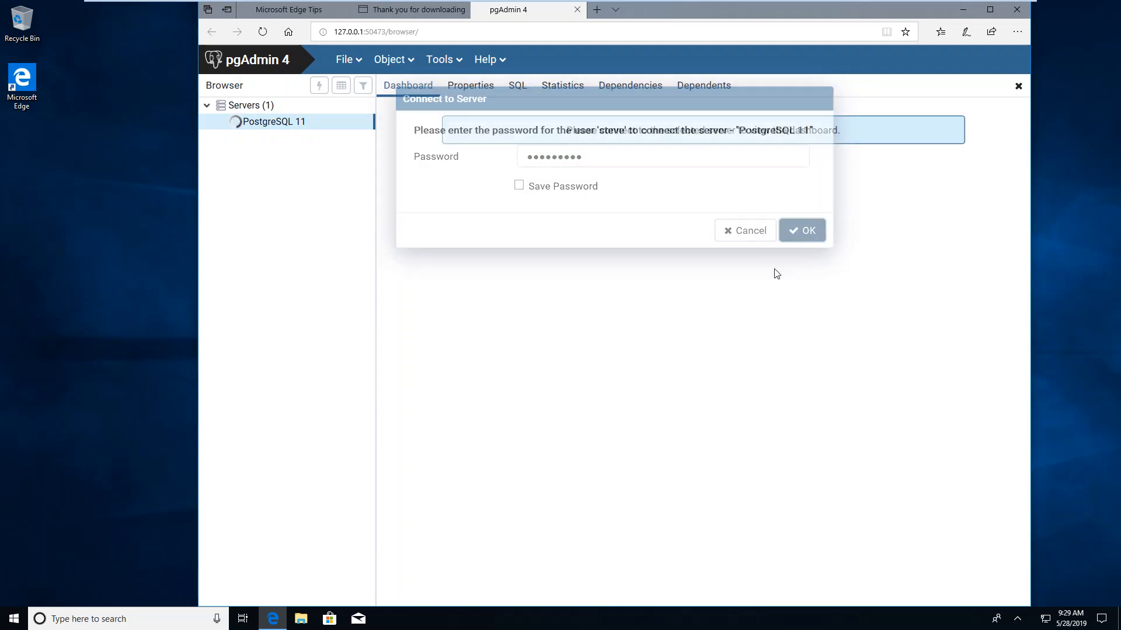
click(802, 230)
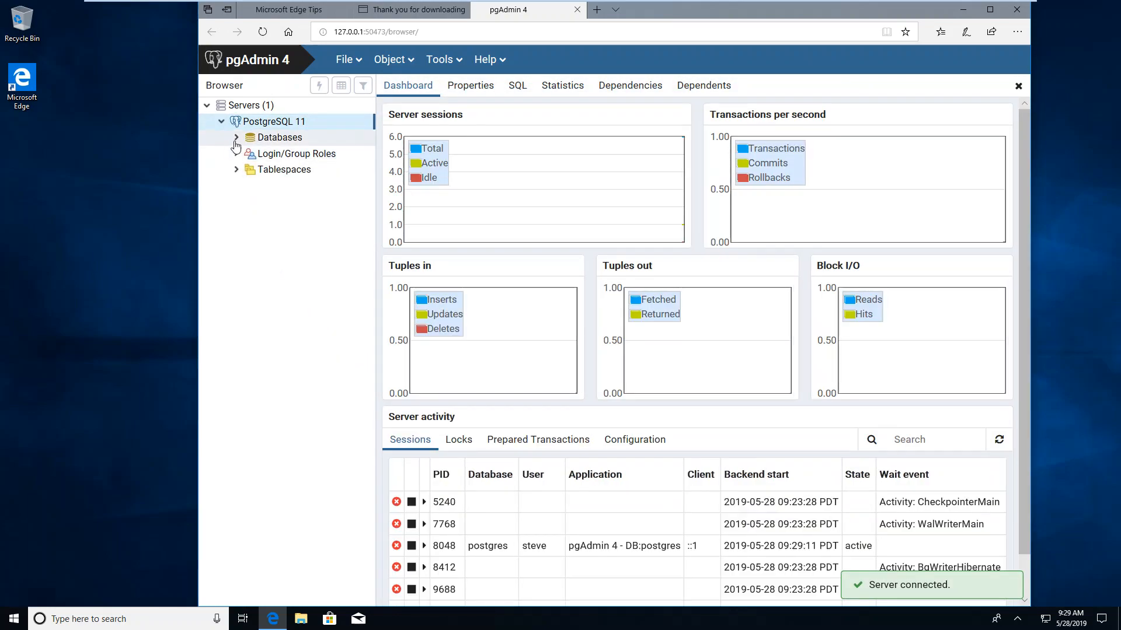
click(236, 137)
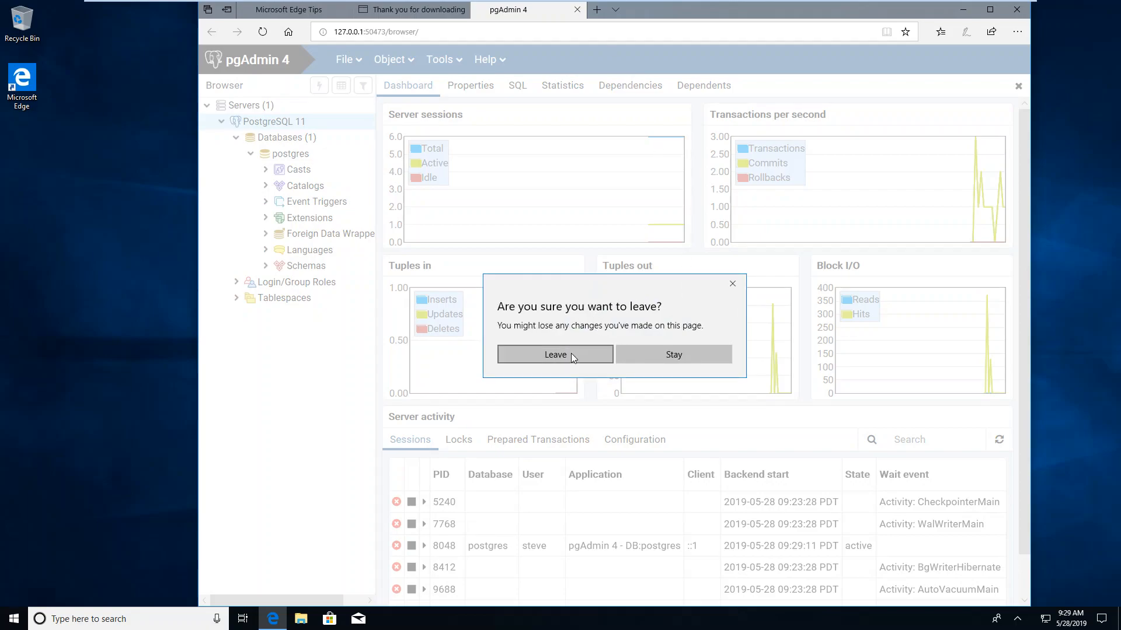
Step: Confirm leaving the pgAdmin page in Edge and exit the VM's full-screen view
click(555, 354)
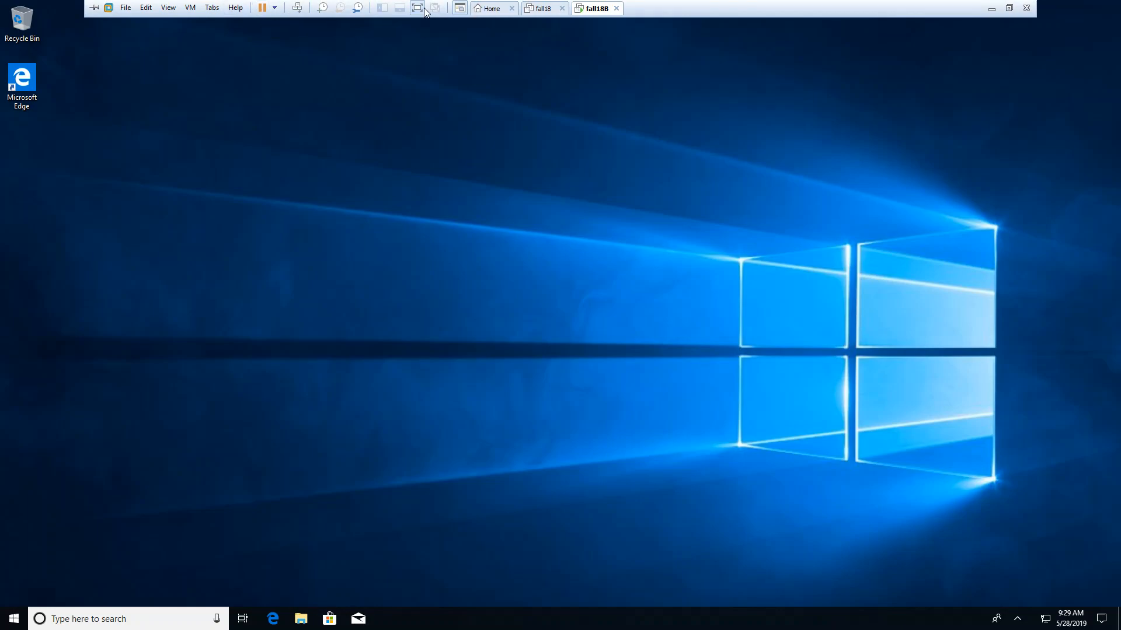
click(418, 11)
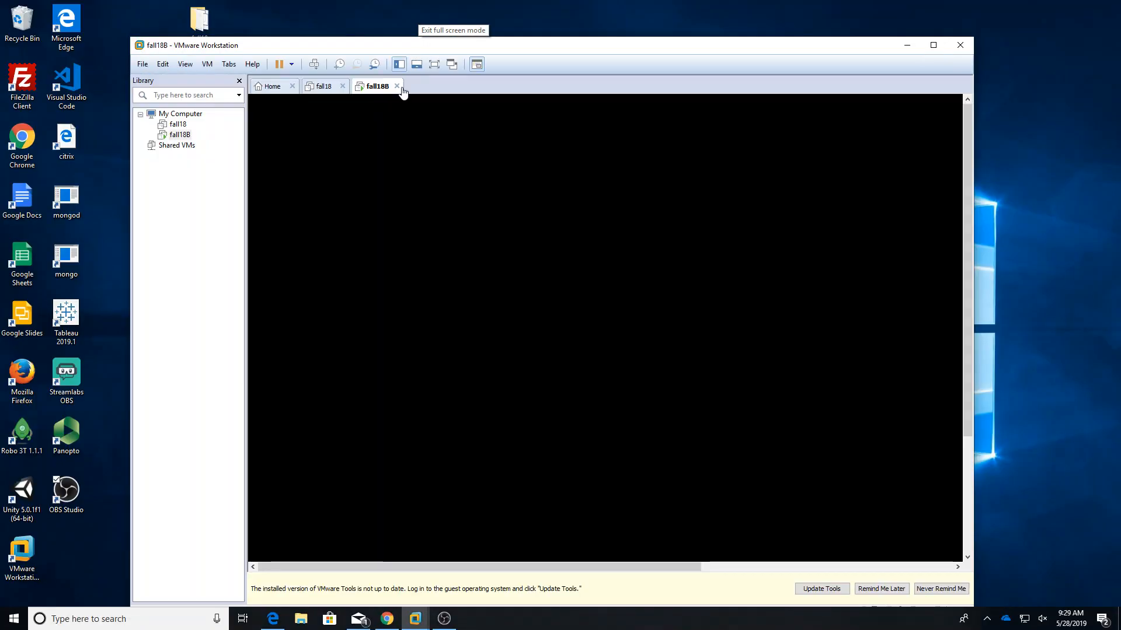